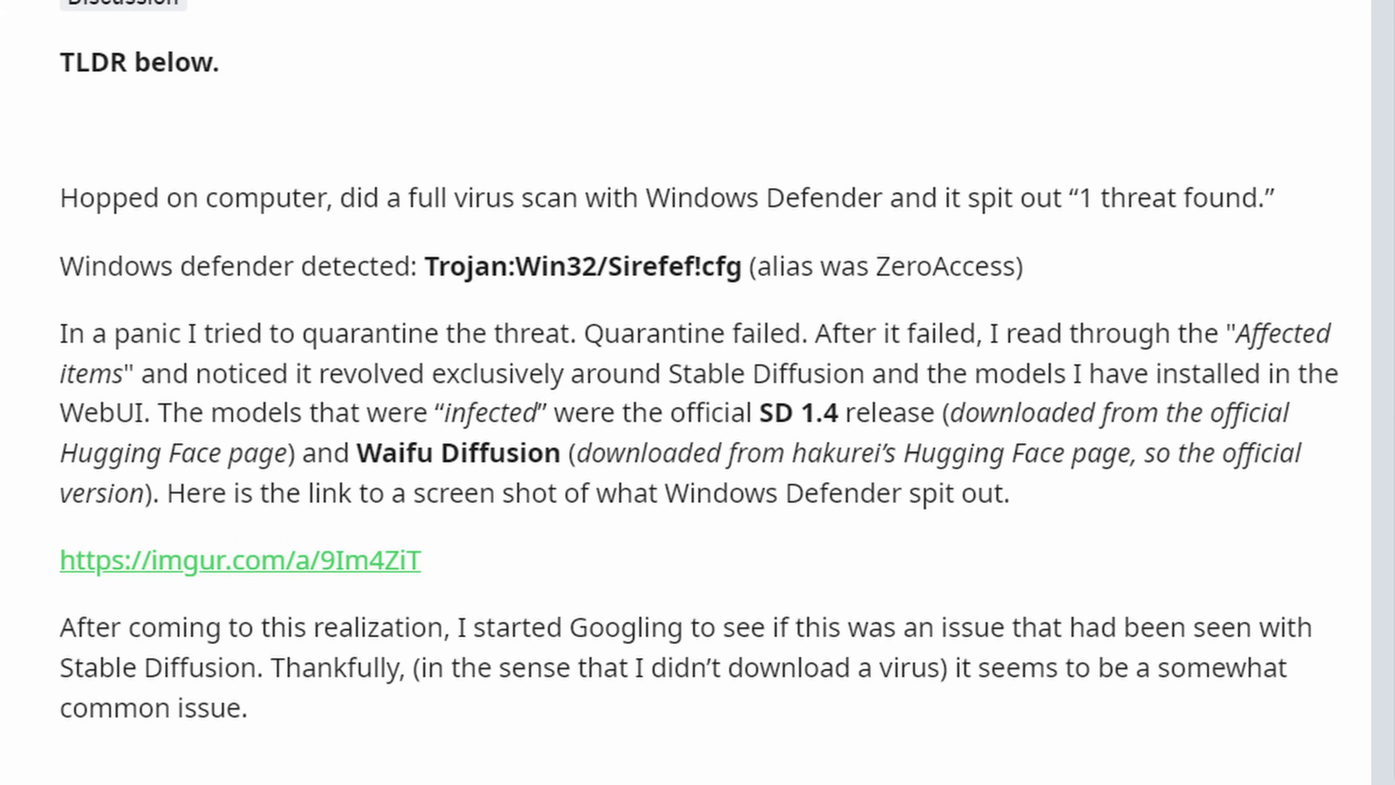
Step: Show the Code dropdown with the HTTPS clone URL and Download ZIP option
click(138, 12)
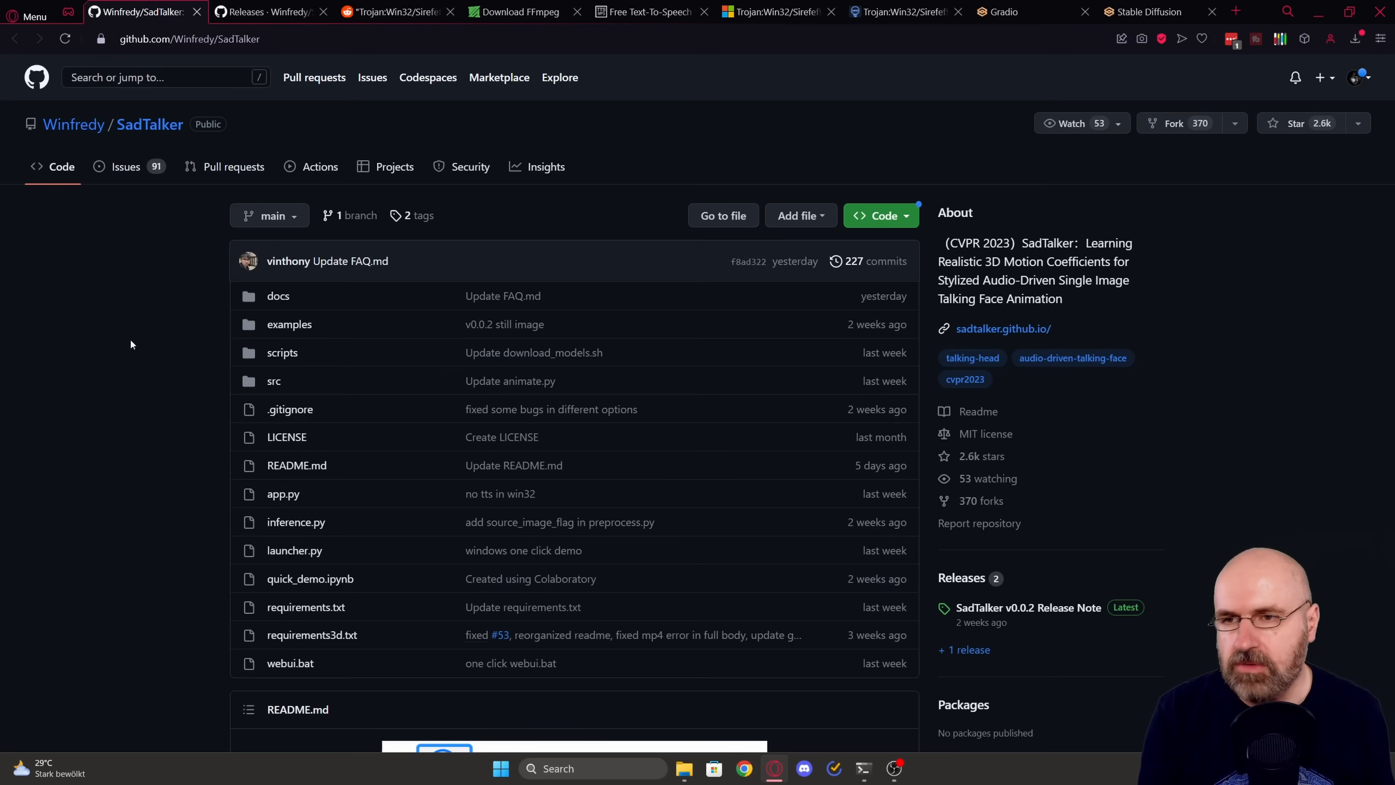
mouse_move(148, 124)
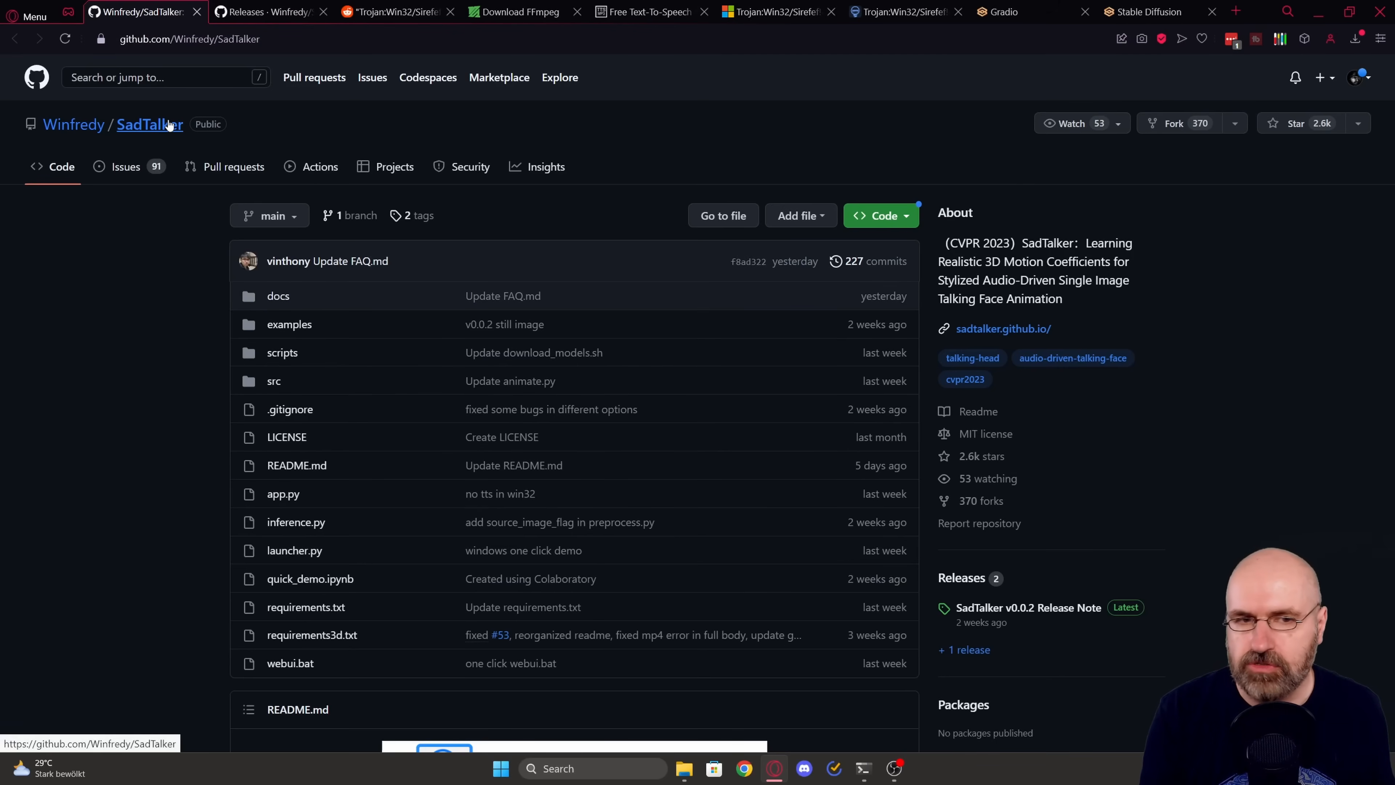
mouse_move(250, 381)
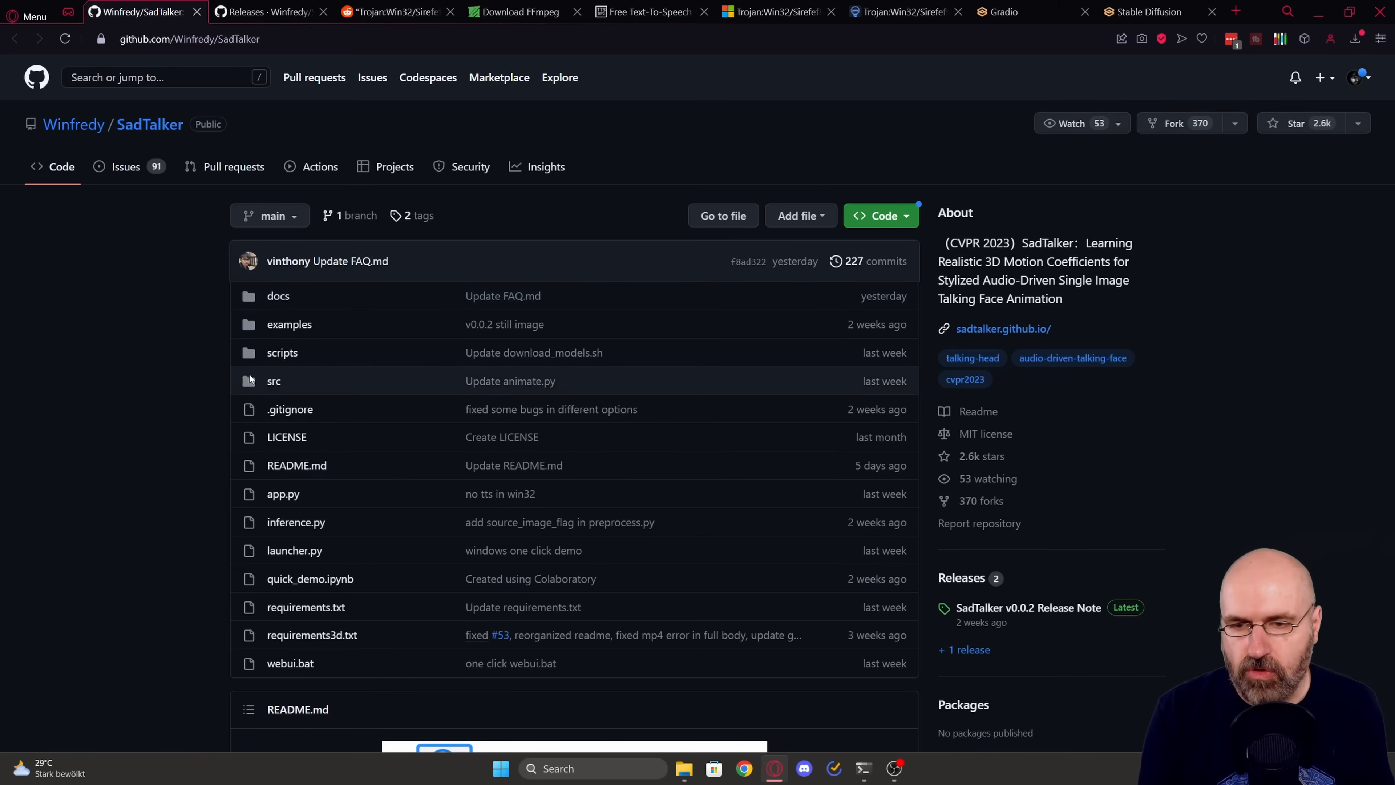
mouse_move(917, 226)
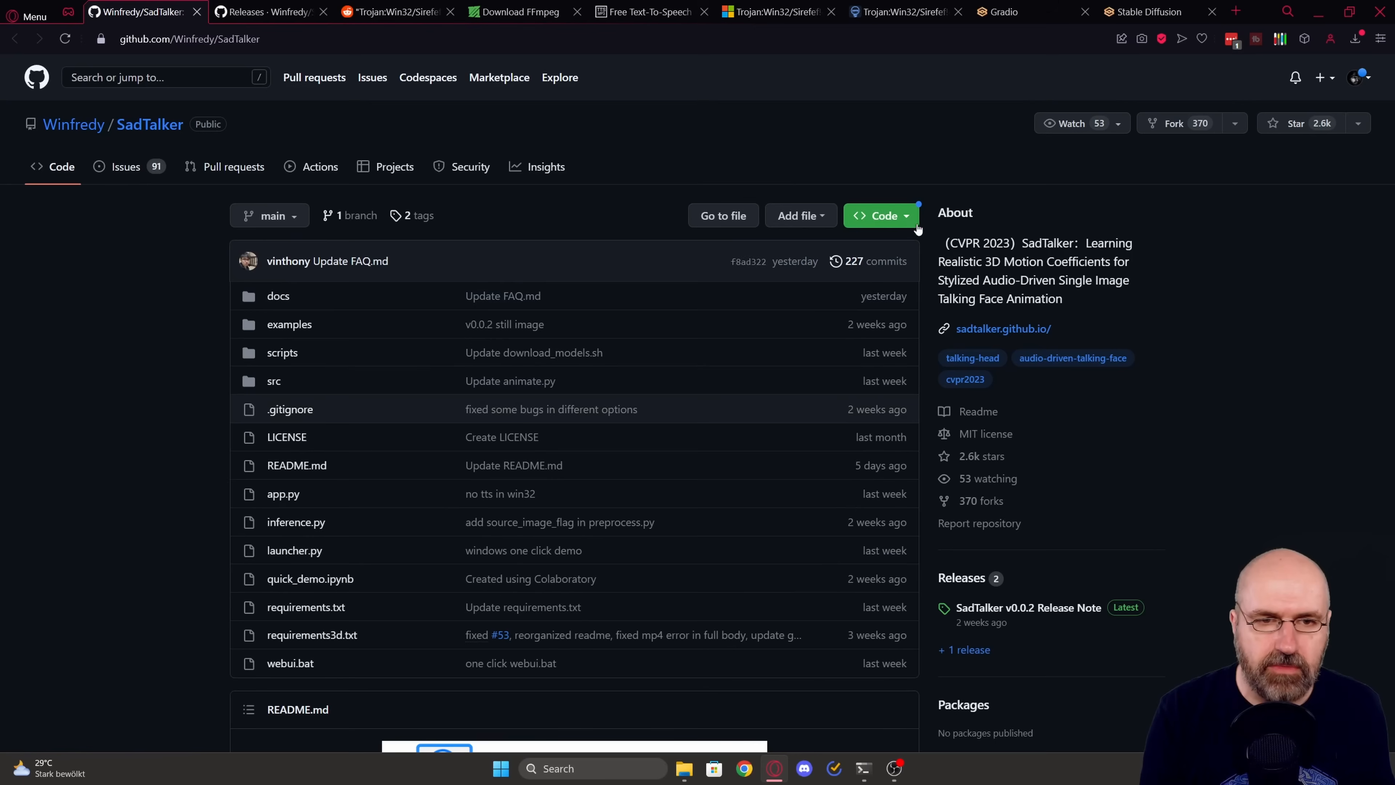
click(879, 215)
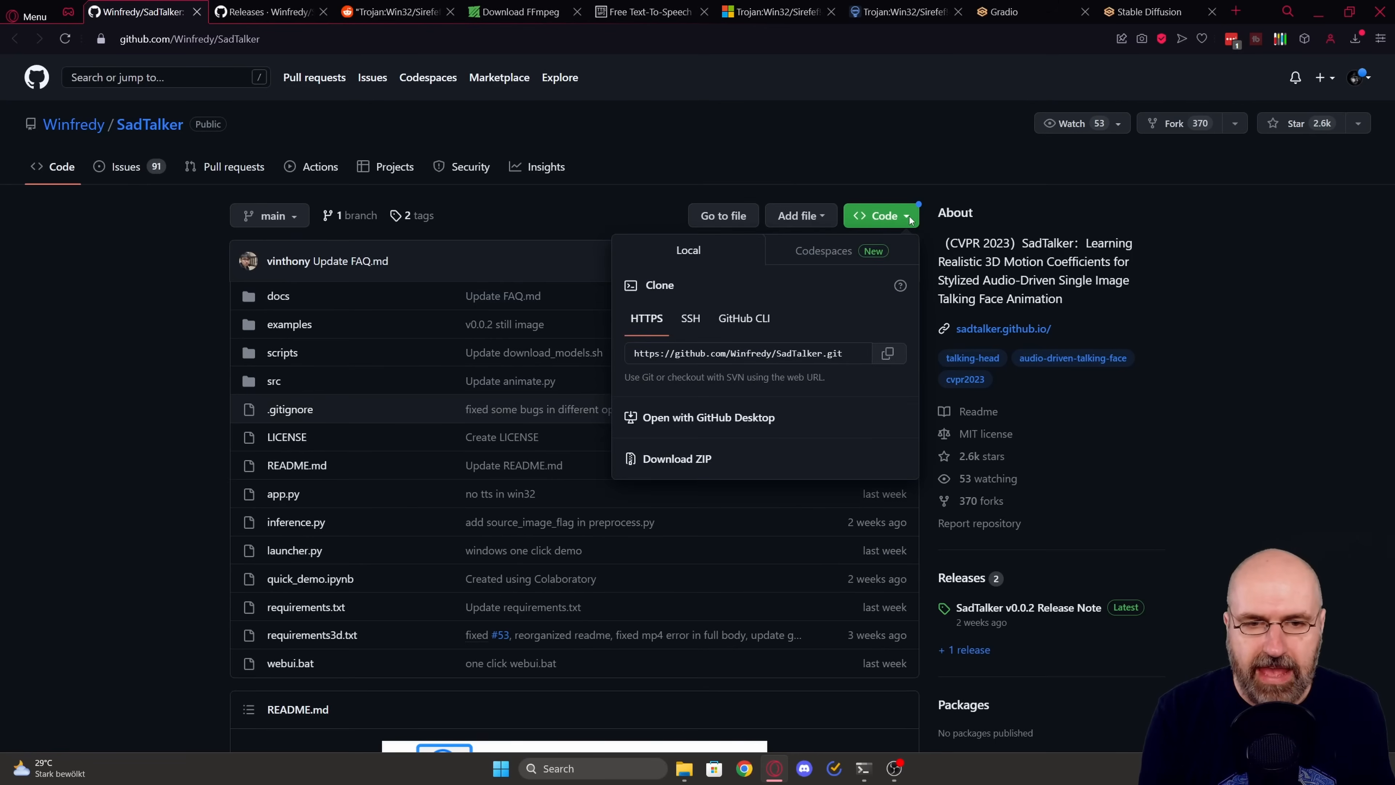
mouse_move(676, 458)
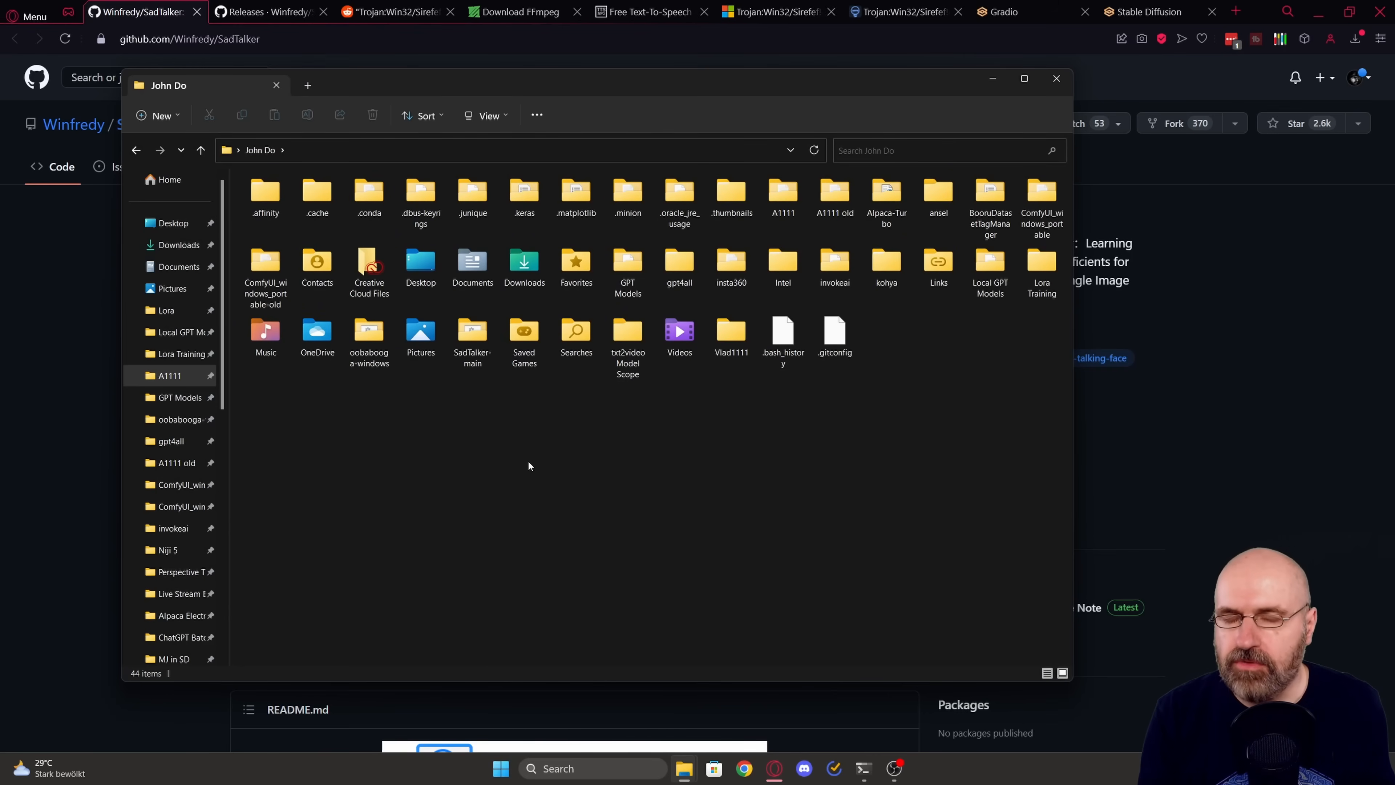
Step: Browse SadTalker-main's venv, webui.bat and checkpoints, then return to the browser
click(472, 331)
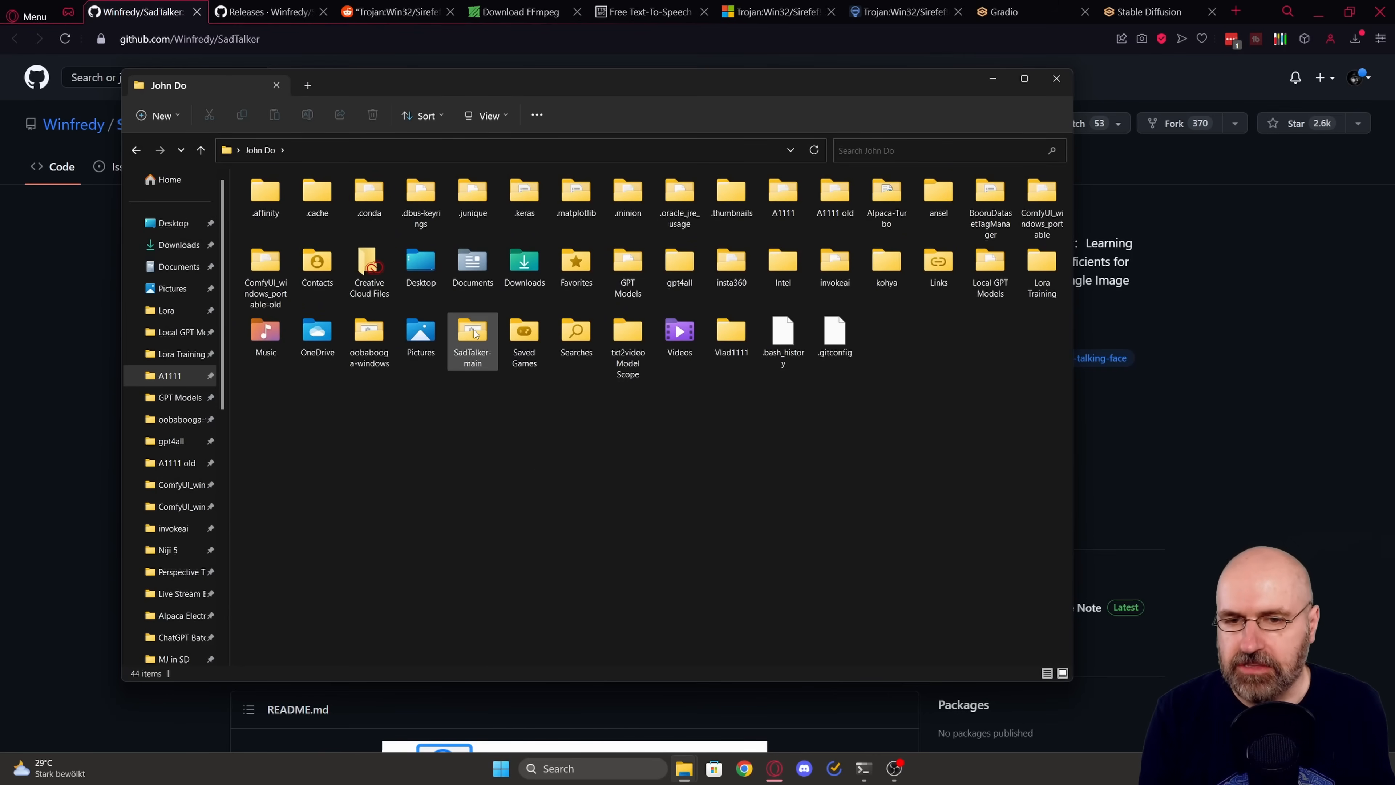
double_click(472, 333)
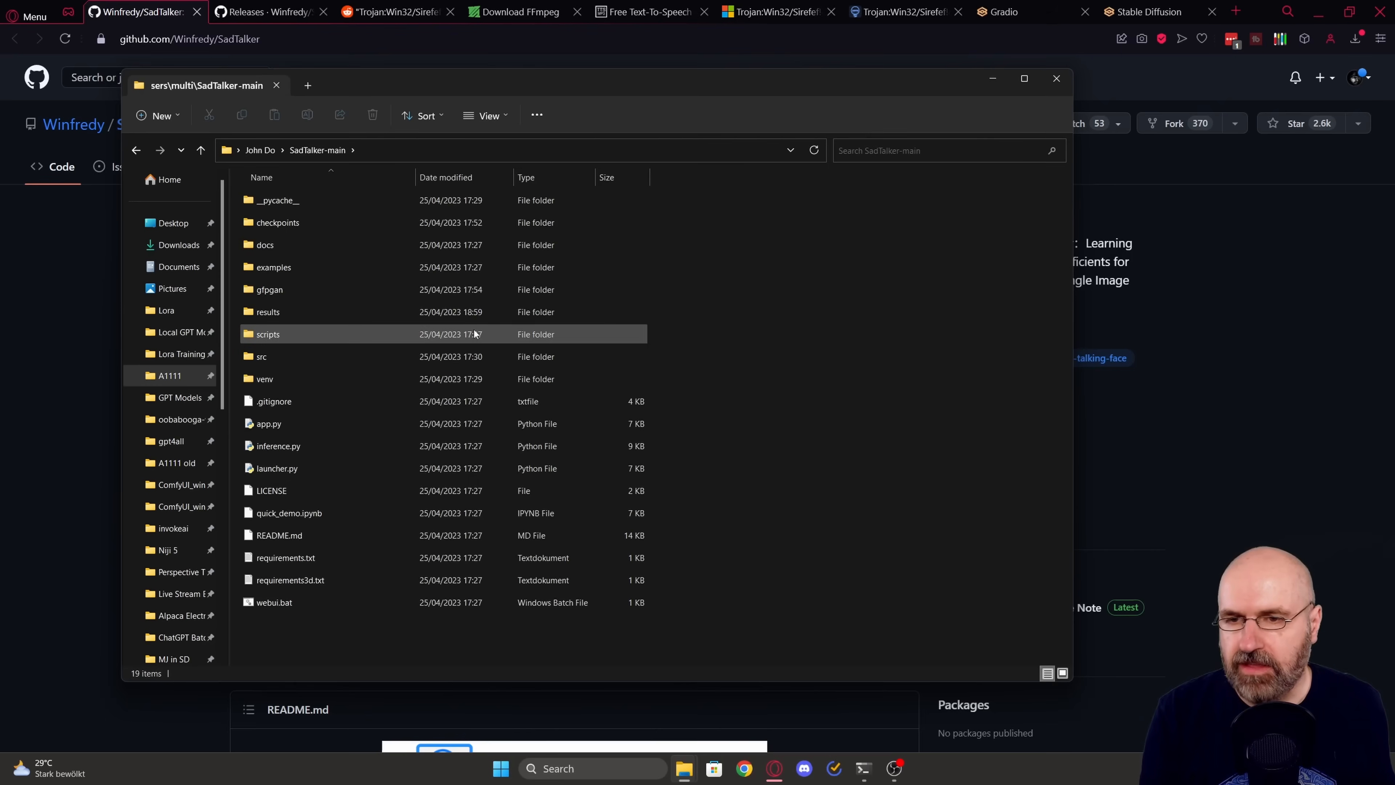
click(300, 630)
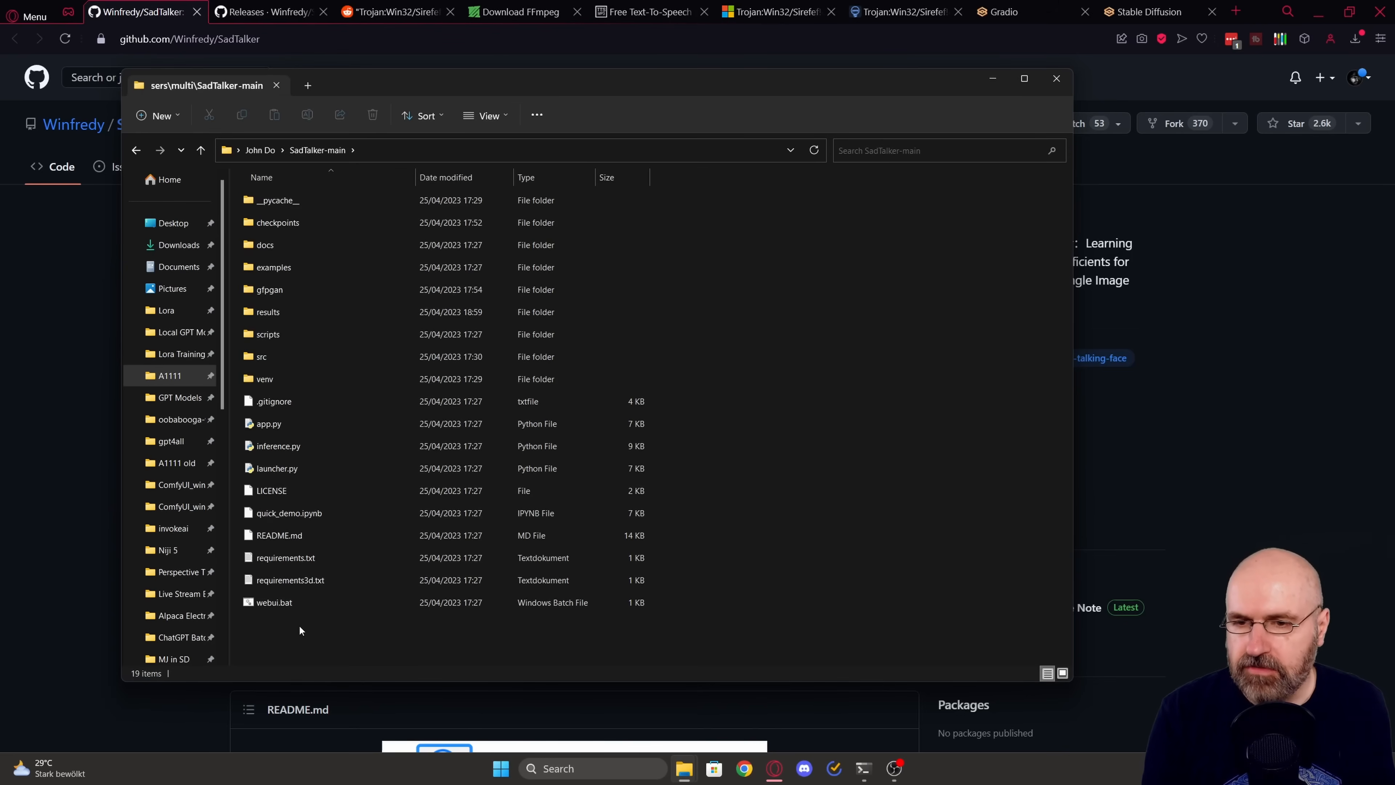
click(264, 377)
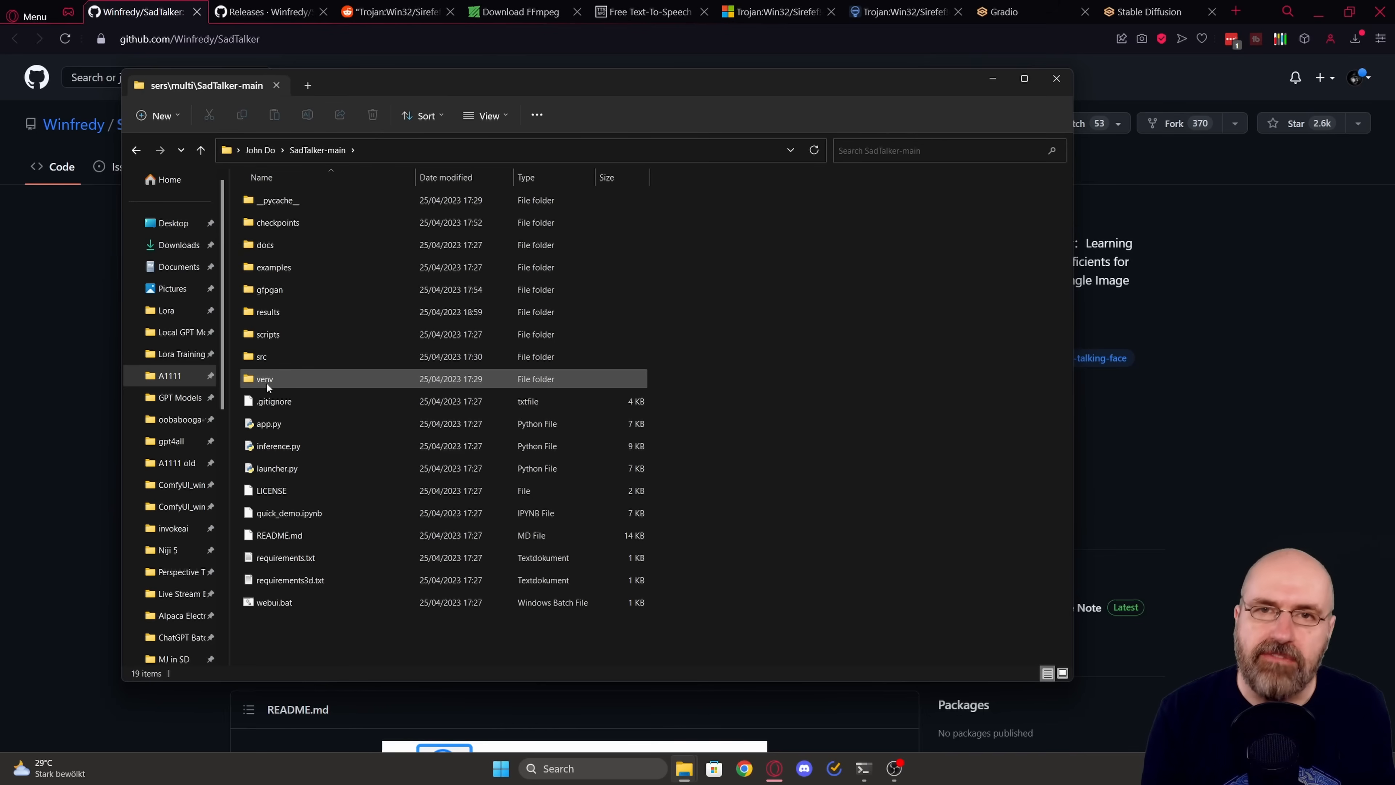
mouse_move(265, 378)
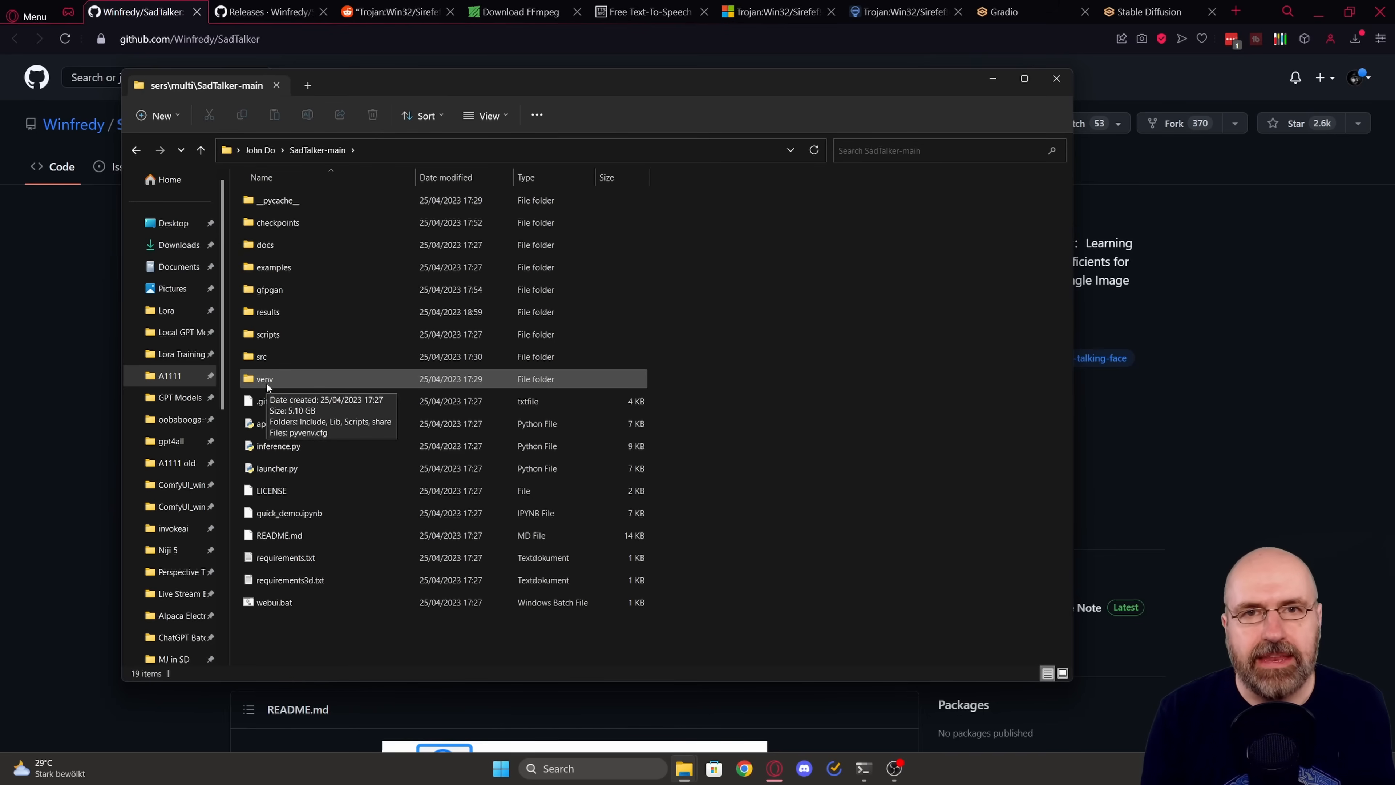
mouse_move(281, 384)
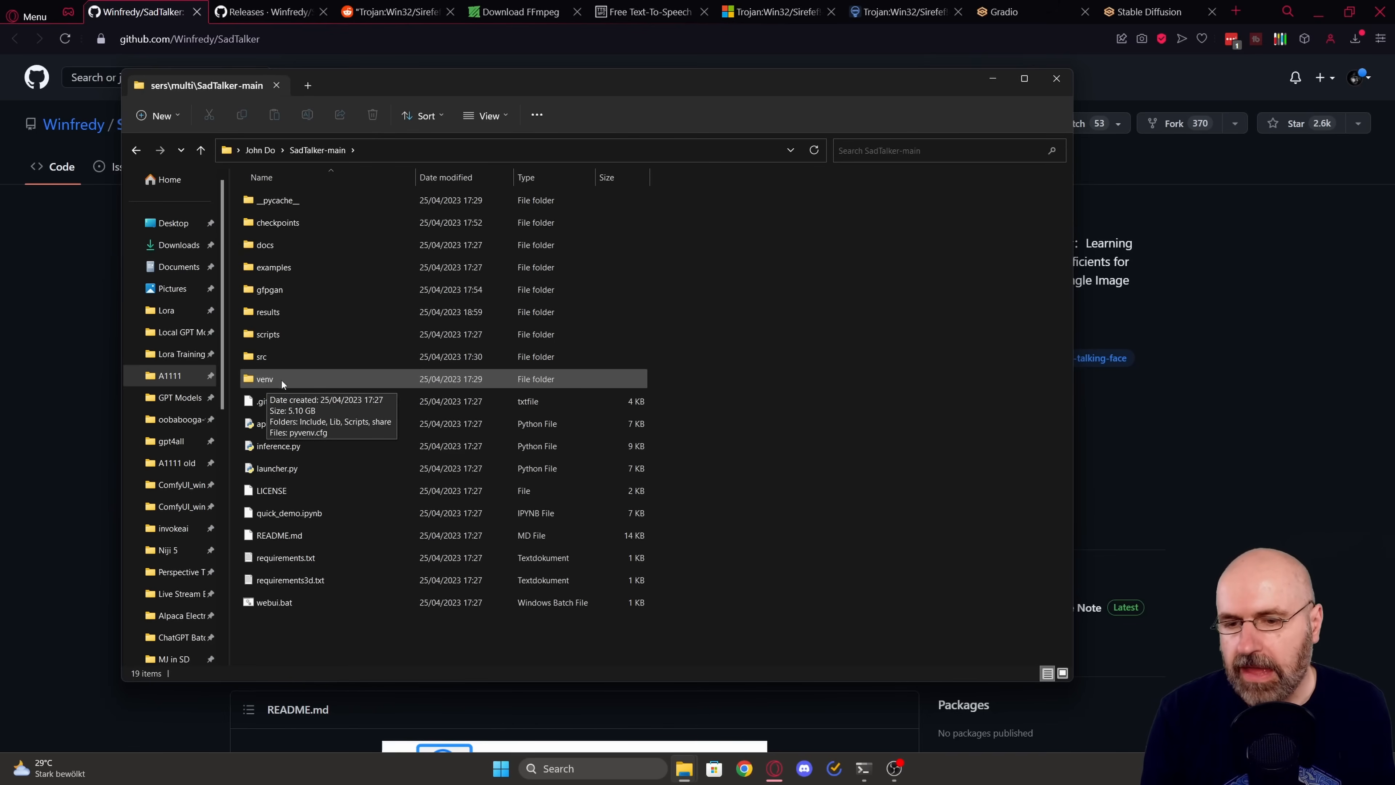
mouse_move(296, 602)
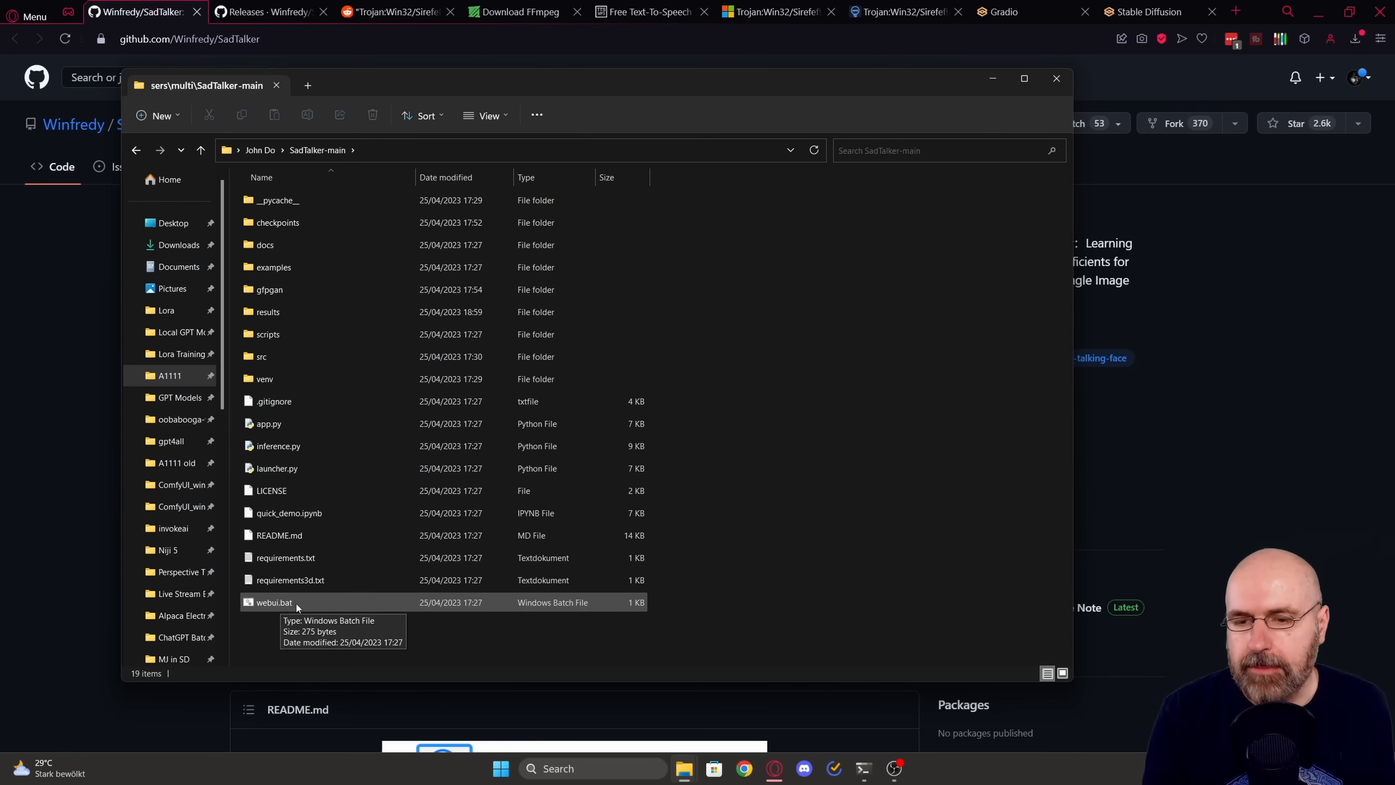
mouse_move(305, 607)
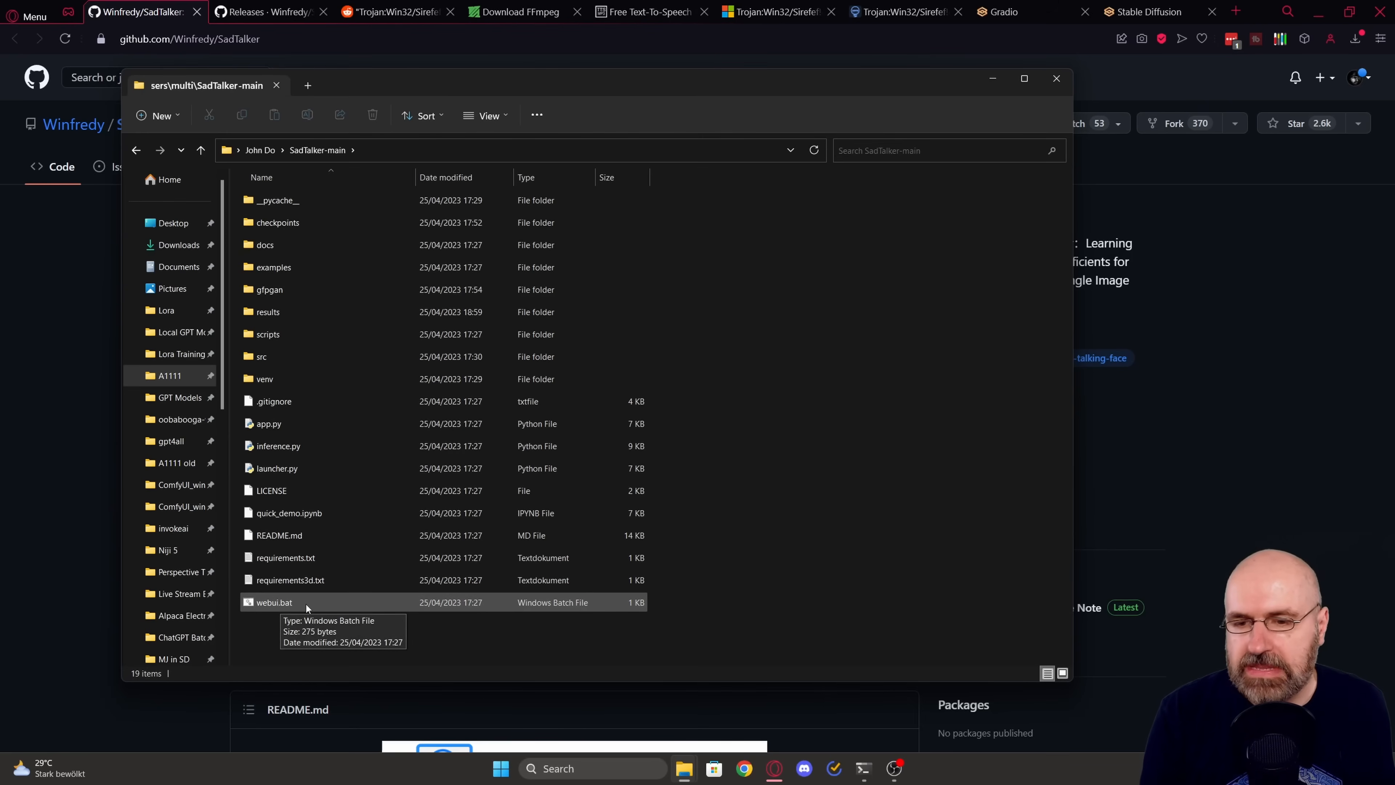
mouse_move(285, 237)
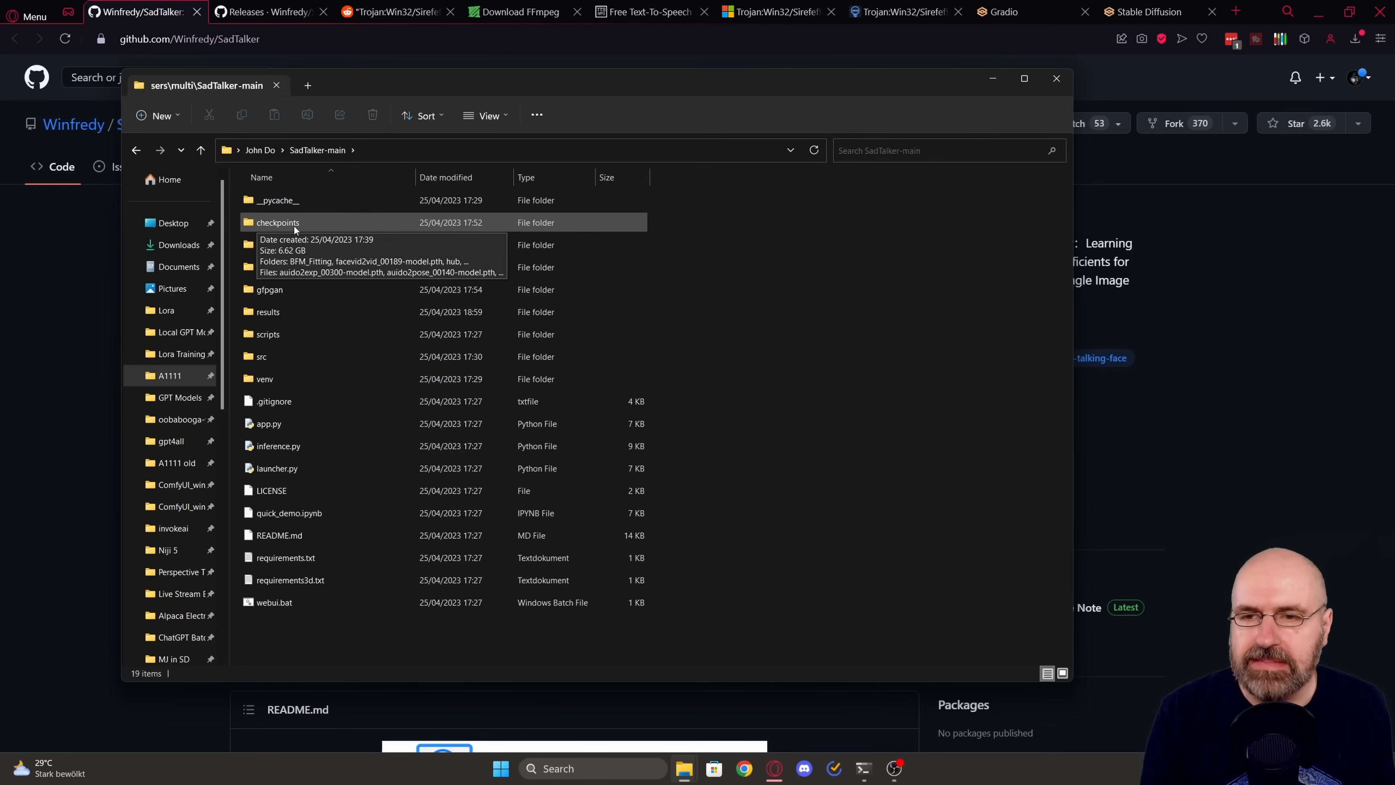
mouse_move(293, 229)
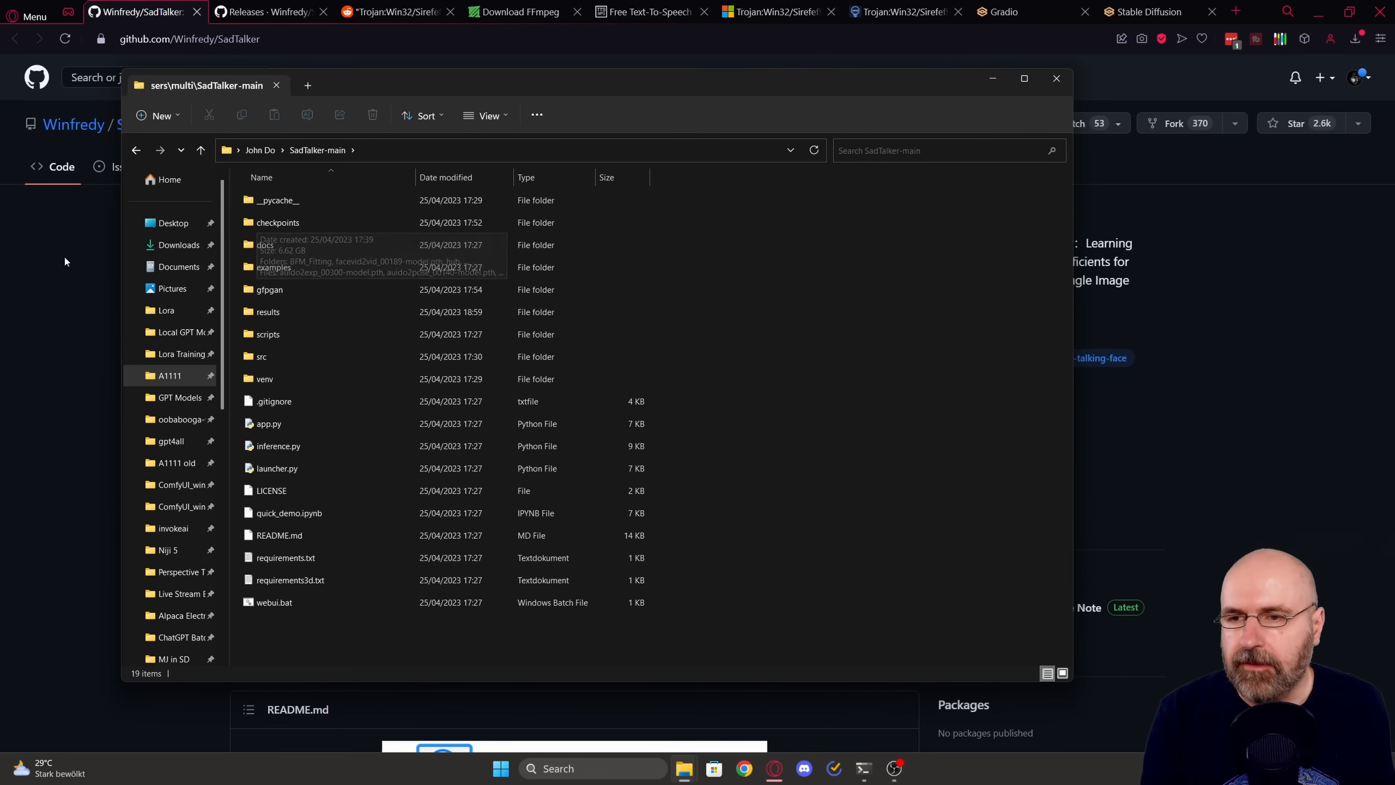
click(267, 11)
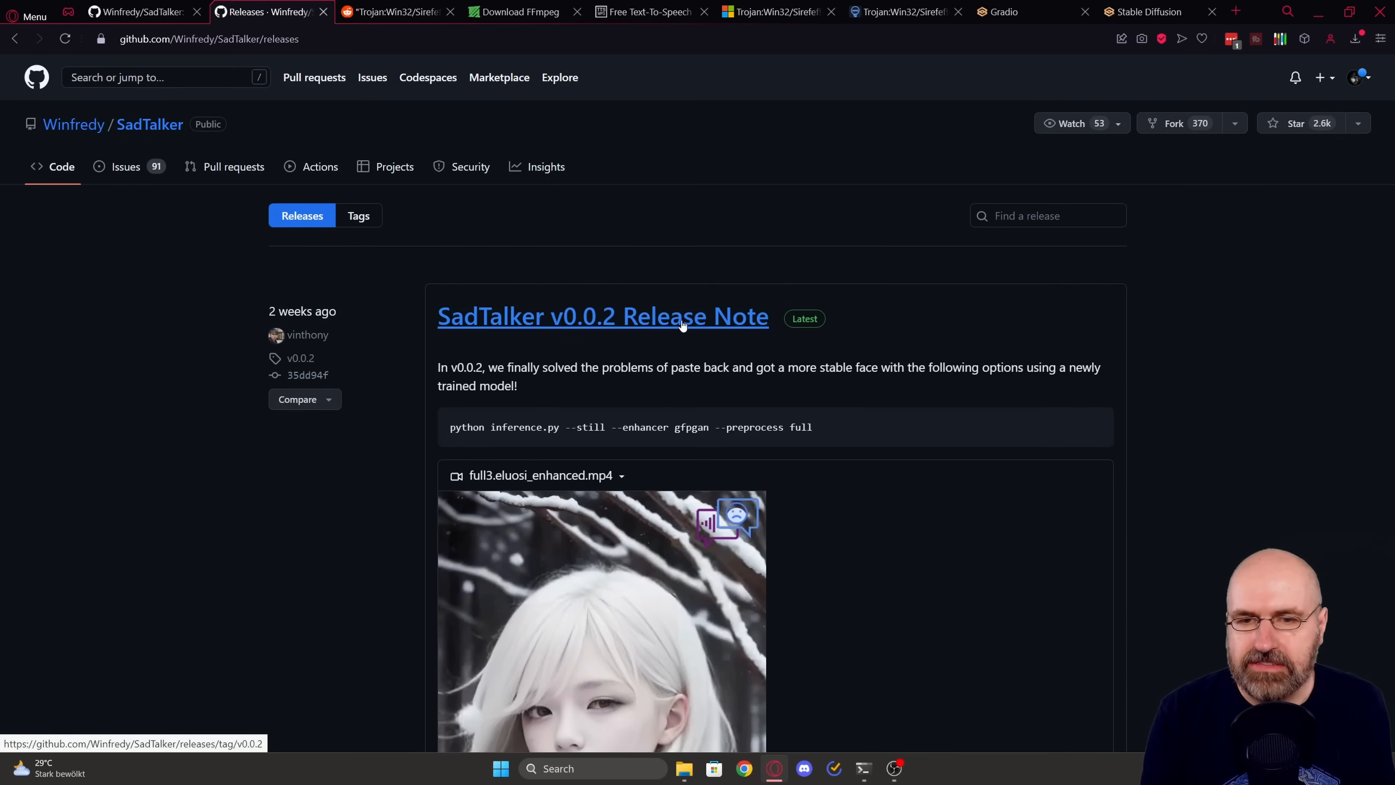
Step: Scroll to the Assets list of twelve model files for release v0.0.2
scroll(down, 3)
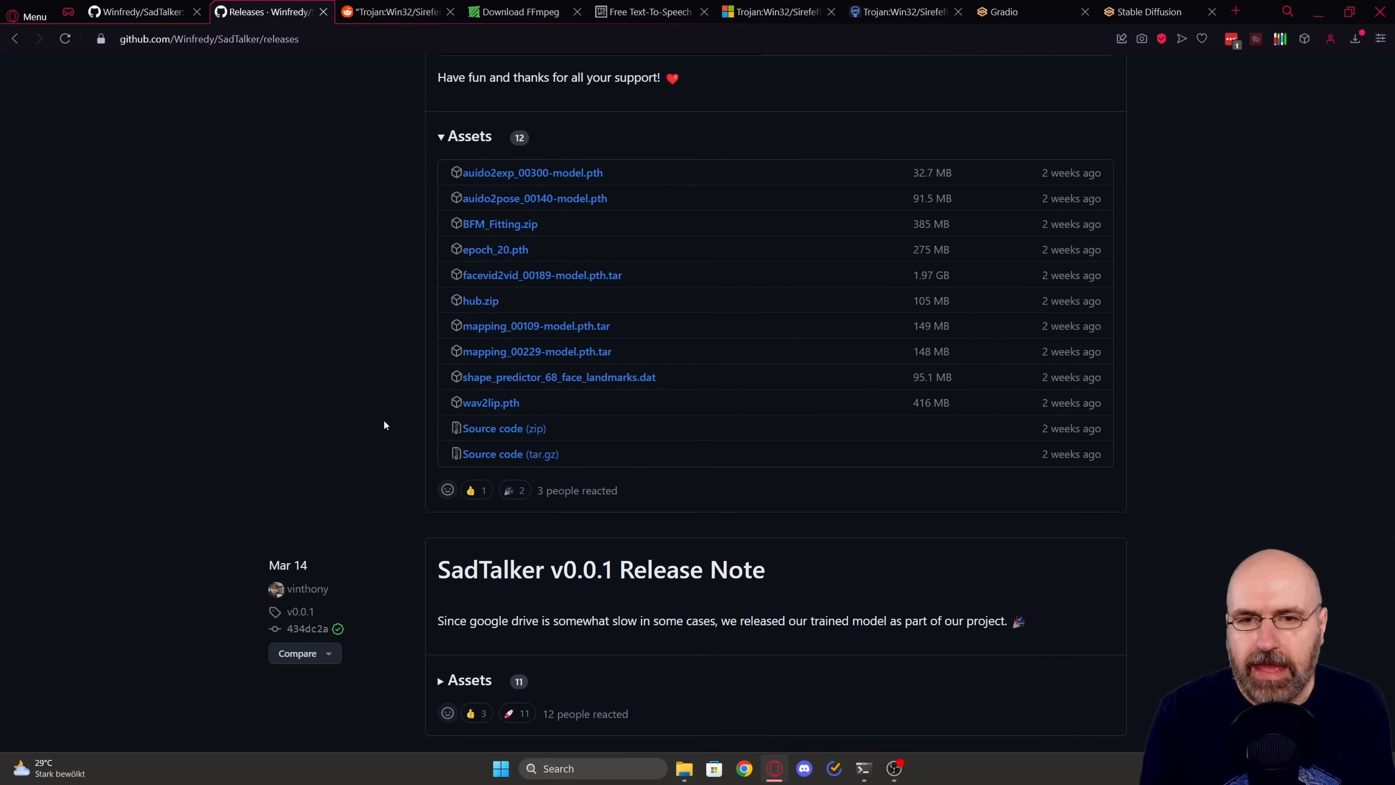
mouse_move(510, 453)
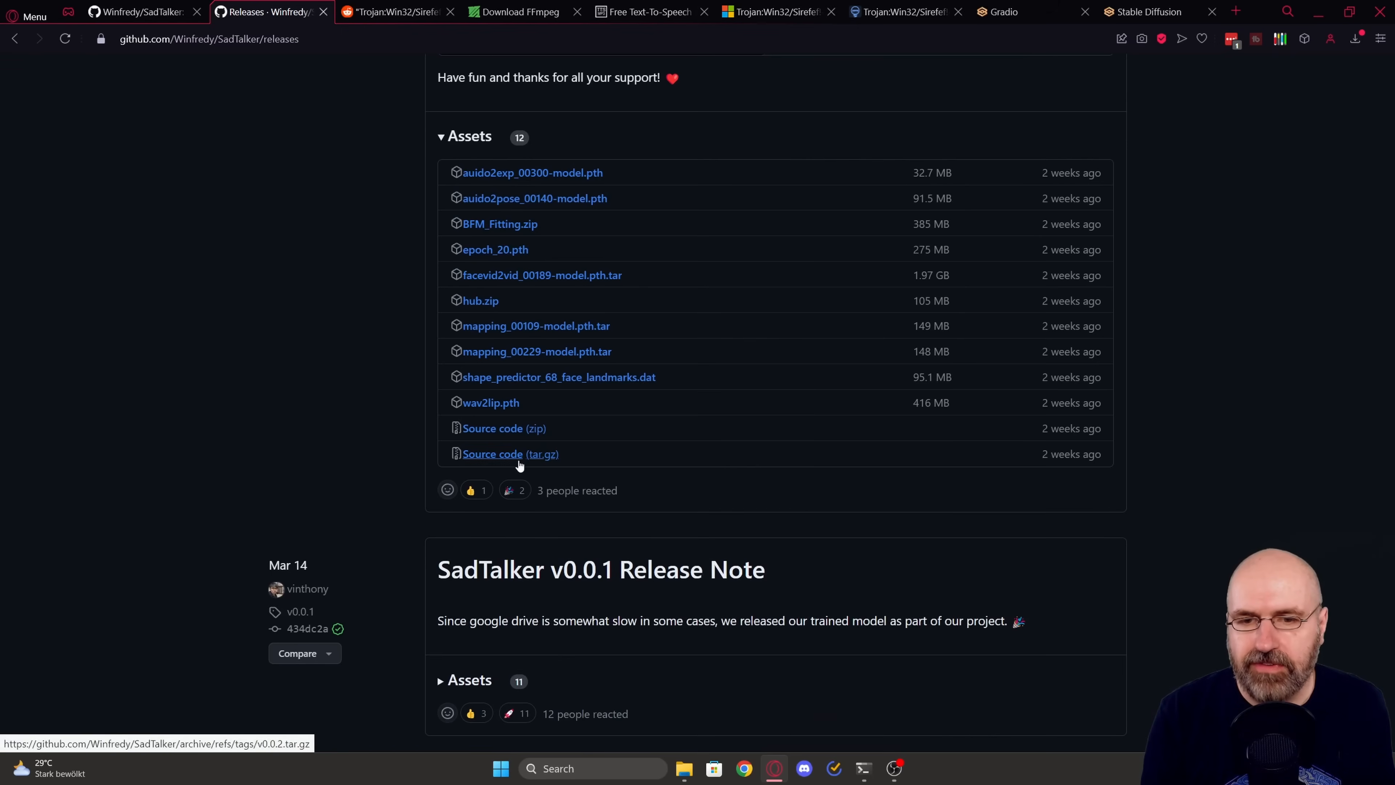
mouse_move(342, 334)
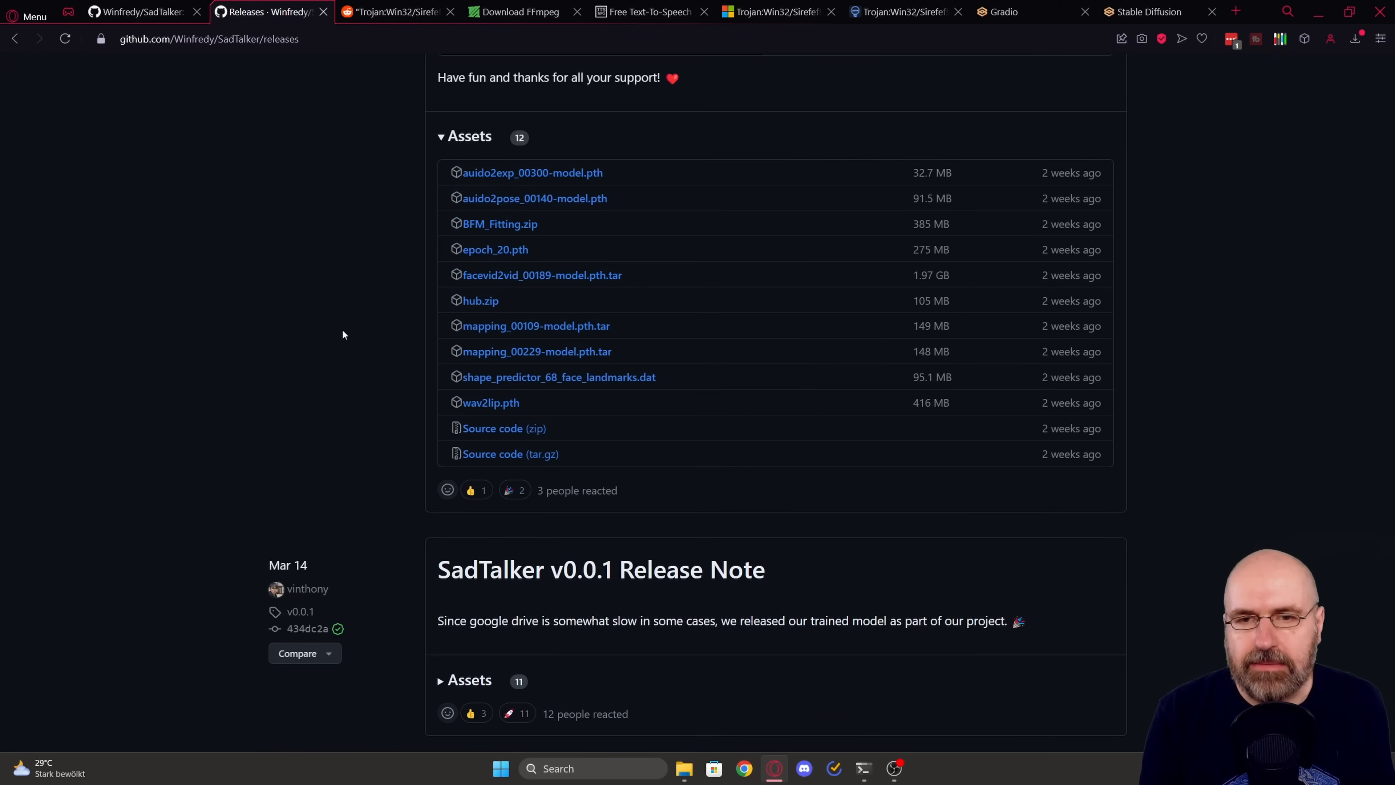
mouse_move(681, 325)
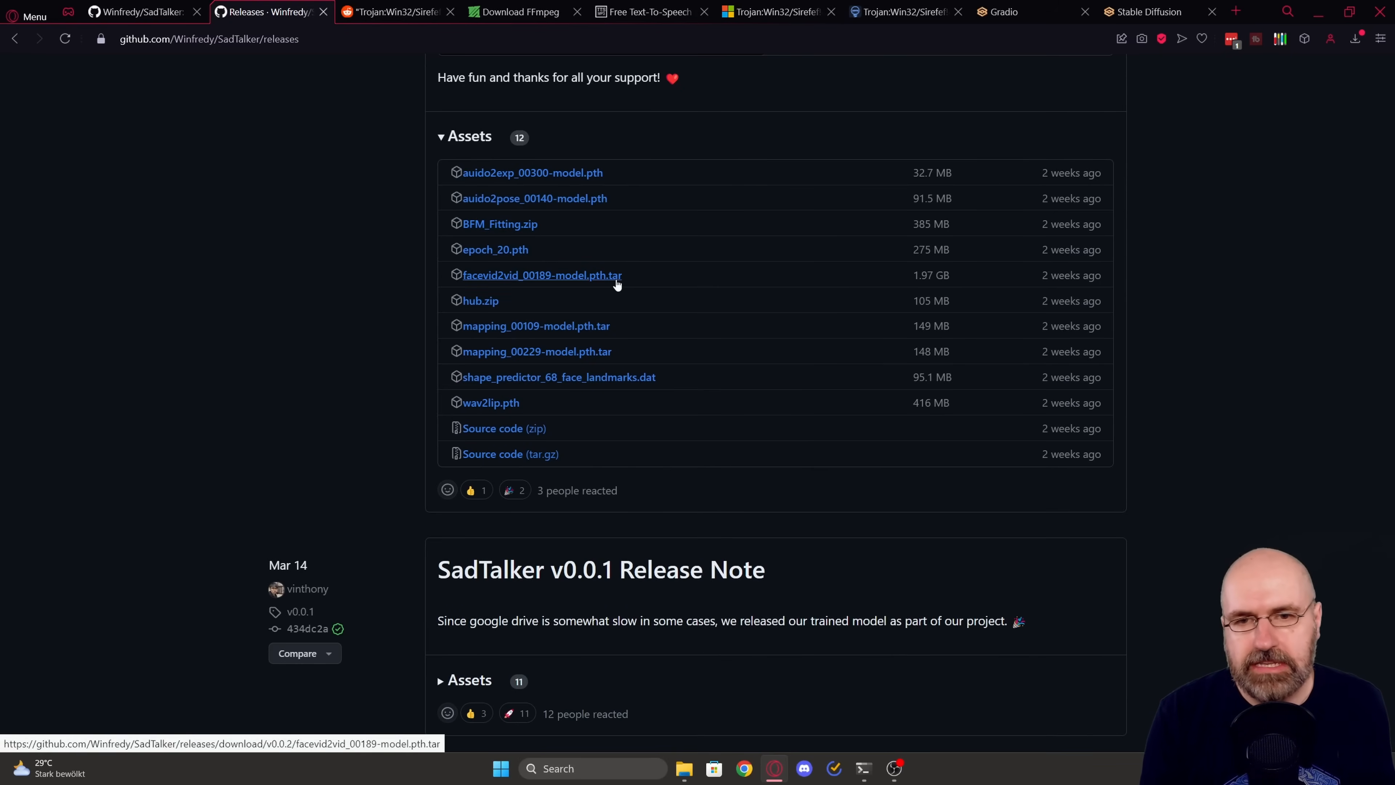
mouse_move(499, 223)
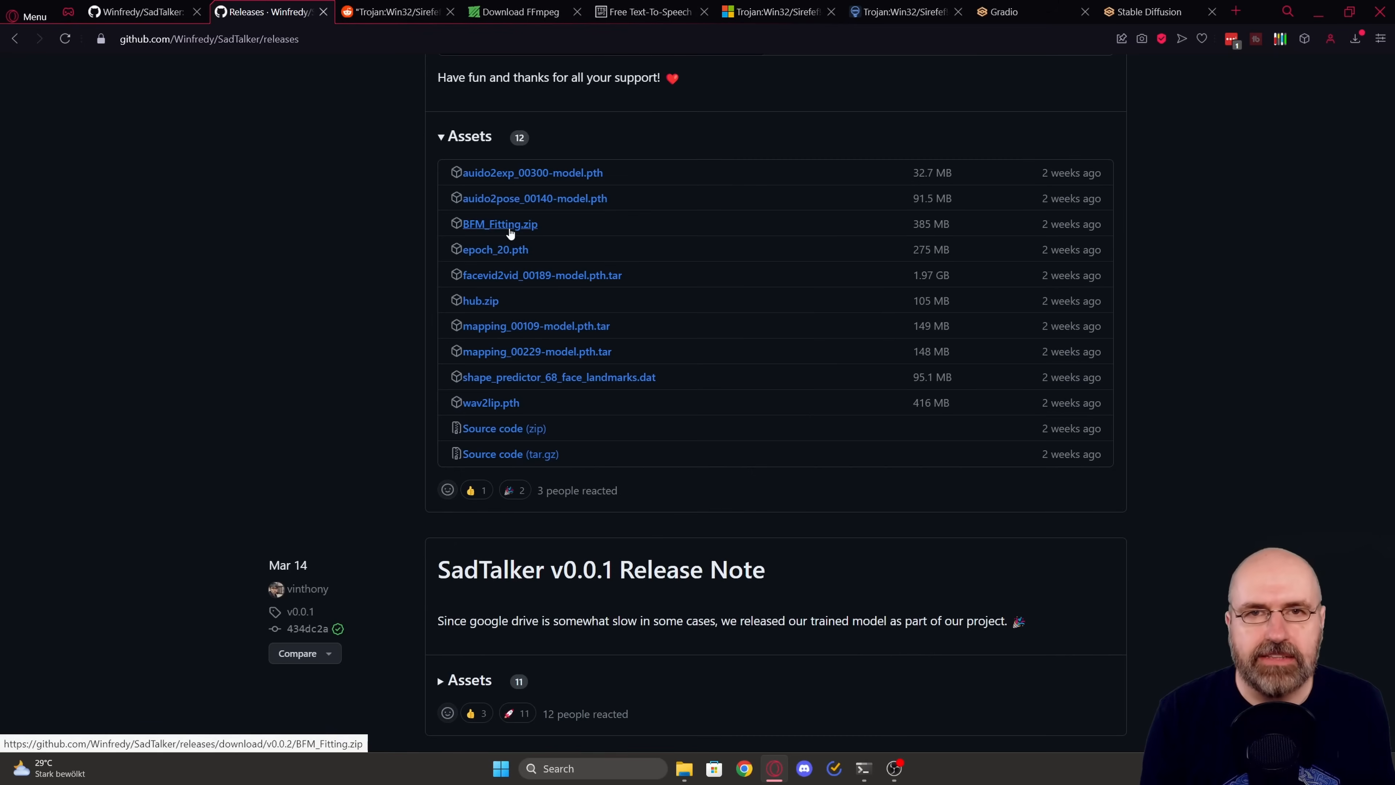
mouse_move(531, 171)
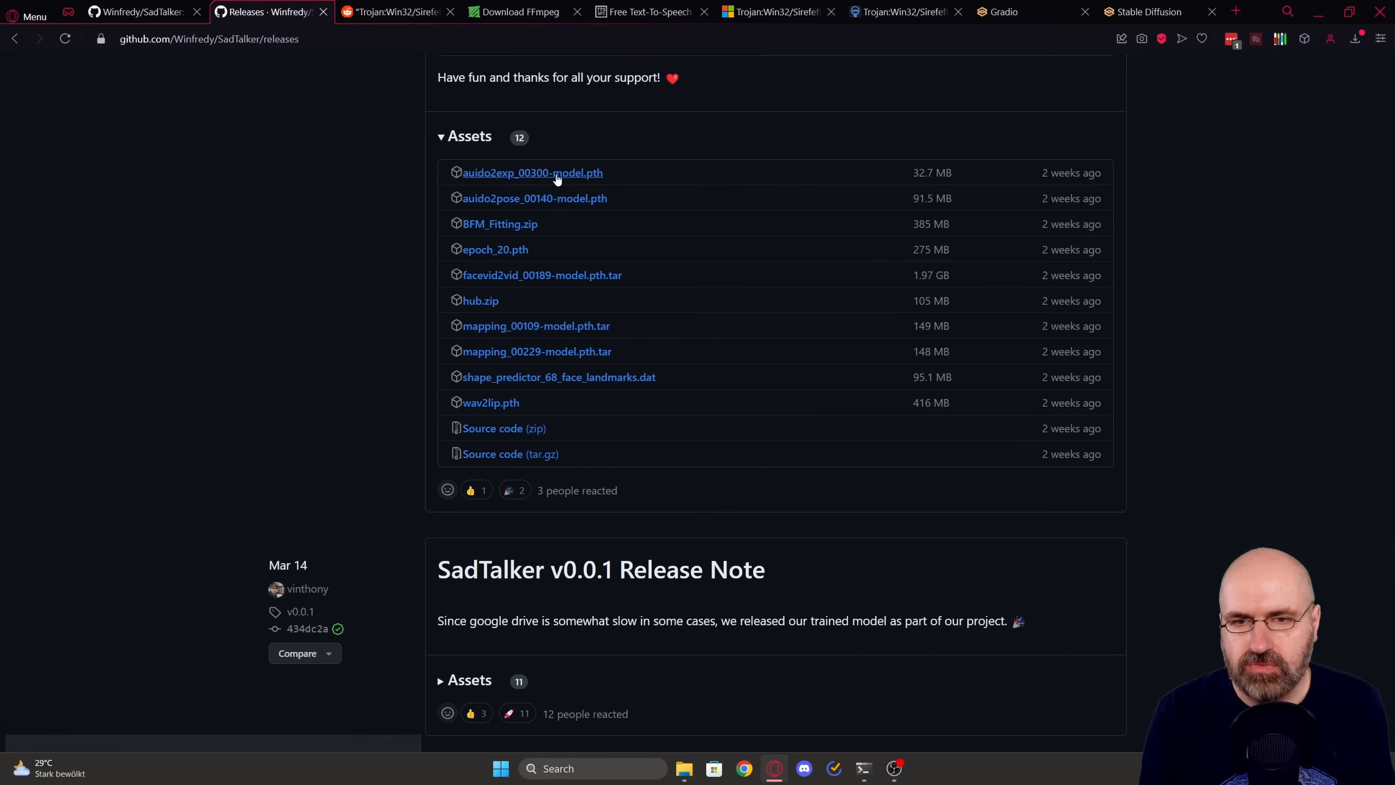
mouse_move(510, 453)
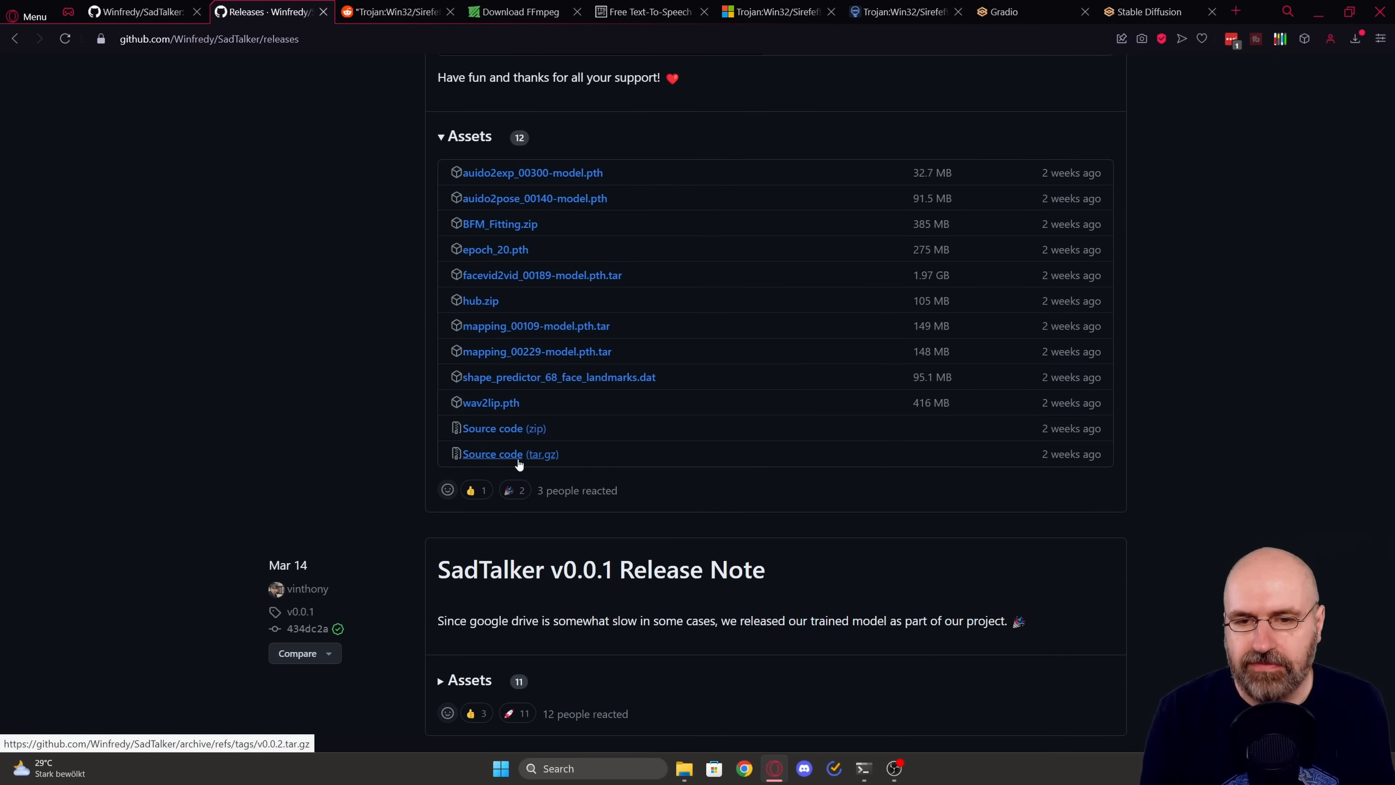
mouse_move(532, 460)
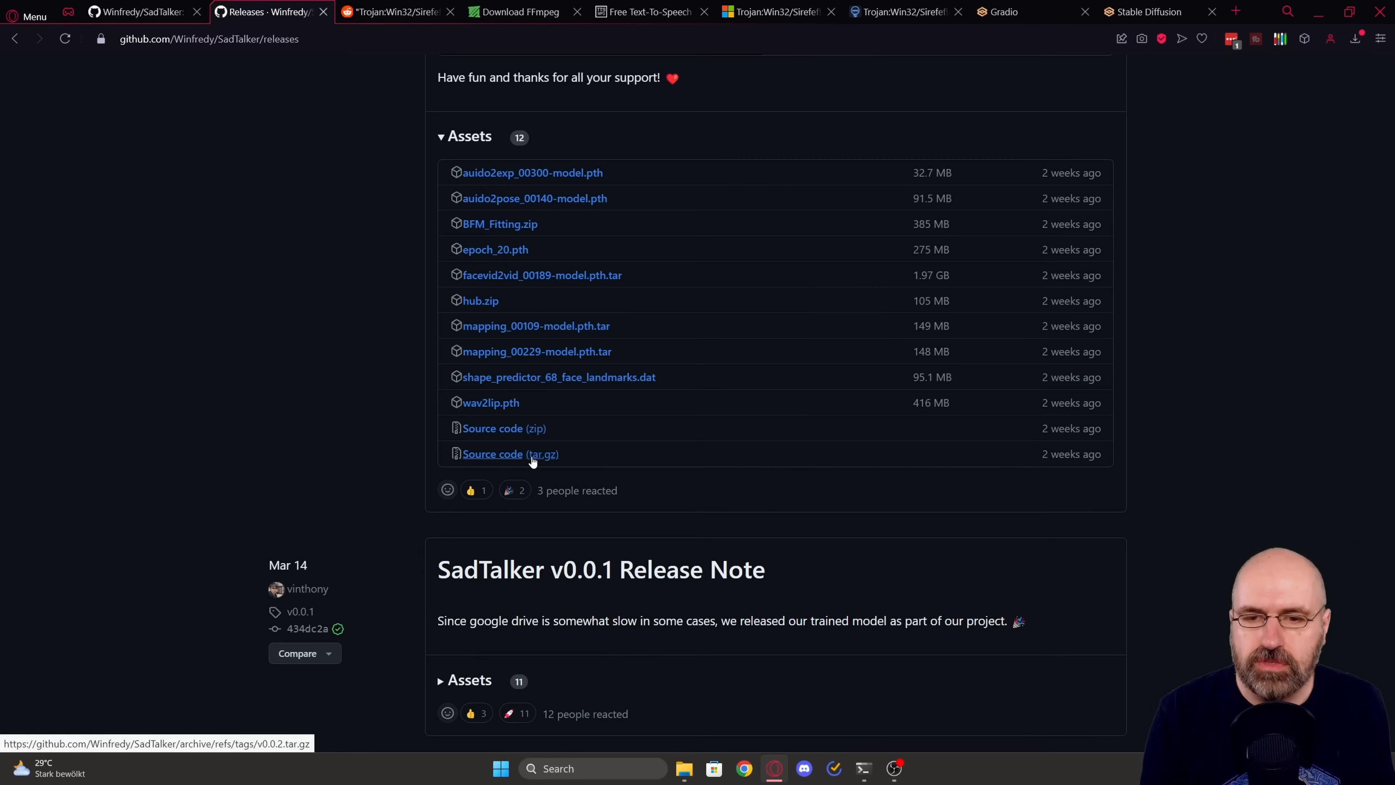
mouse_move(542, 274)
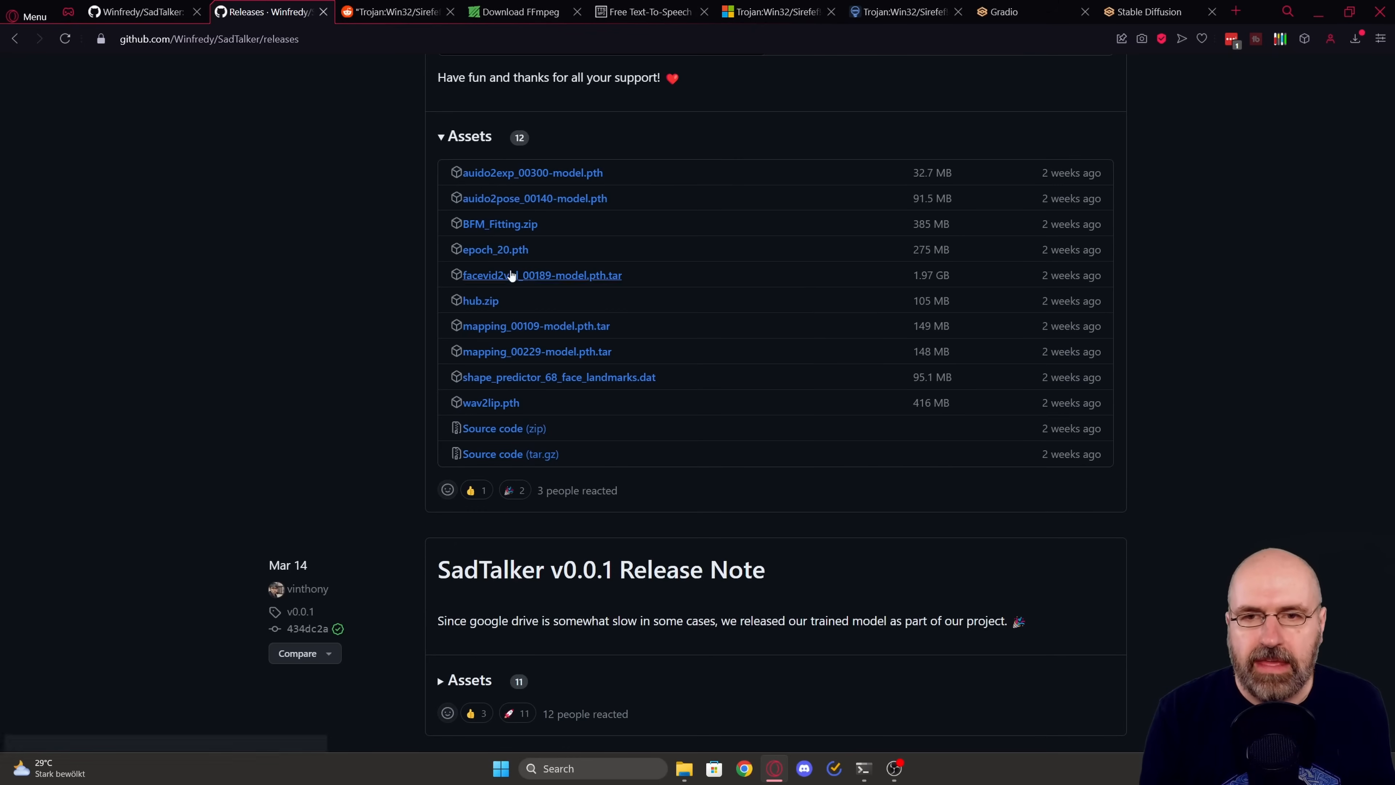
mouse_move(920, 422)
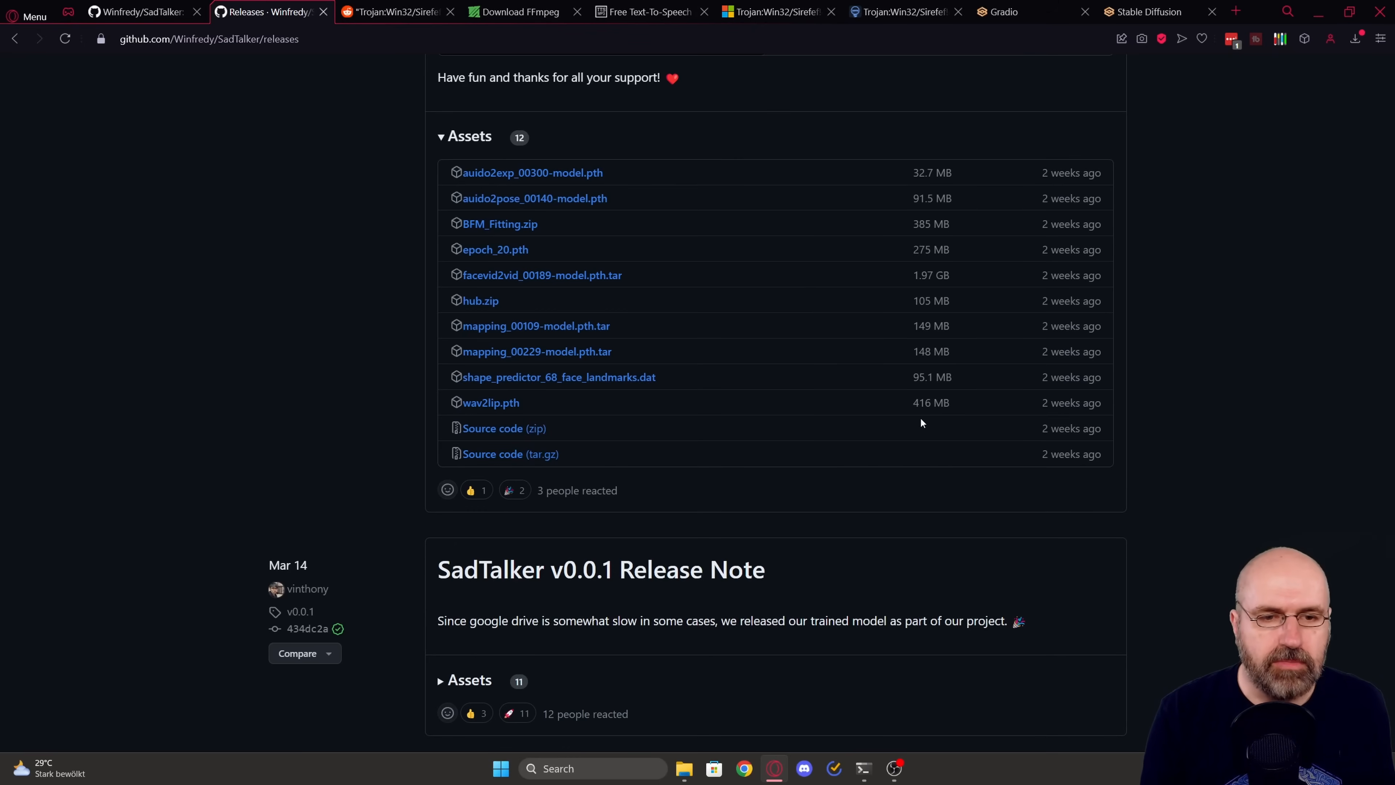
Step: Extract BFM_Fitting.zip into the checkpoints folder and confirm the BFM_Fitting folder exists
click(682, 768)
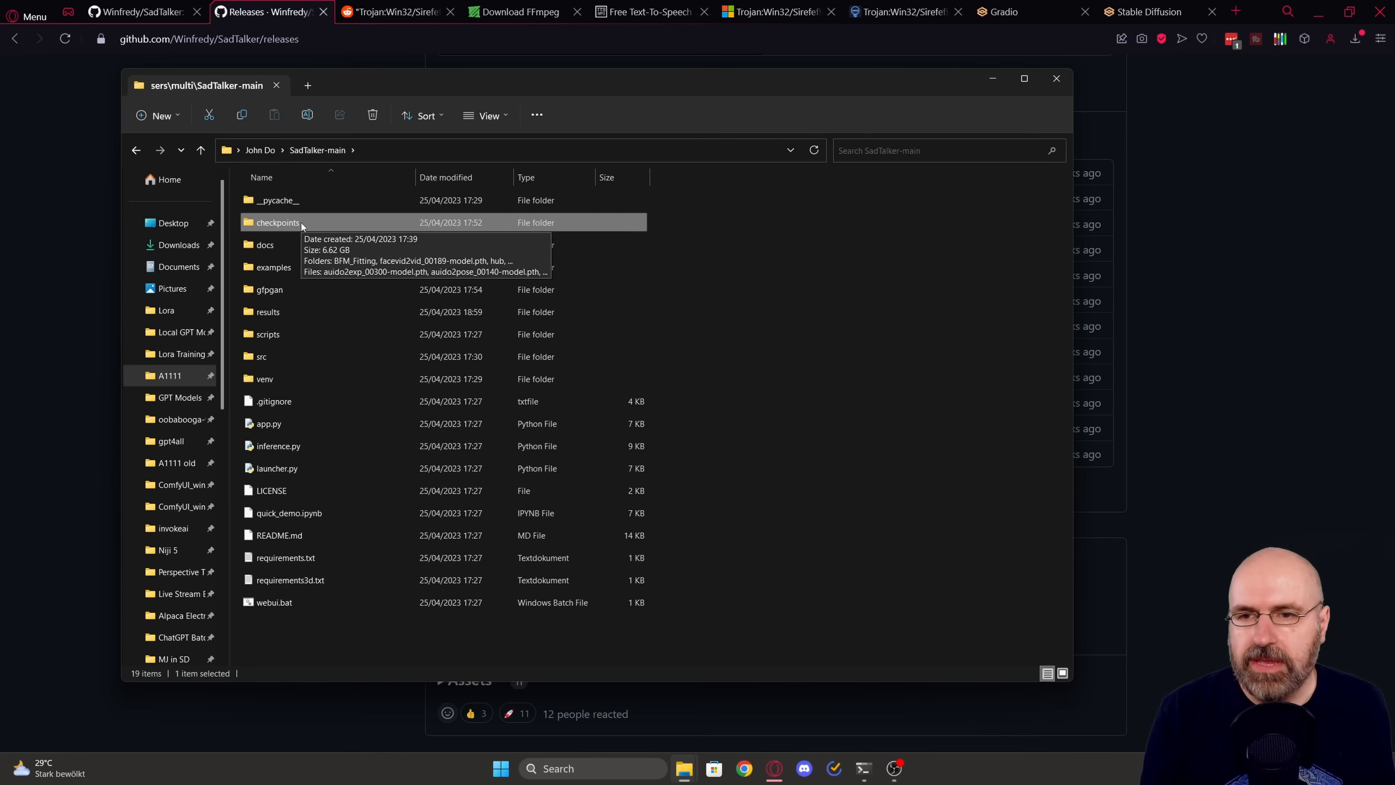
double_click(277, 221)
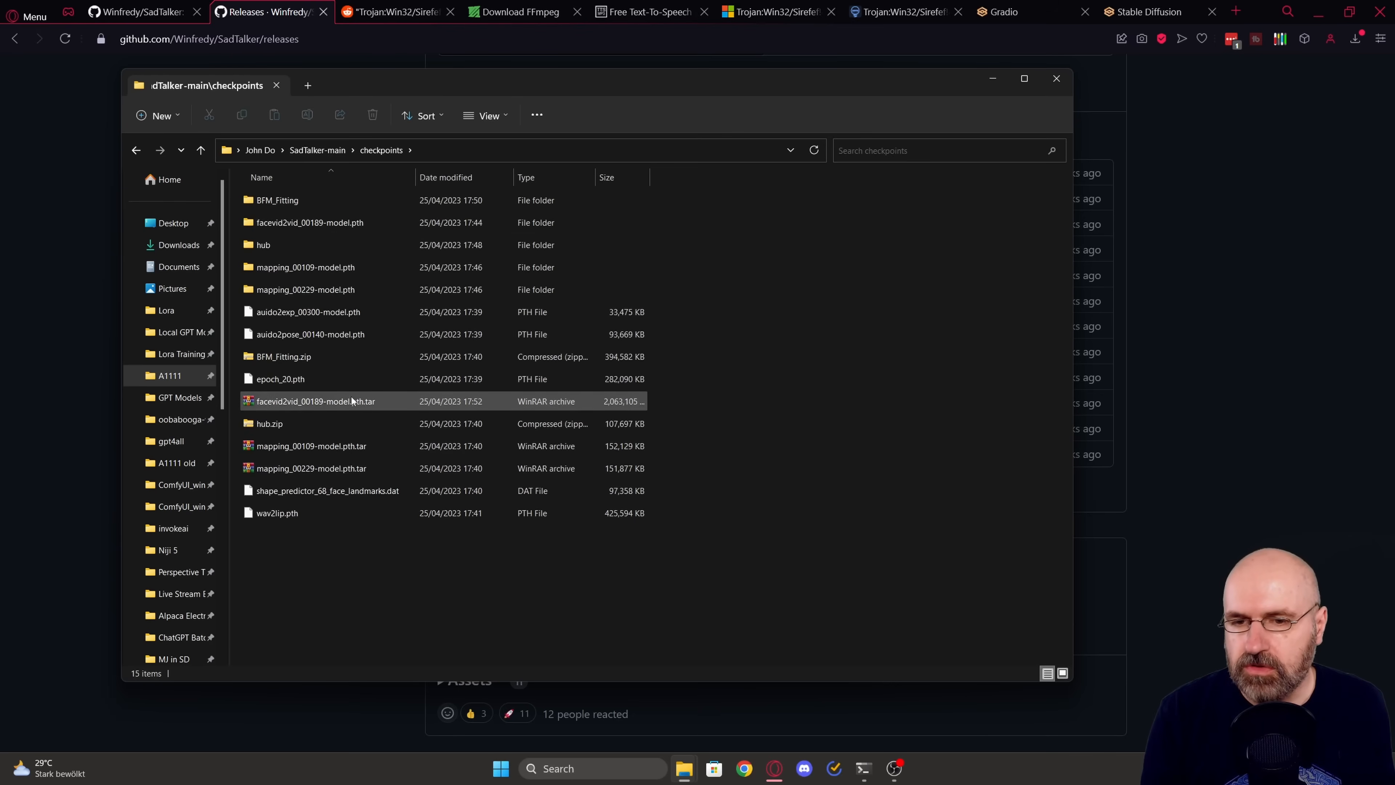
click(270, 424)
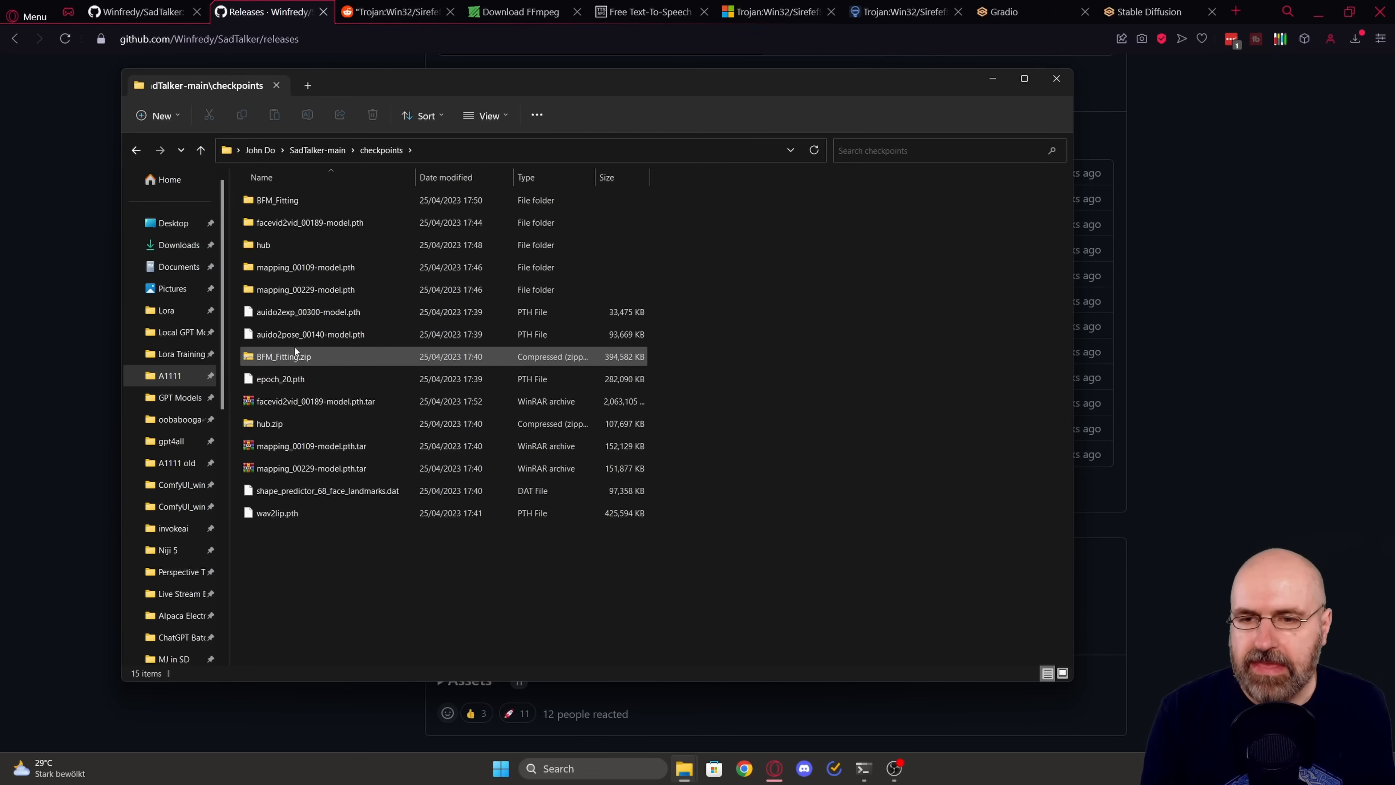
mouse_move(298, 356)
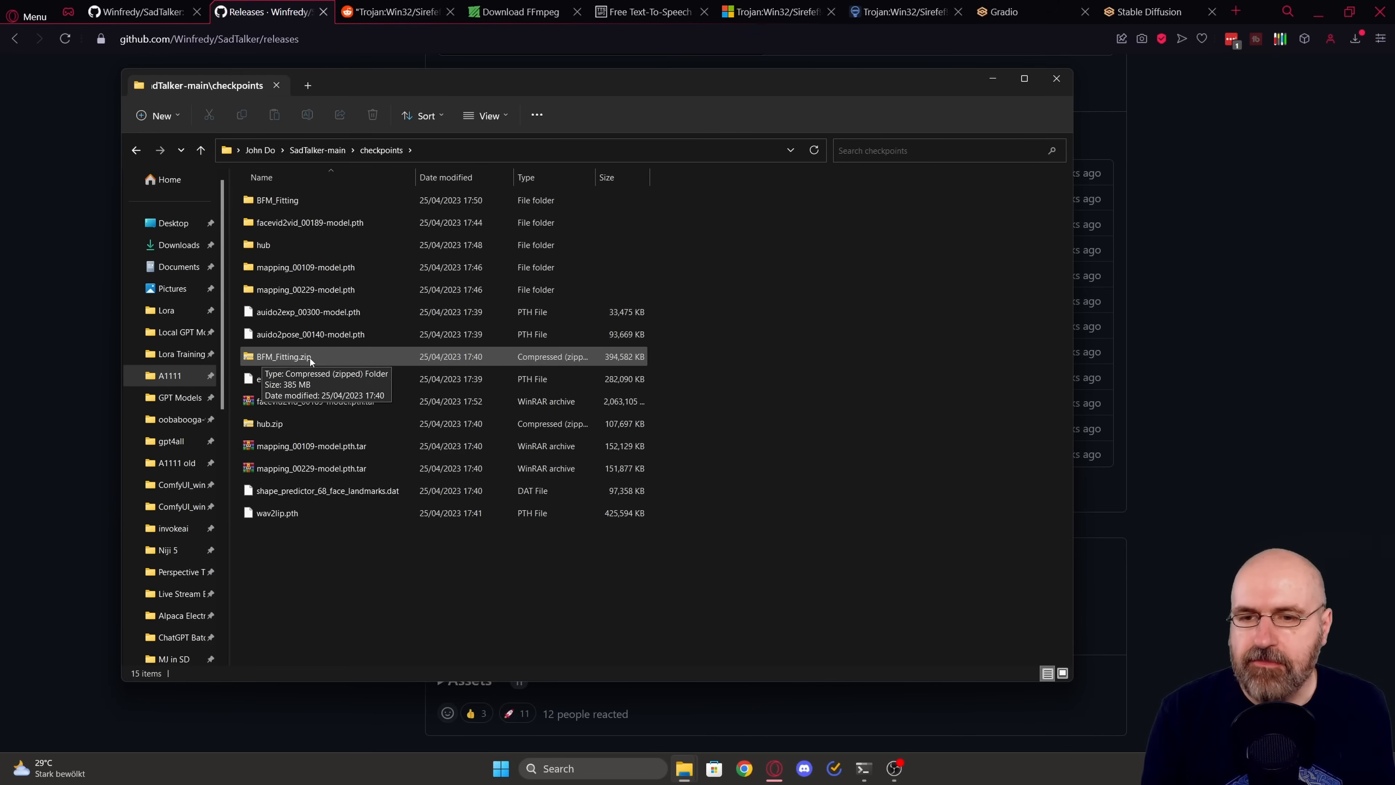
double_click(284, 356)
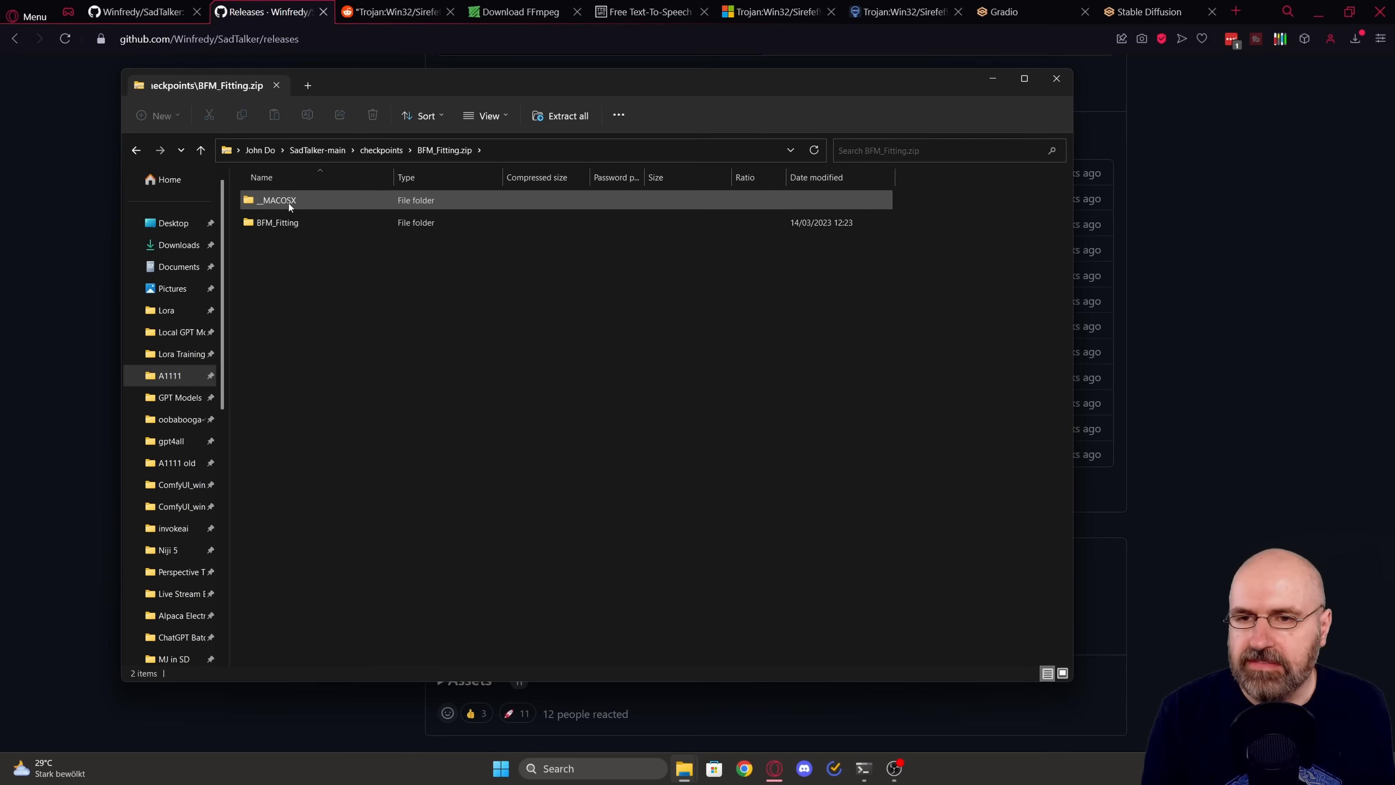
click(278, 221)
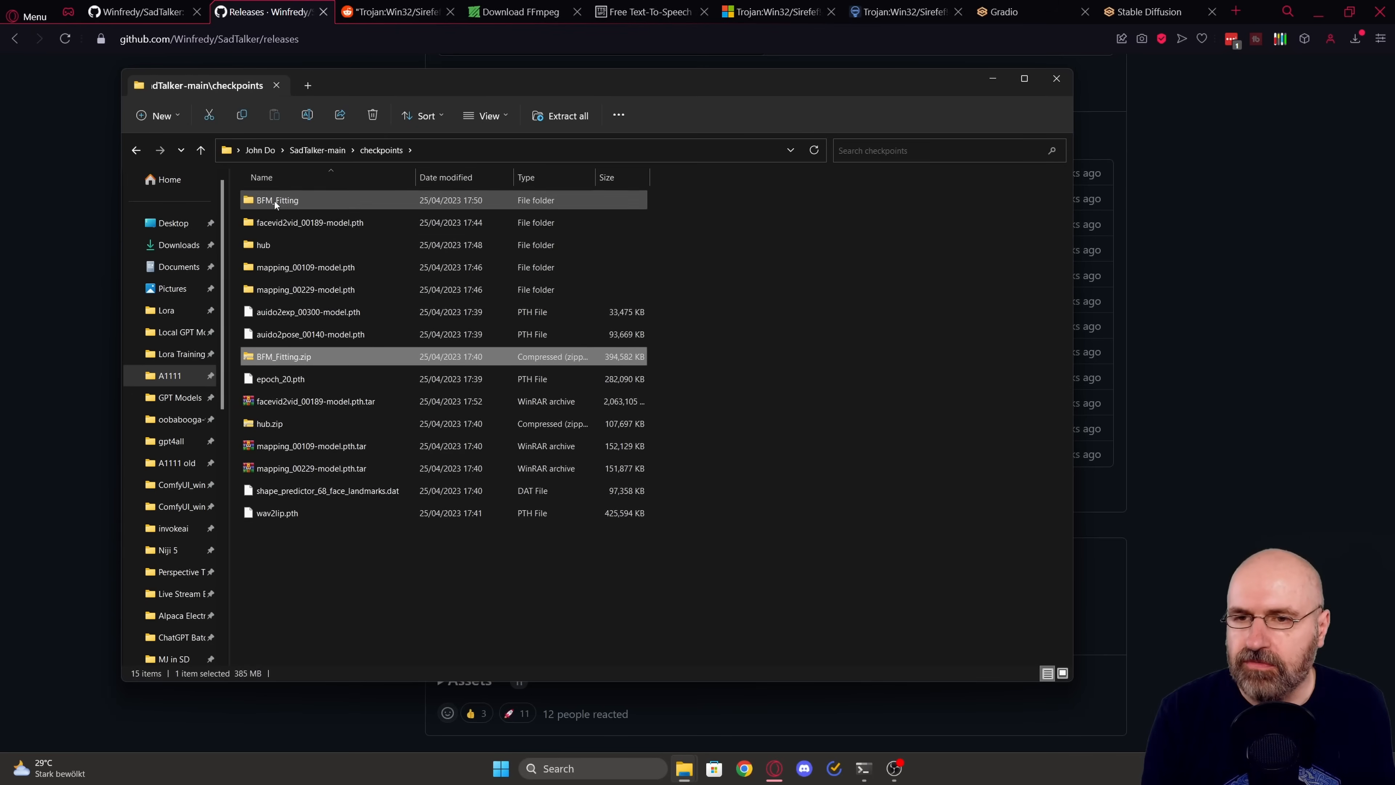
mouse_move(276, 199)
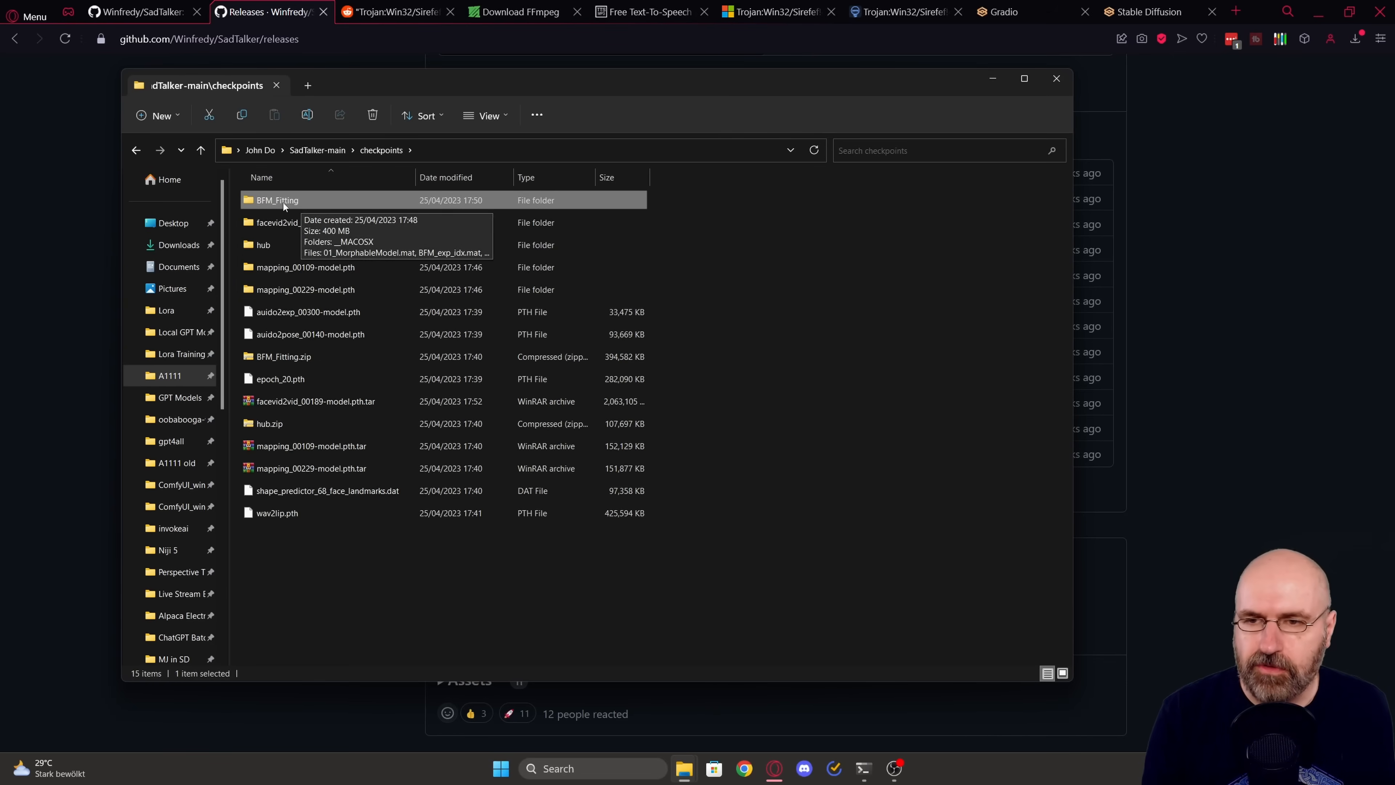
mouse_move(360, 544)
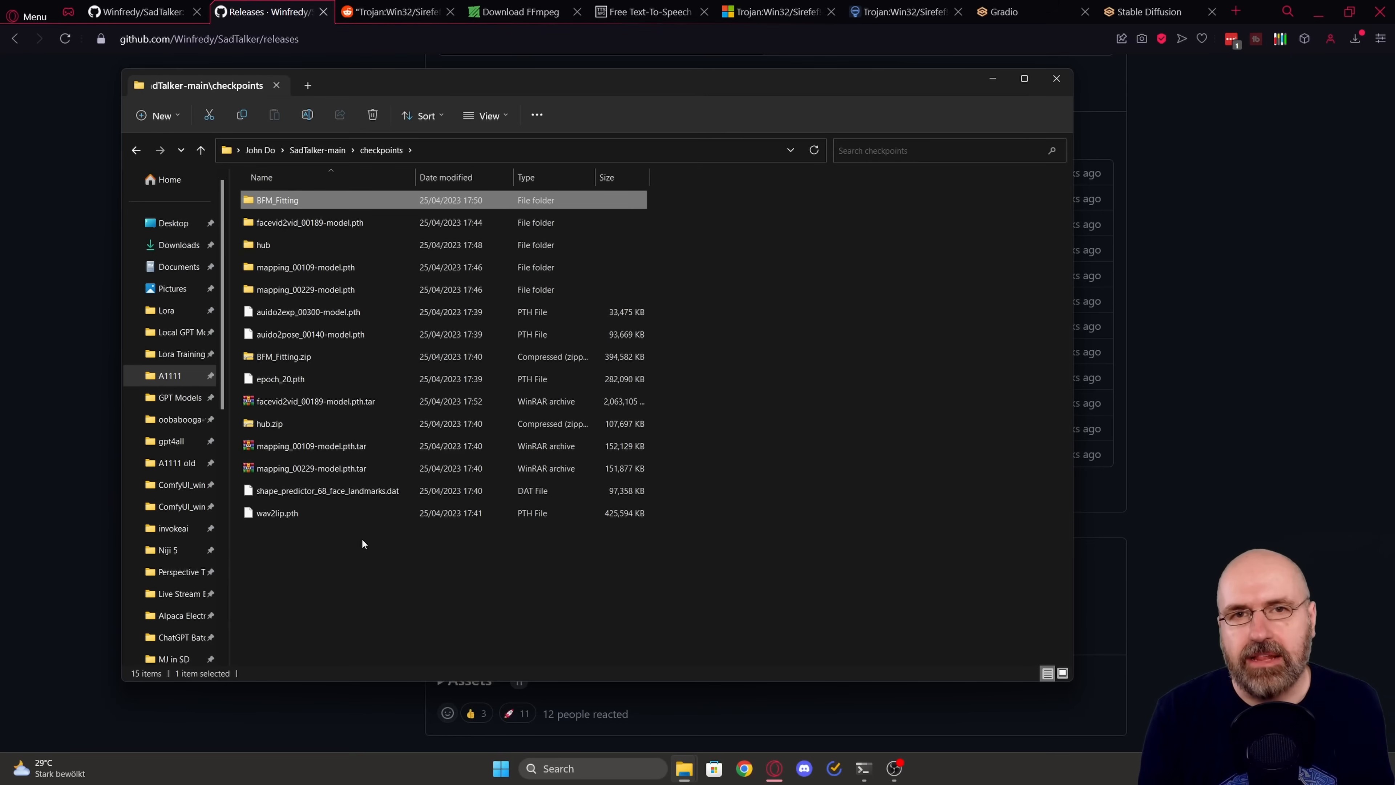
Step: Switch to the Download FFmpeg page showing the Windows EXE Files links
click(521, 12)
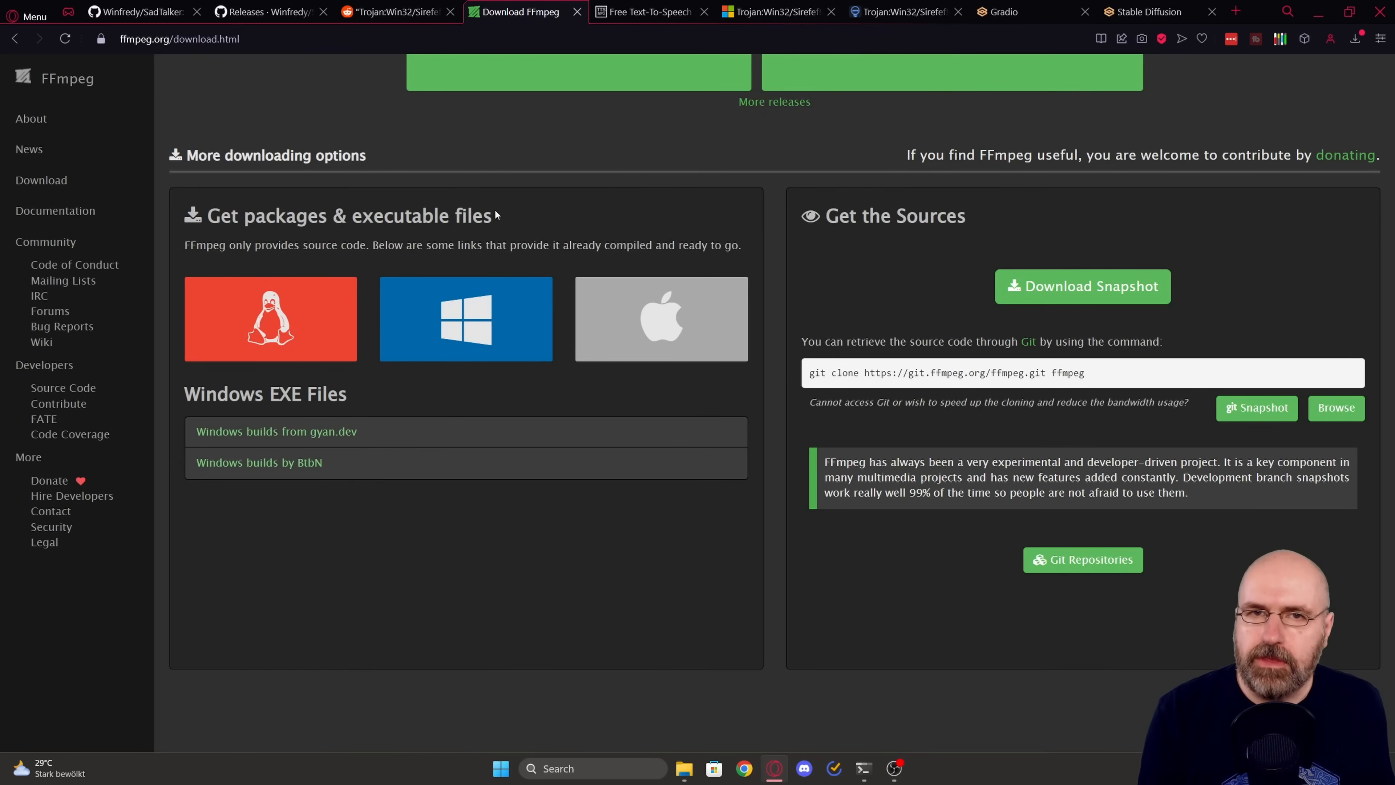
mouse_move(464, 319)
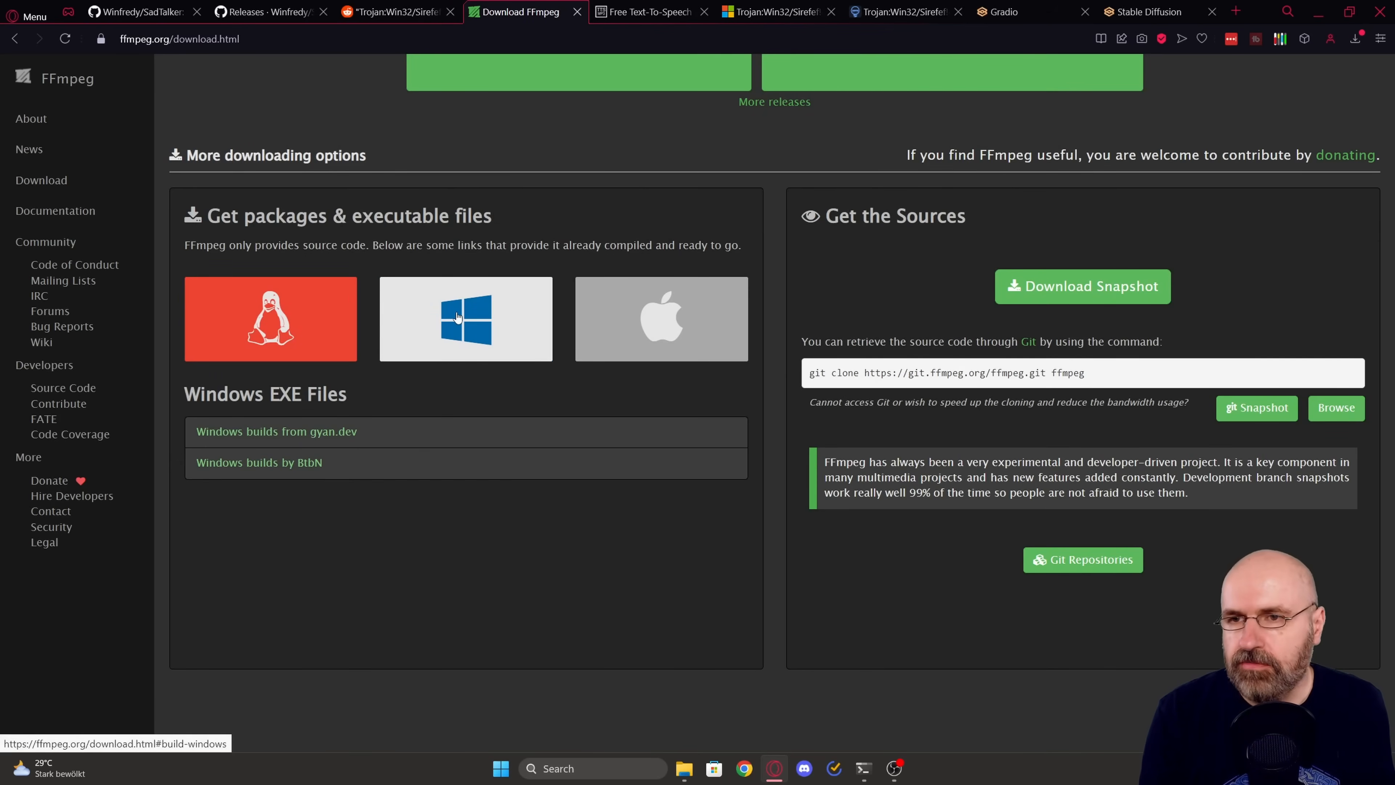
mouse_move(480, 357)
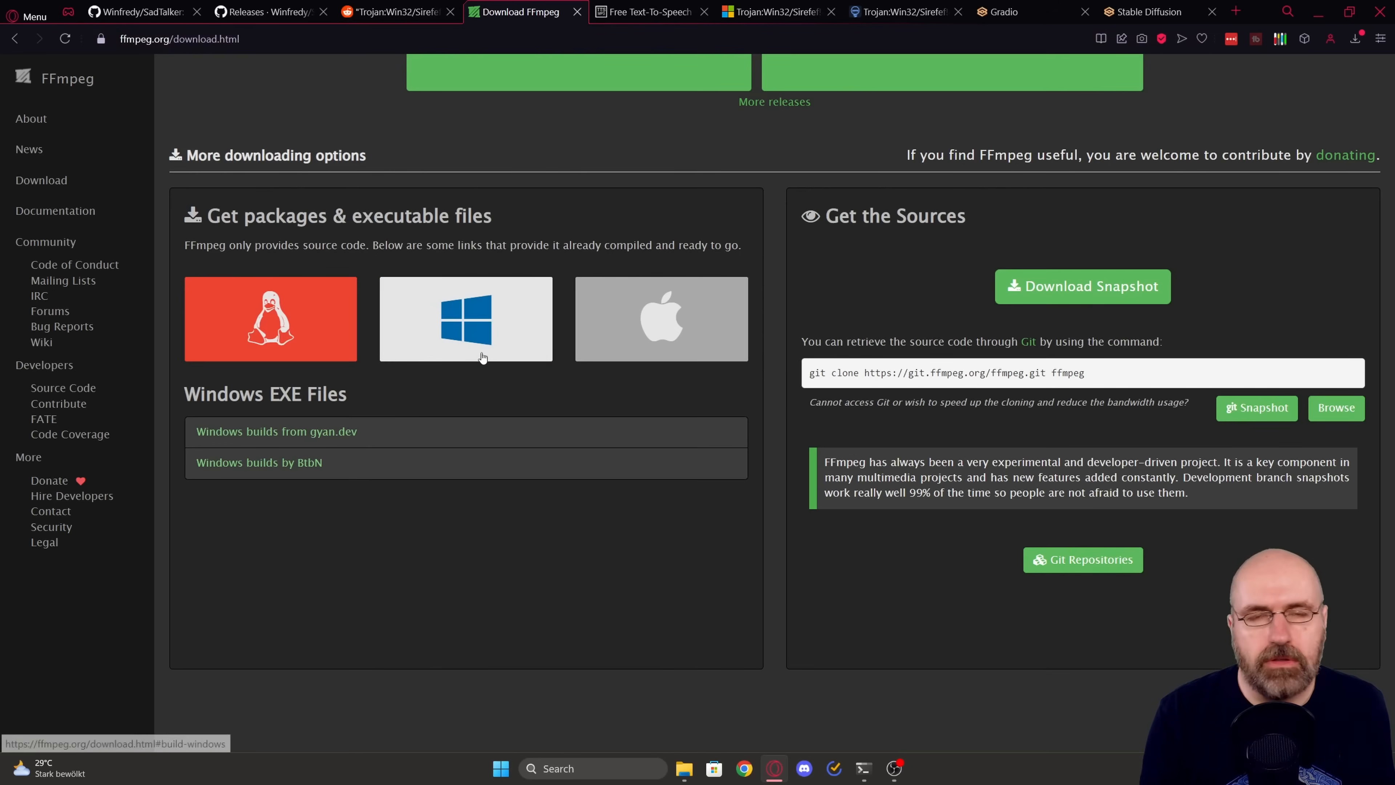
mouse_move(550, 313)
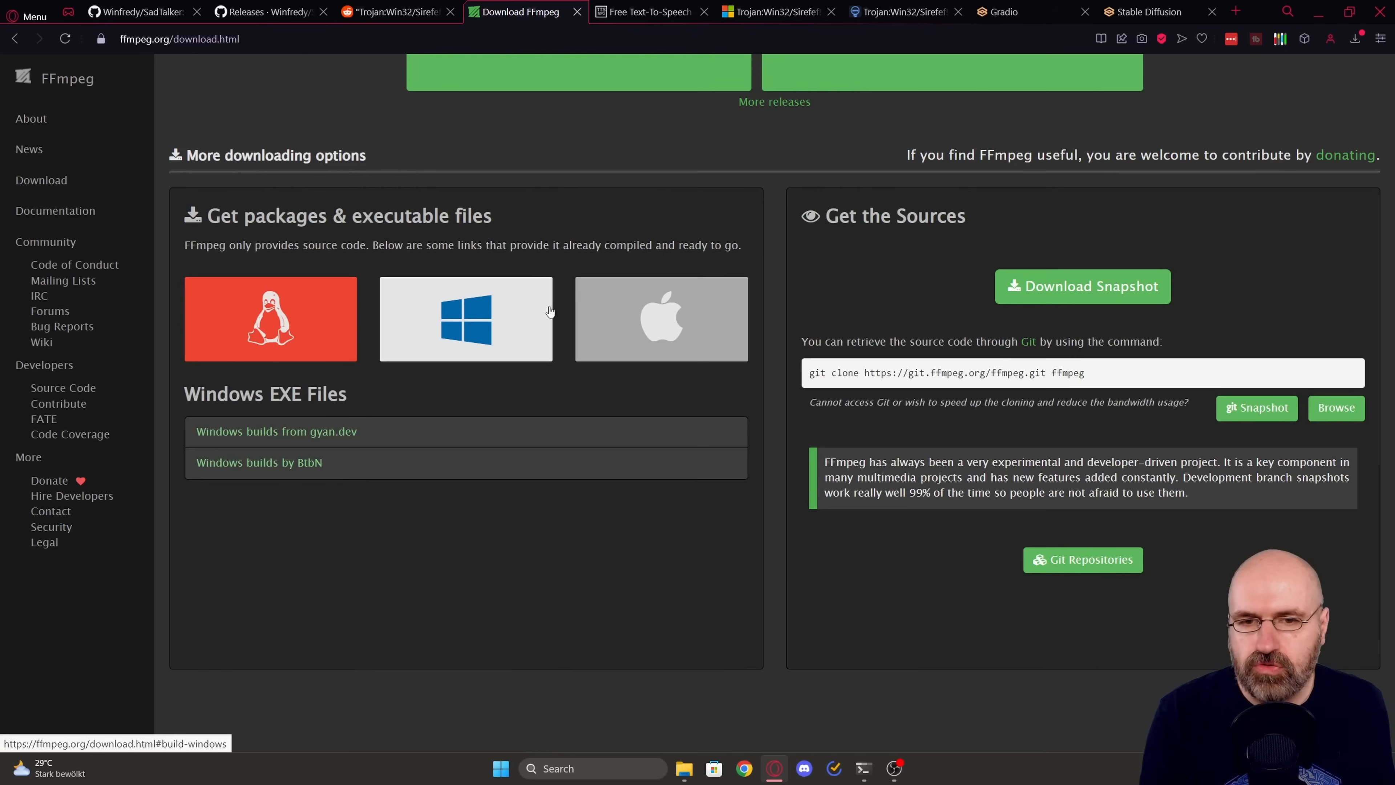
mouse_move(470, 313)
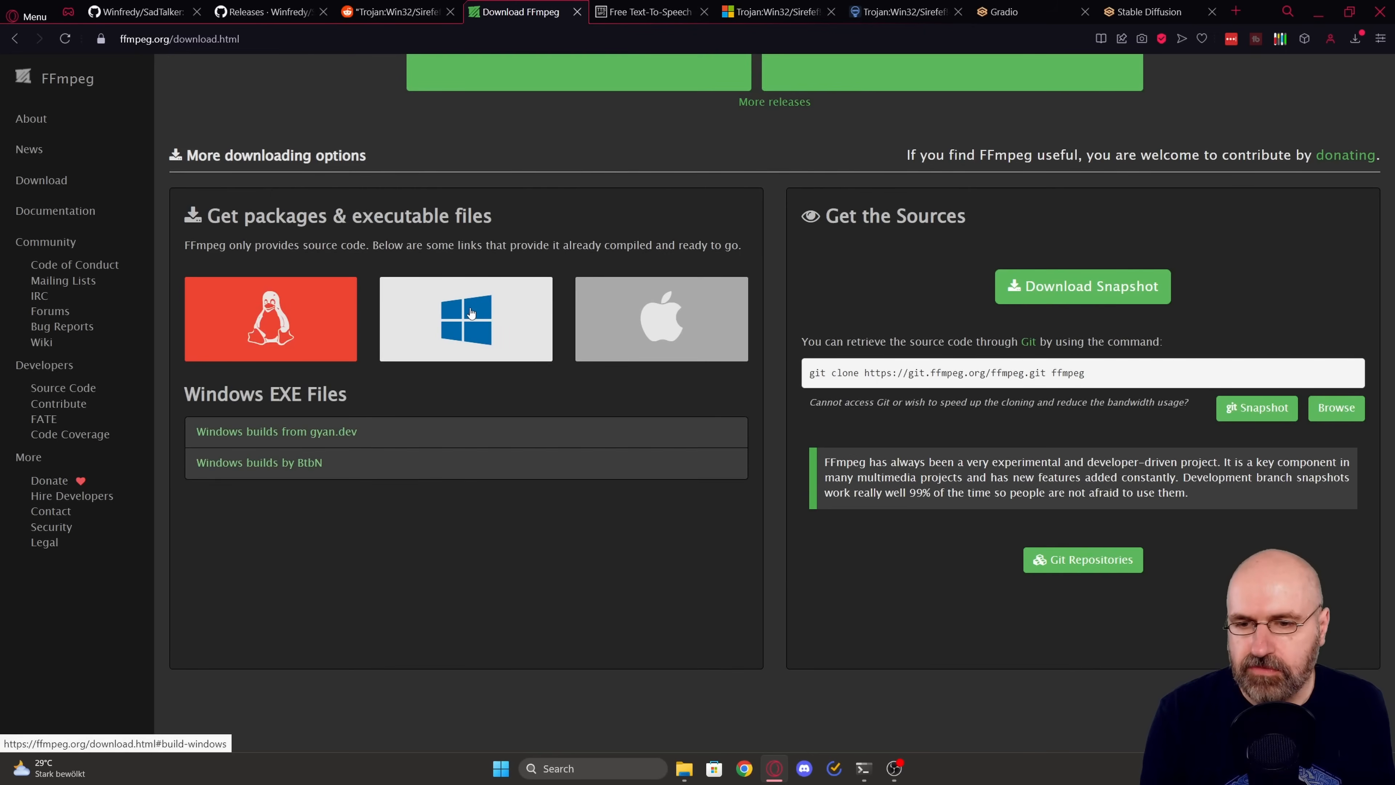
mouse_move(276, 432)
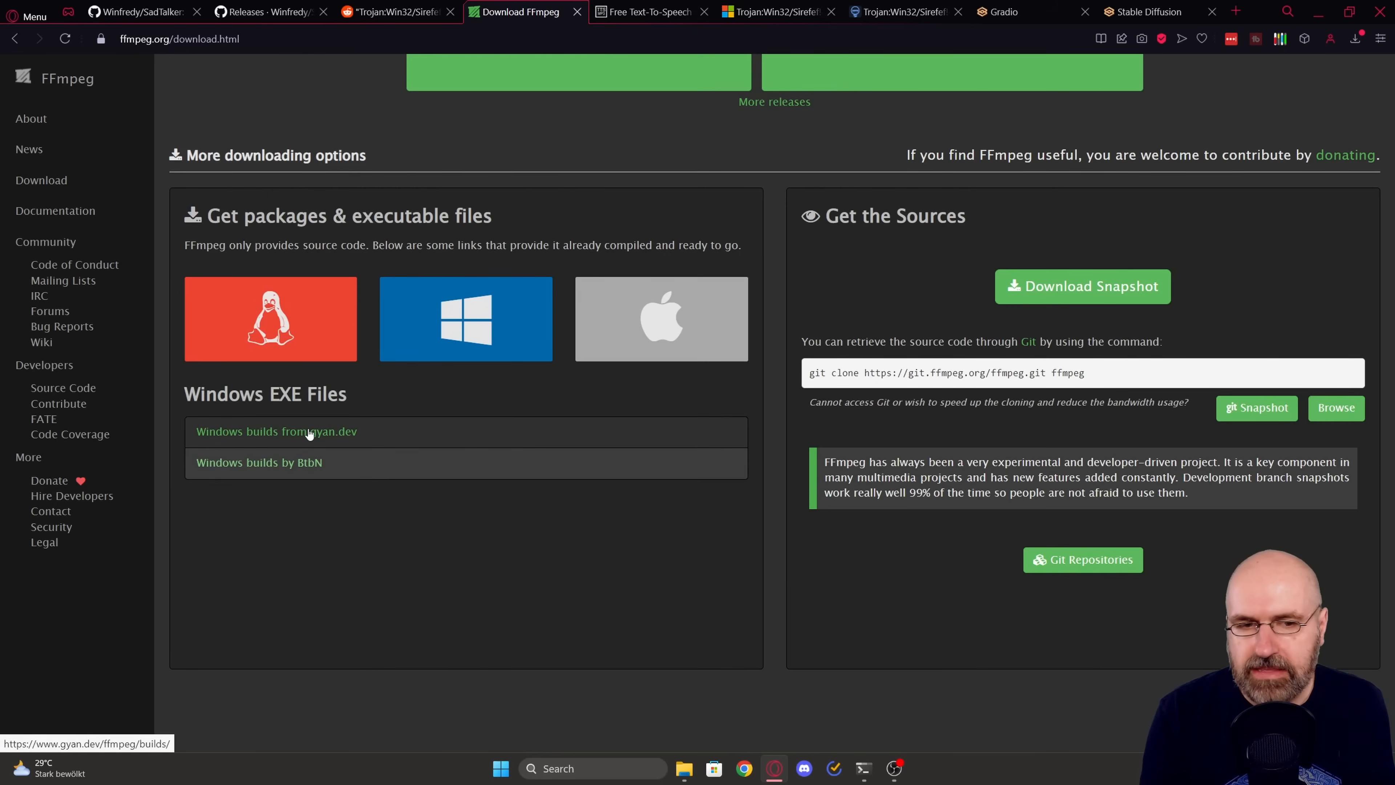
Step: Download ffmpeg-git-full.7z from gyan.dev's git master builds and return to File Explorer
click(274, 432)
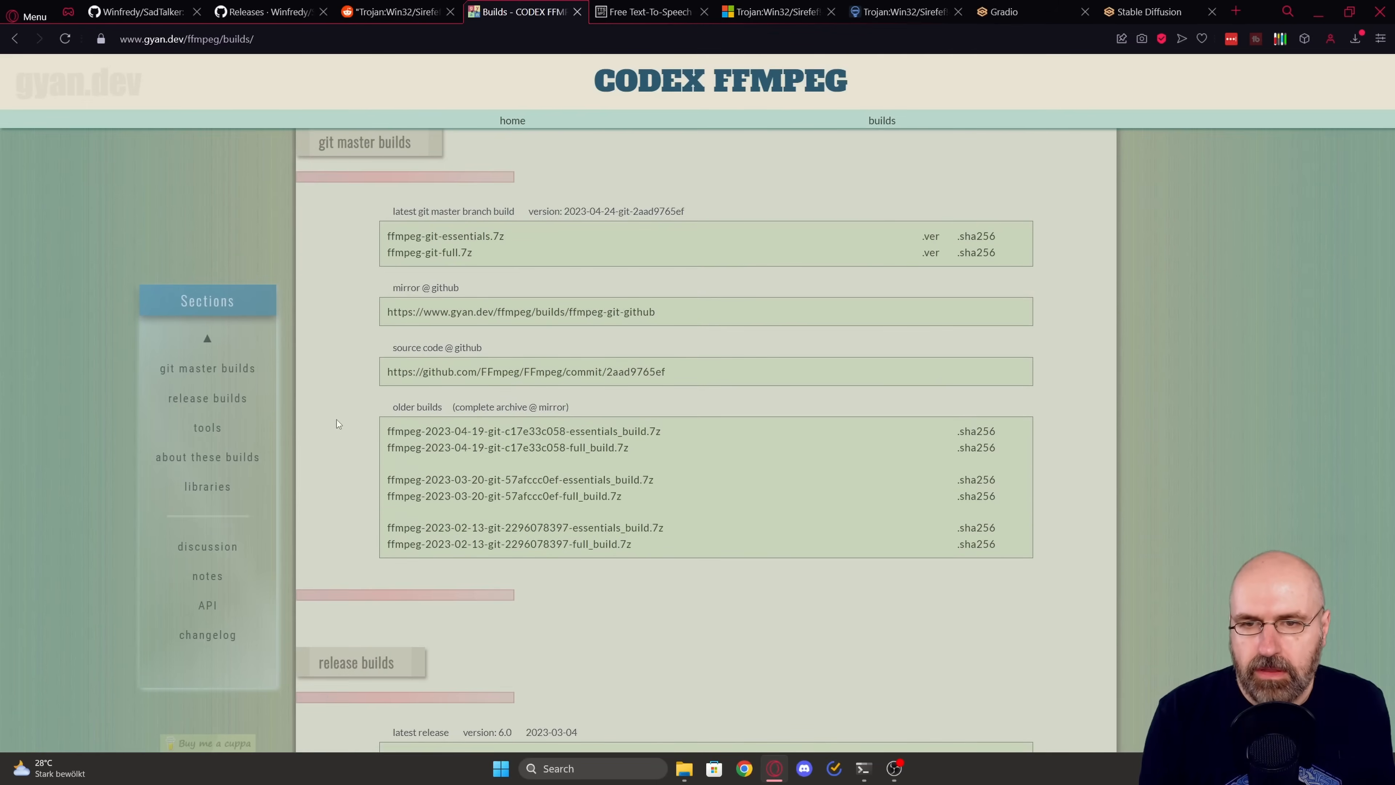
mouse_move(460, 256)
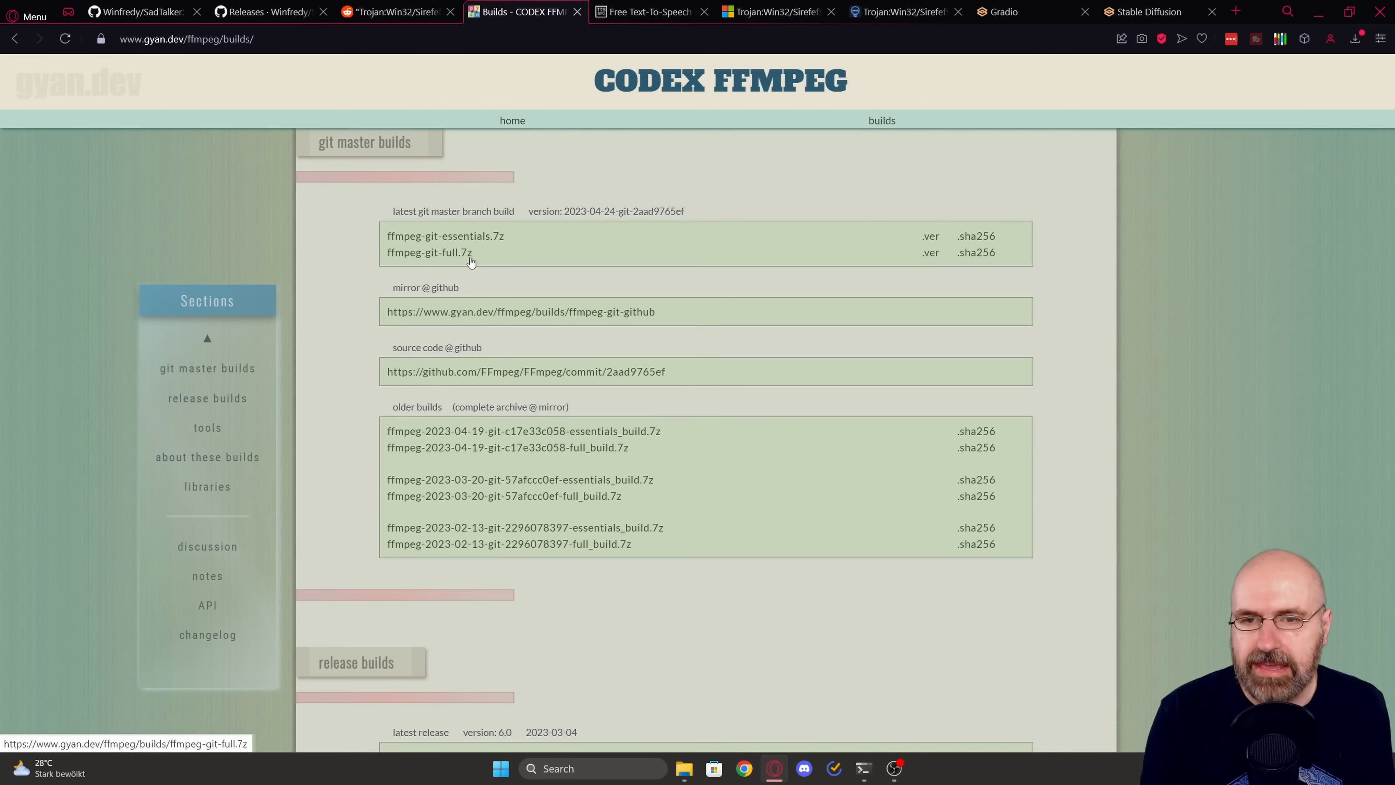
mouse_move(478, 258)
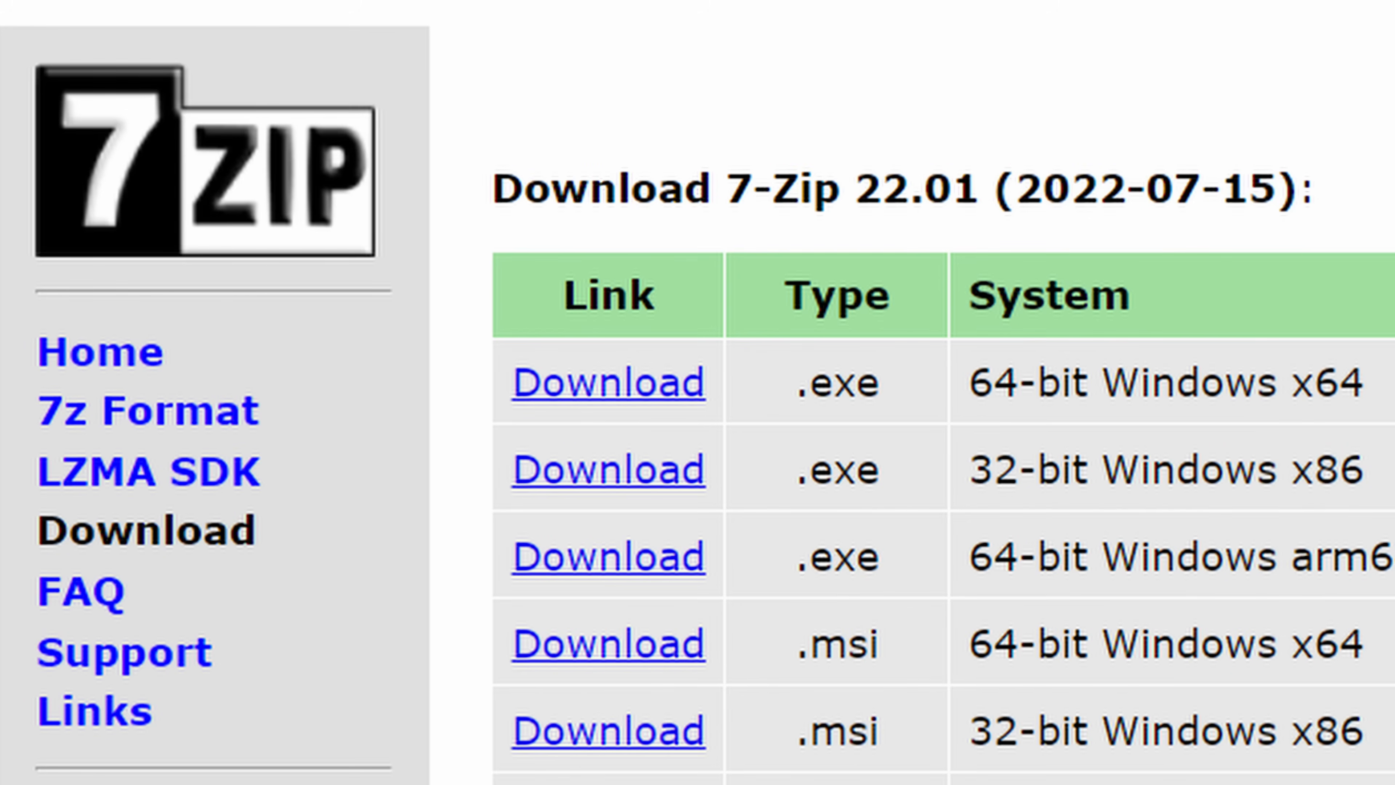
click(523, 11)
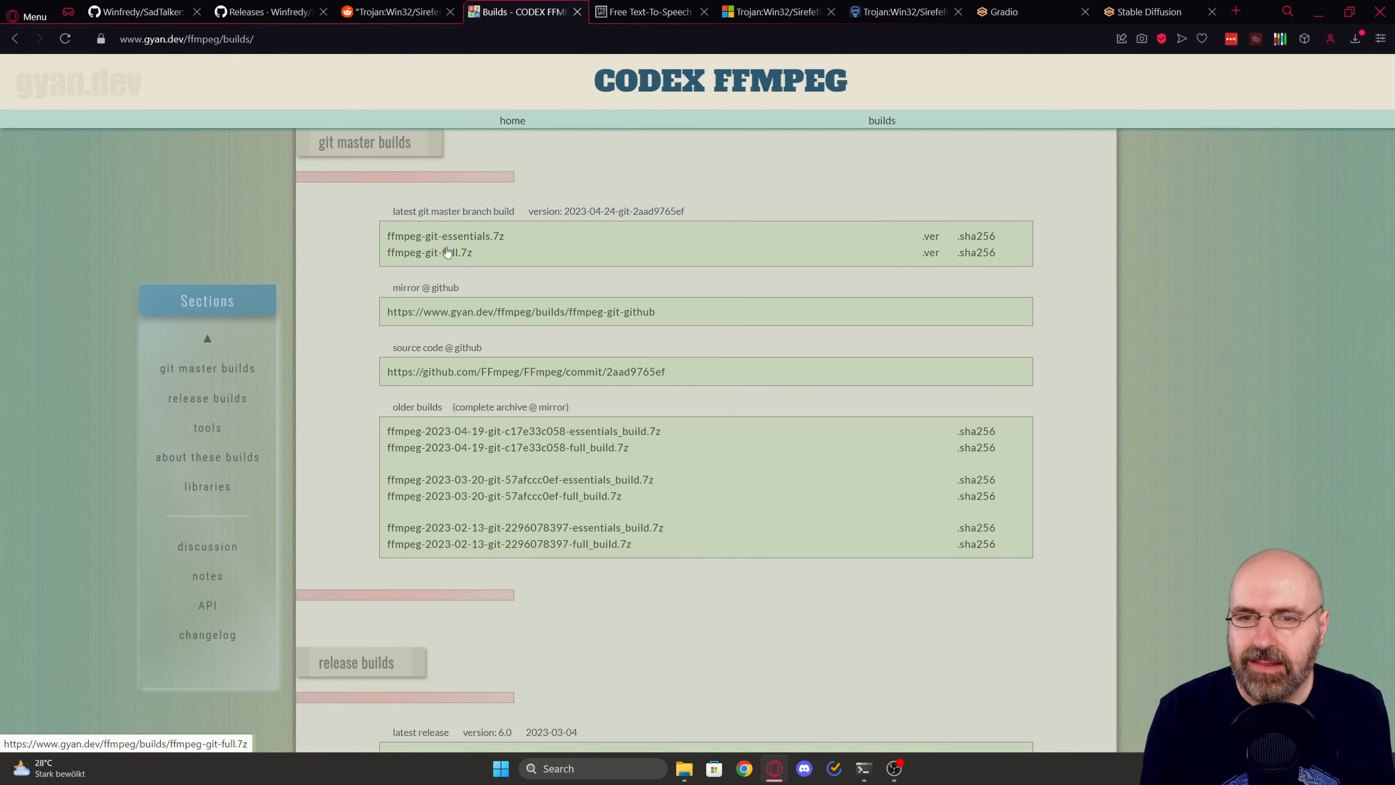
mouse_move(692, 574)
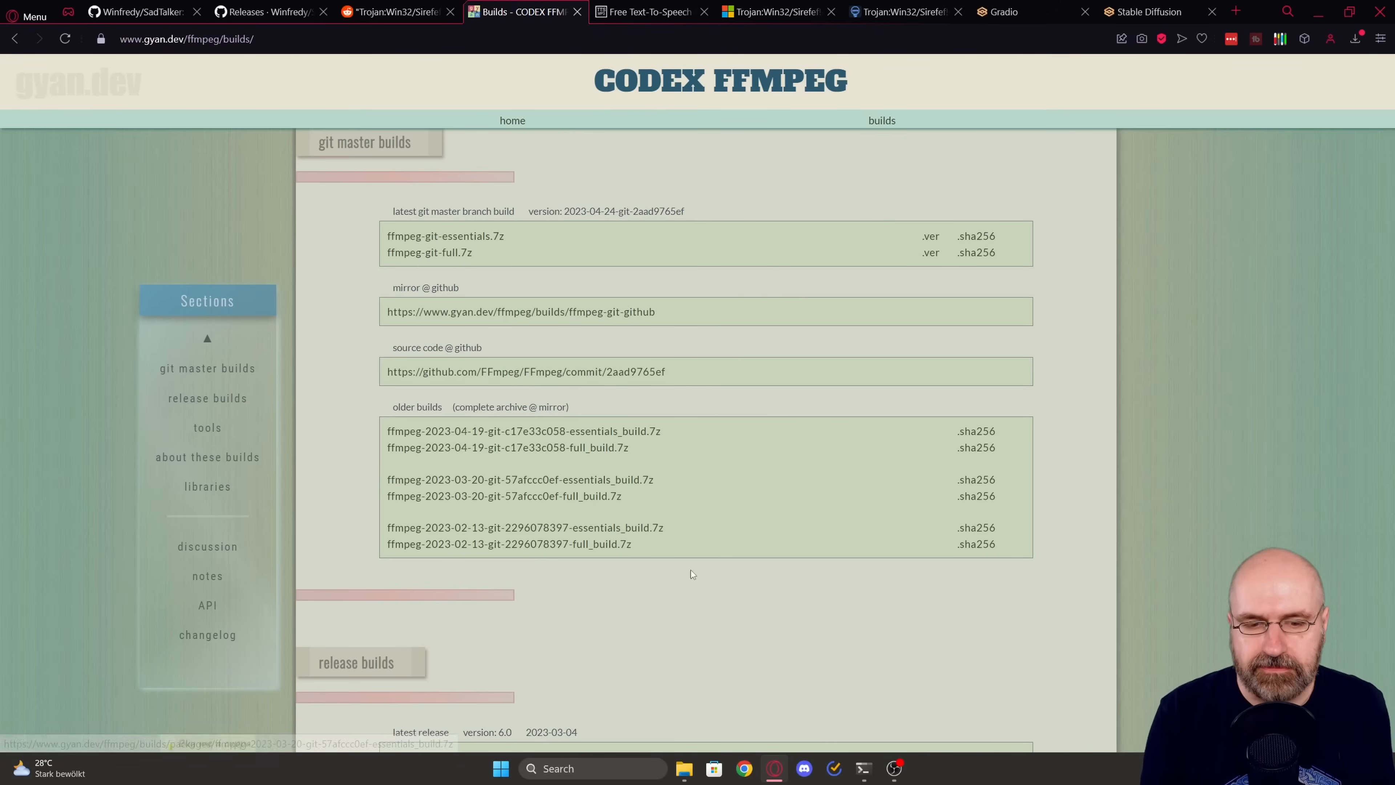
click(682, 768)
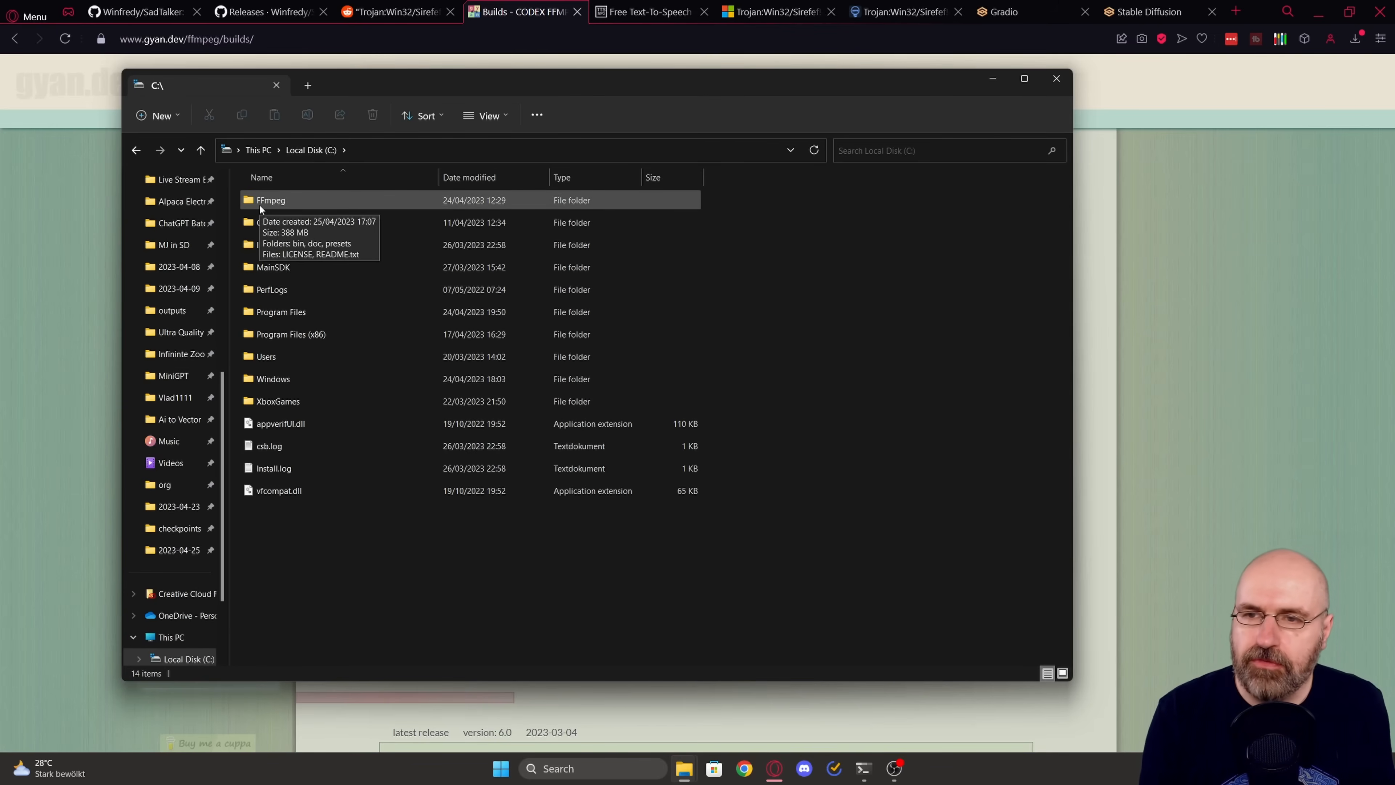
mouse_move(285, 206)
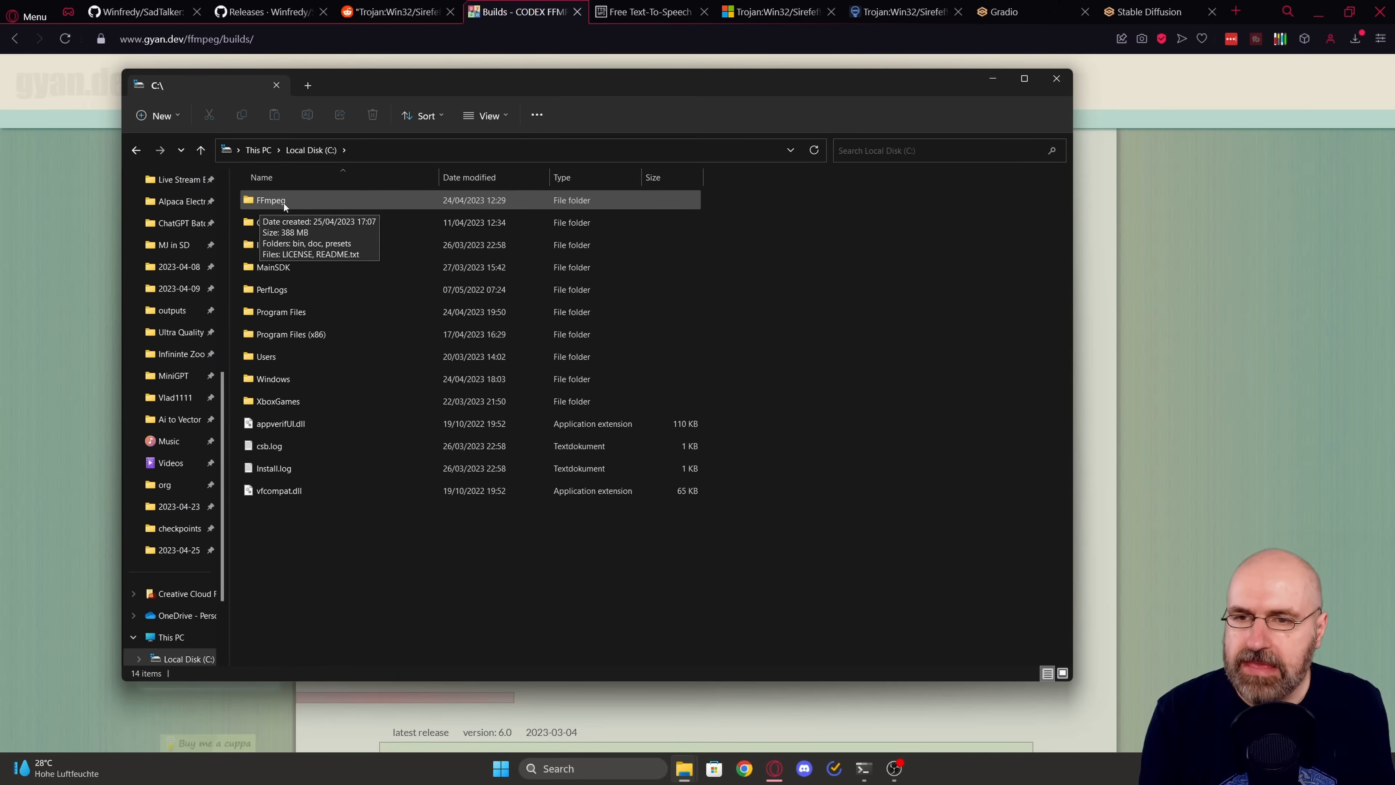
Step: Navigate to C:\FFmpeg\bin with the three executables and copy its path
double_click(270, 199)
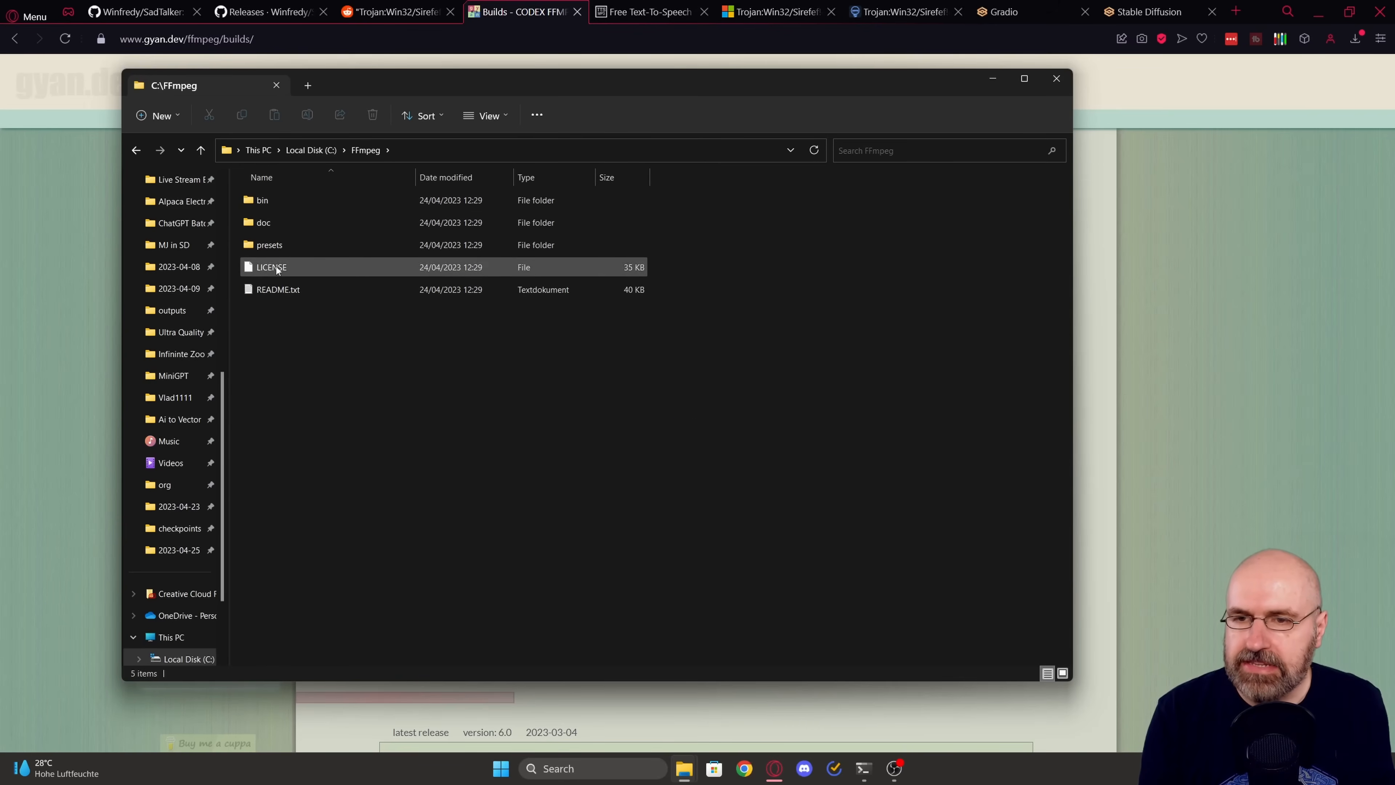
click(262, 199)
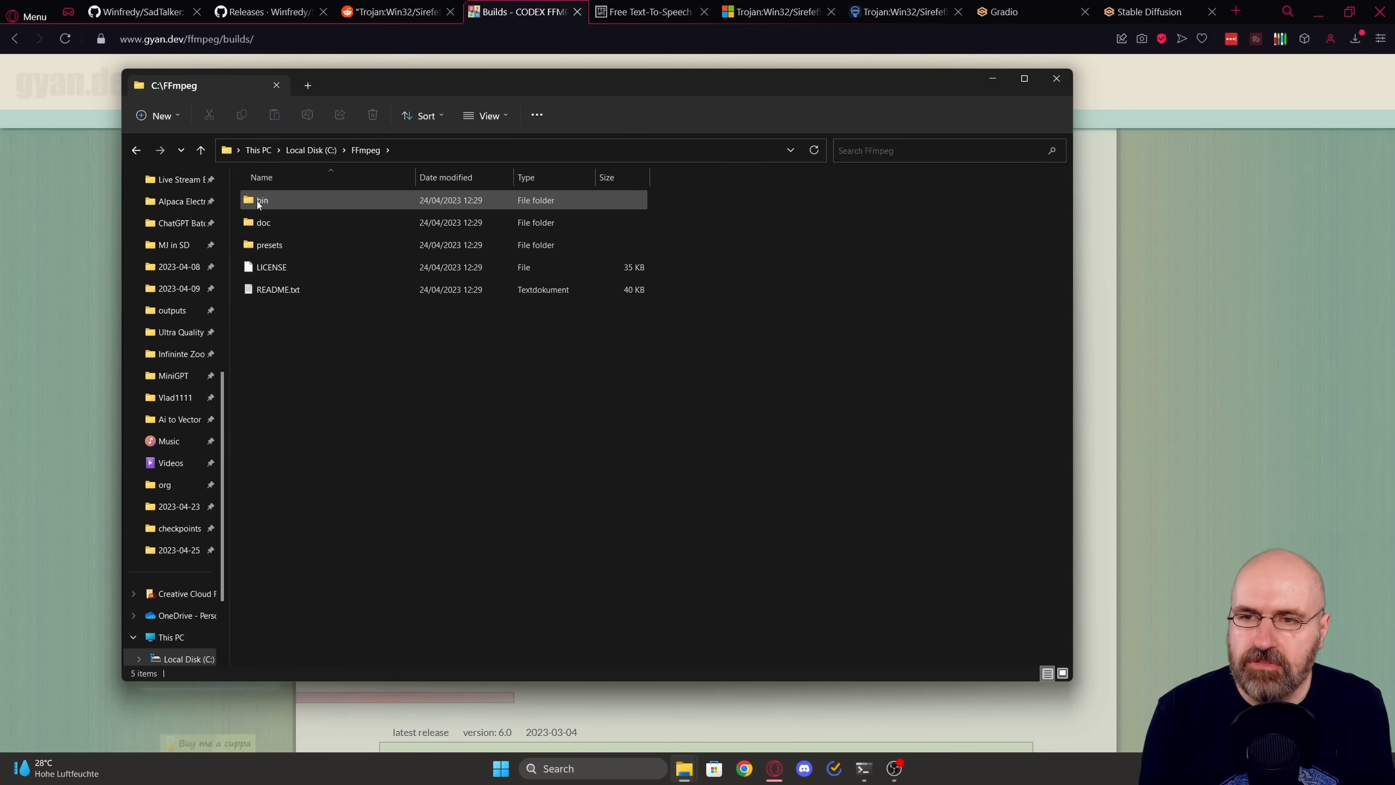
double_click(263, 200)
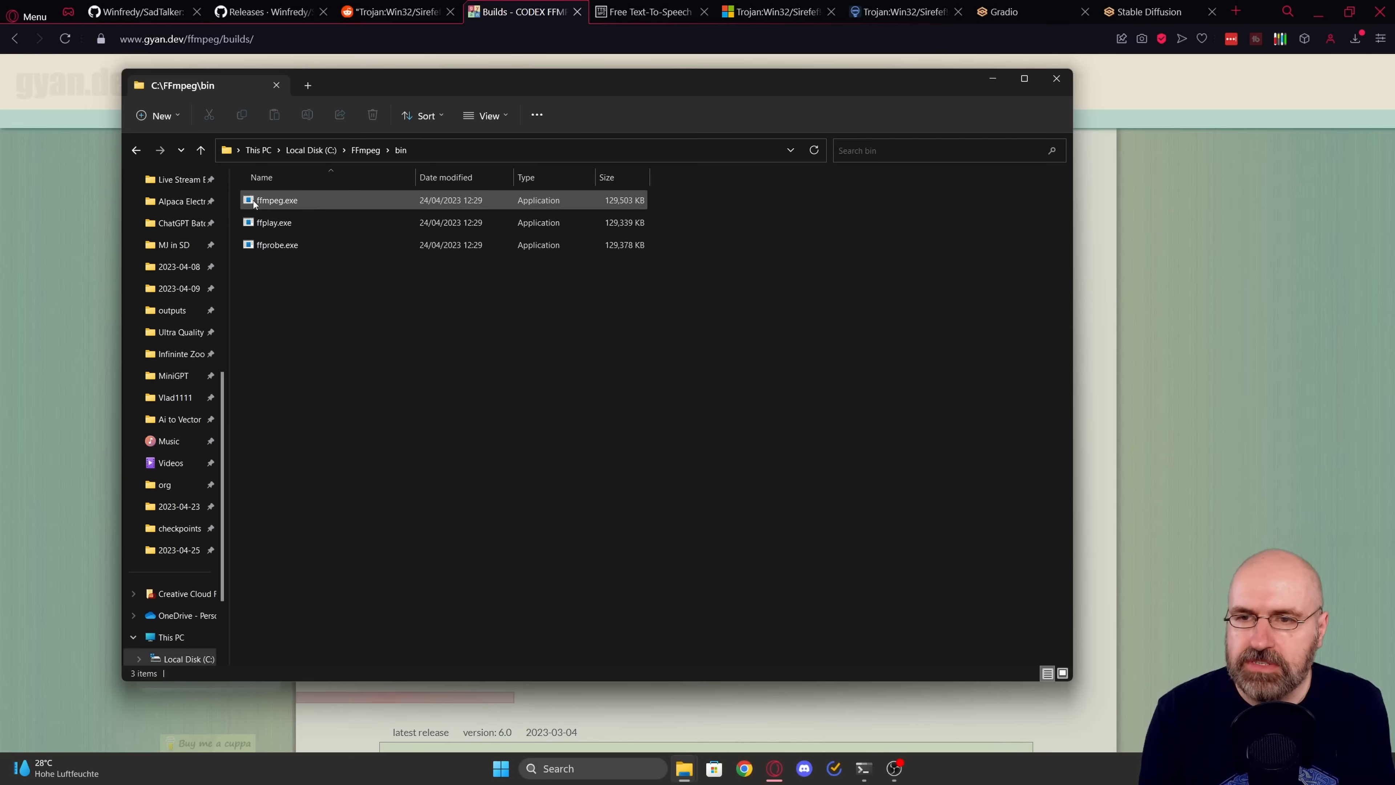
click(273, 222)
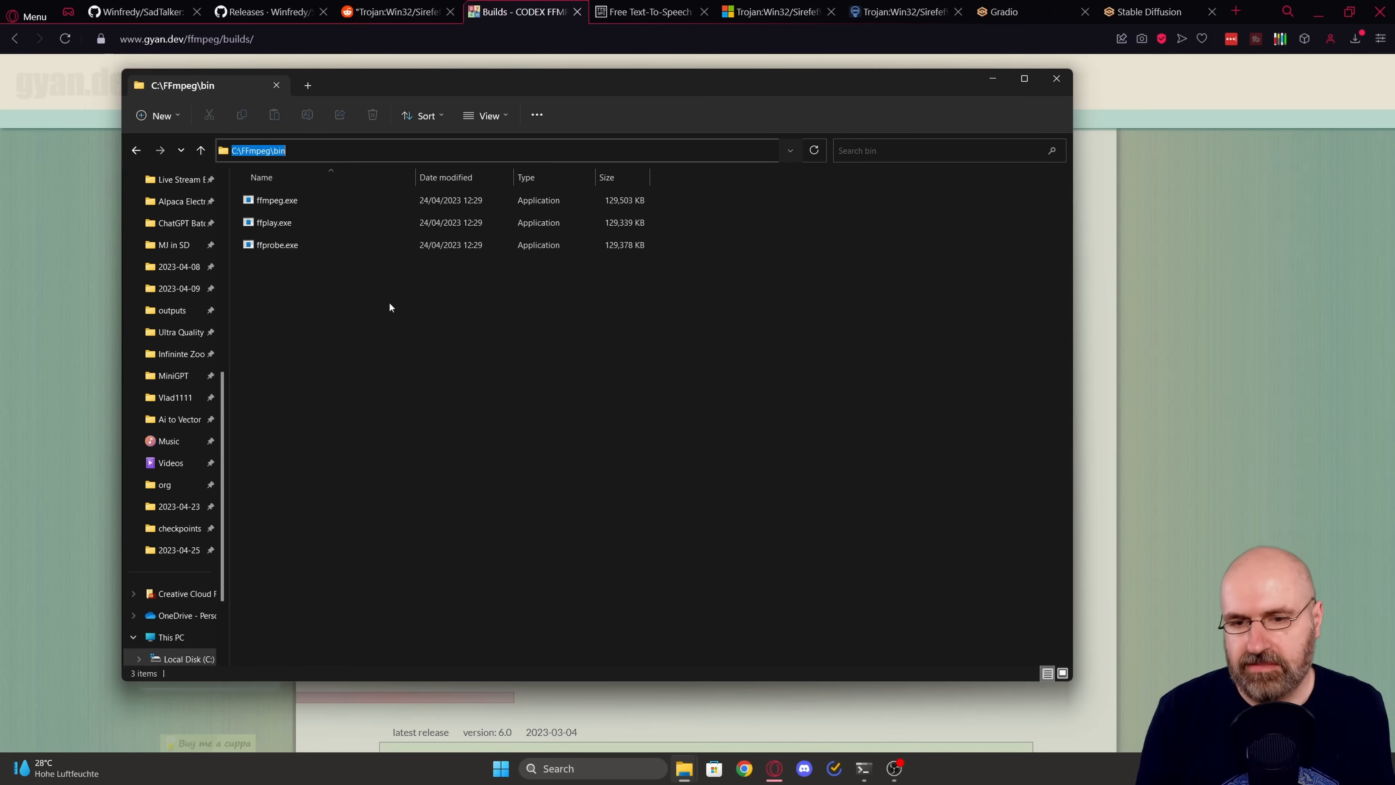
Step: Add C:\FFmpeg\bin to the user Path environment variable and save
click(578, 768)
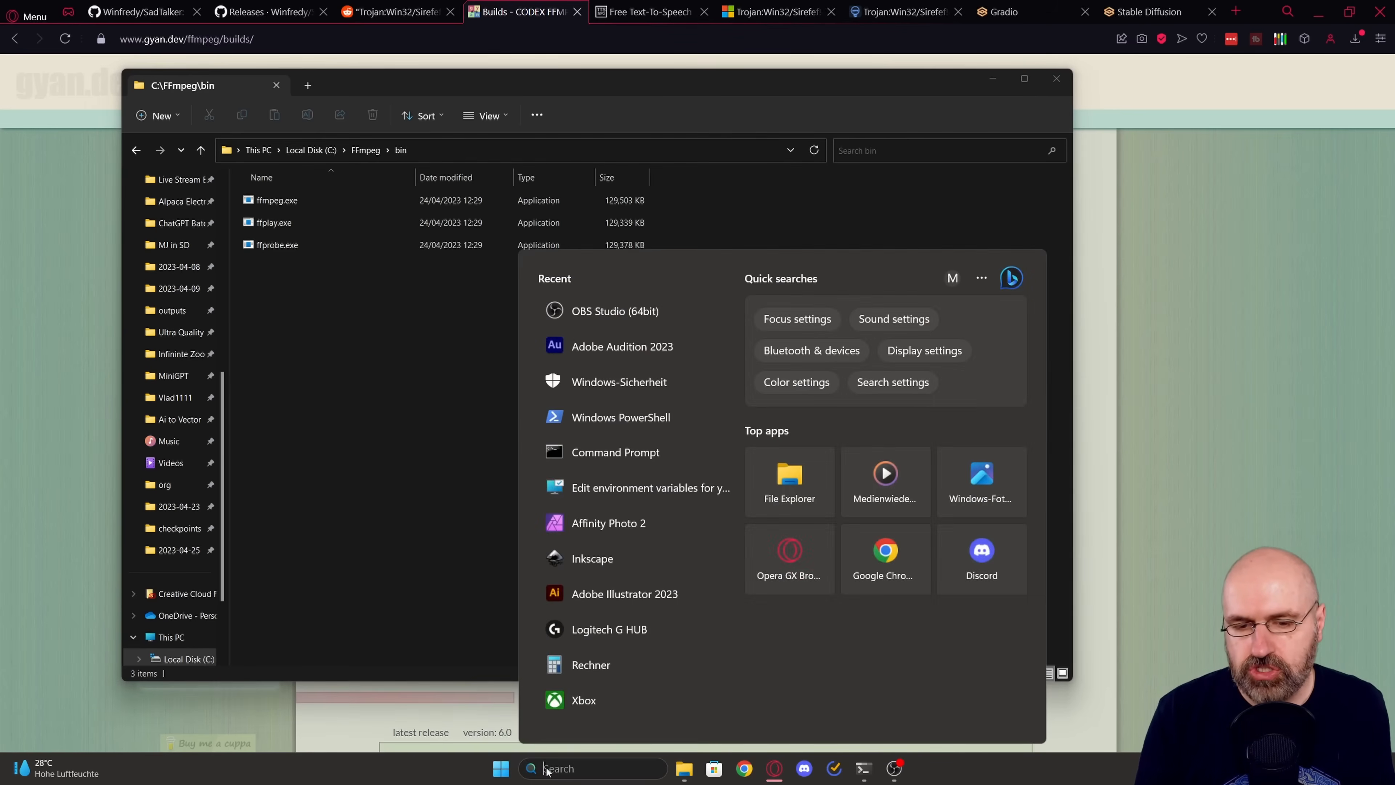
text(env)
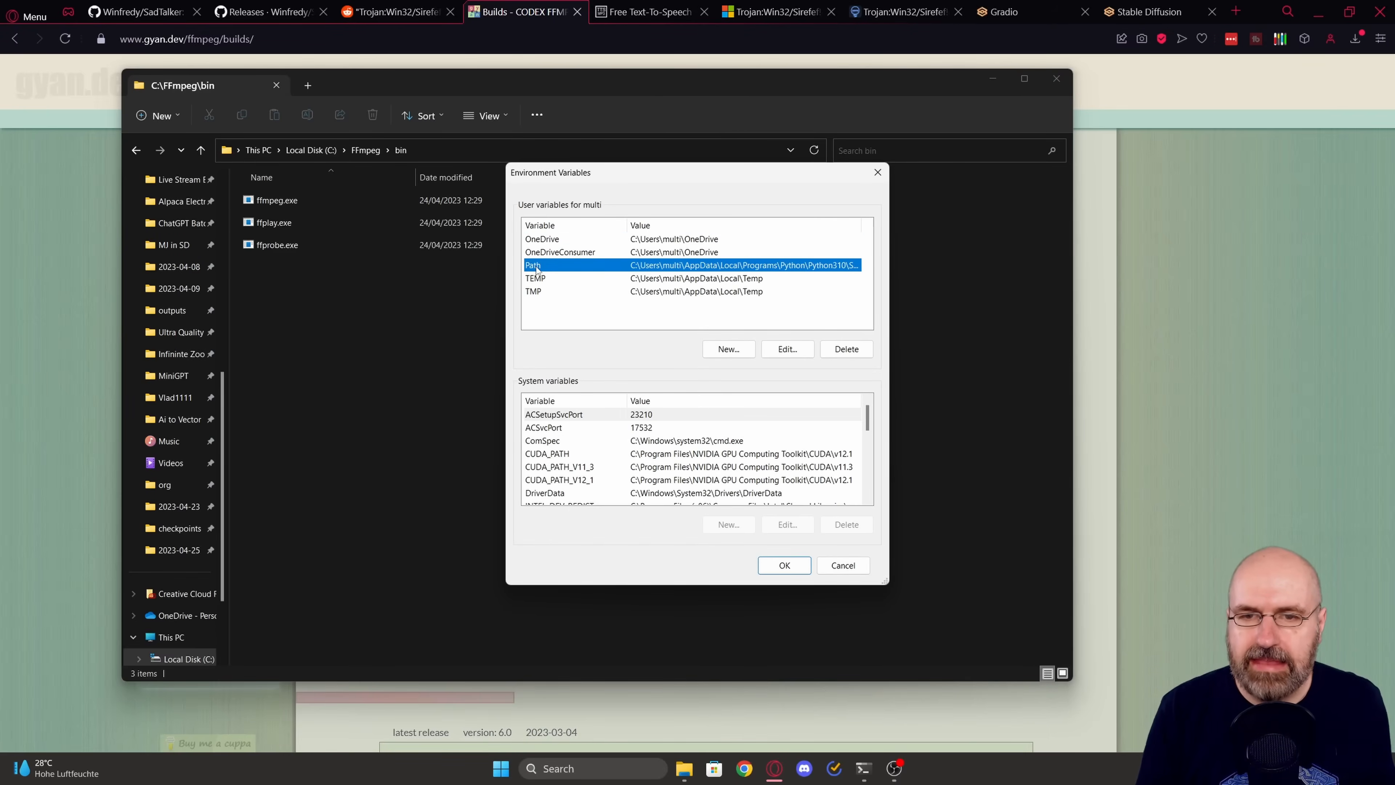
click(787, 348)
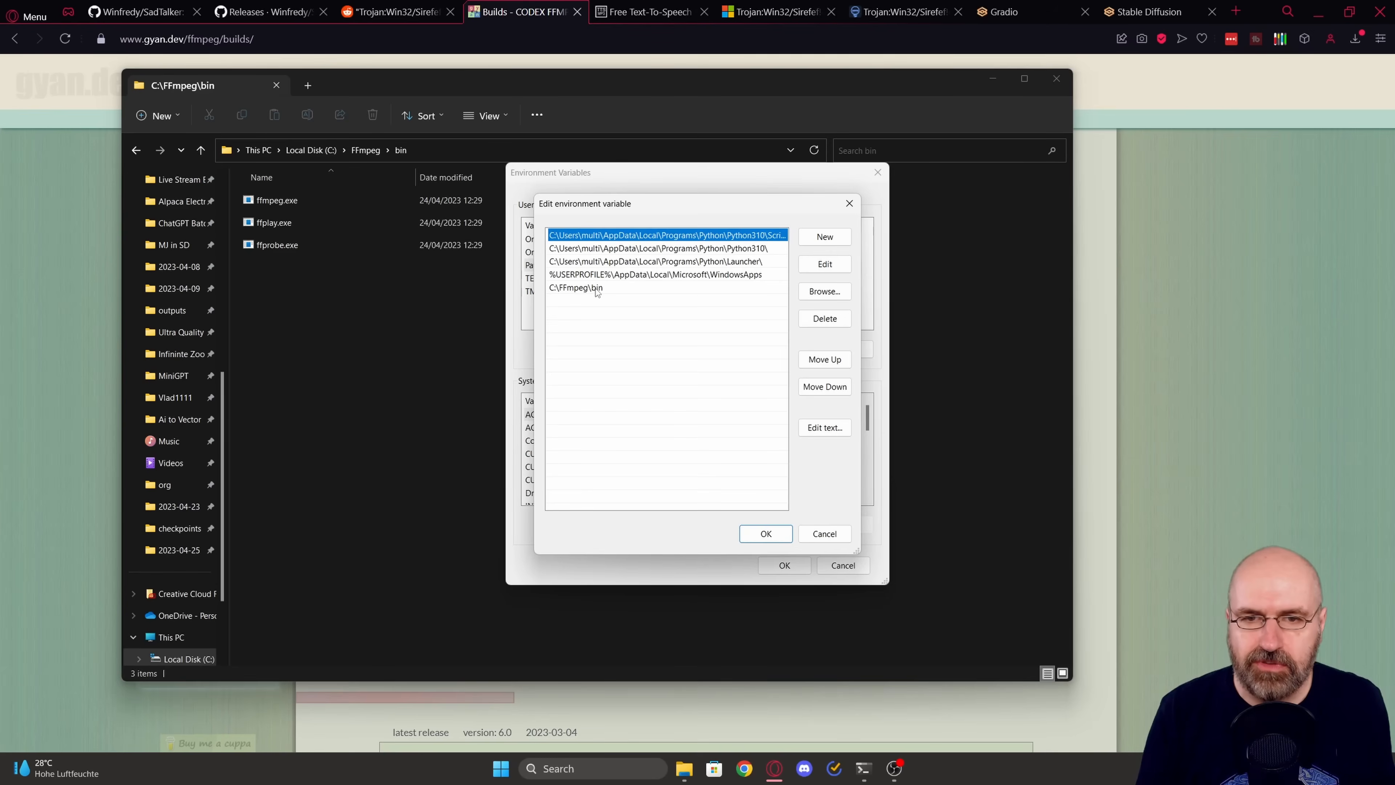
mouse_move(760, 520)
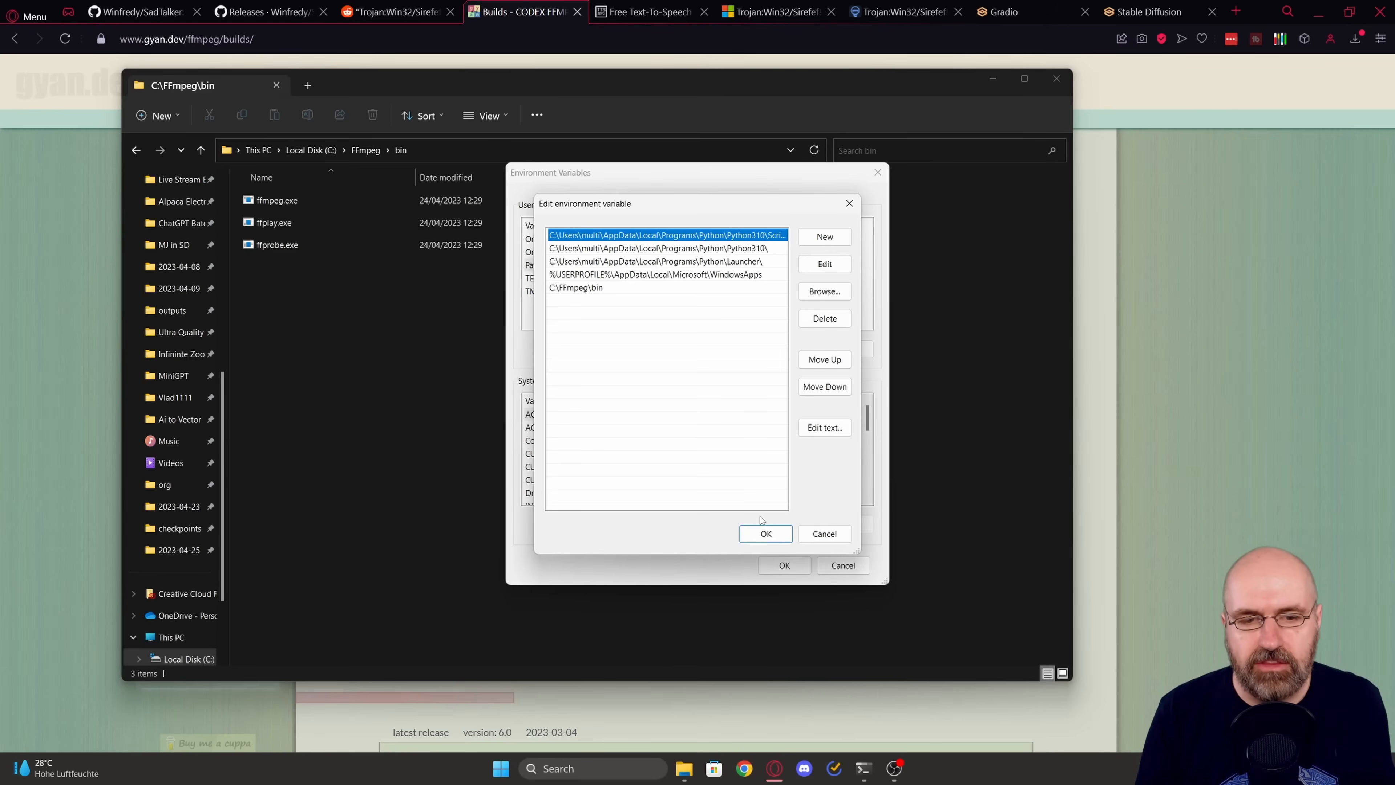
click(765, 533)
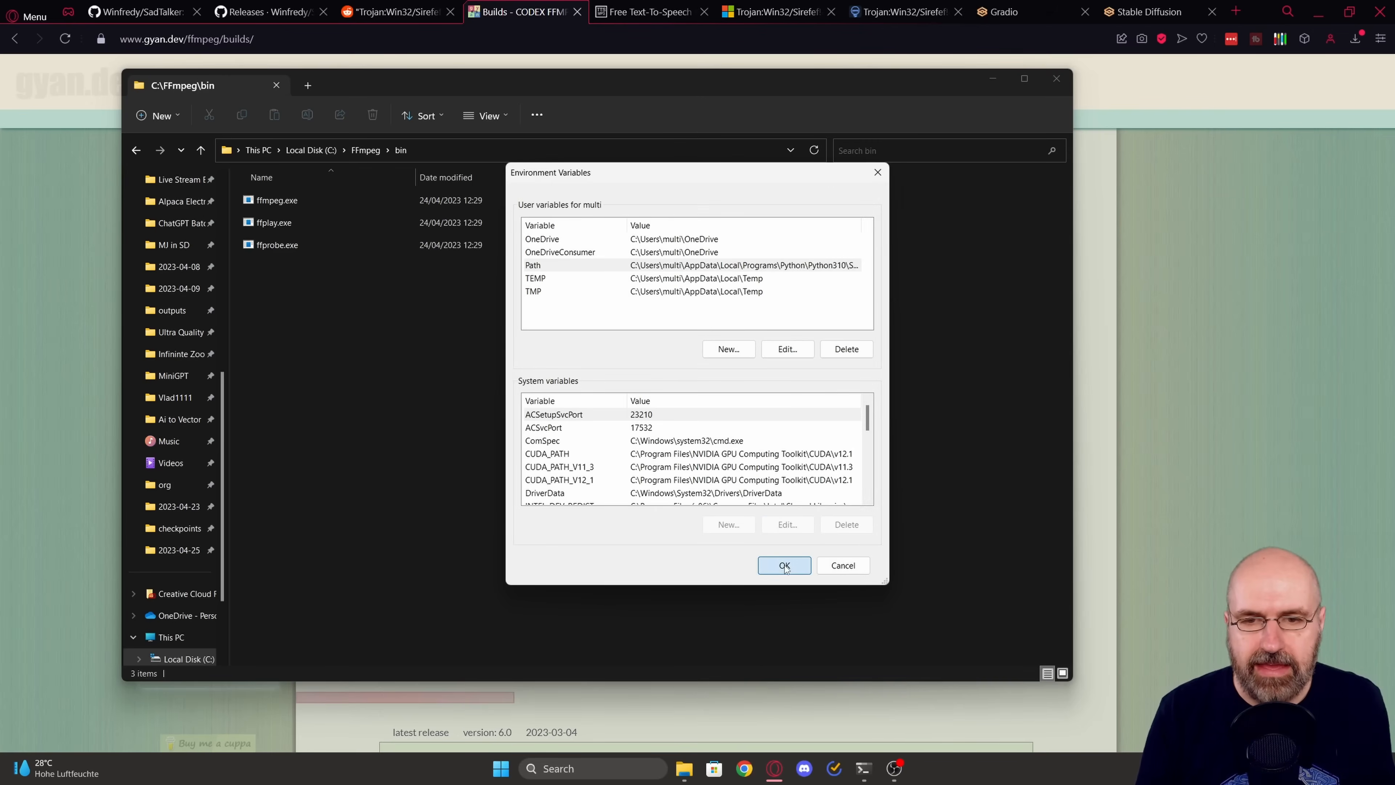
click(784, 565)
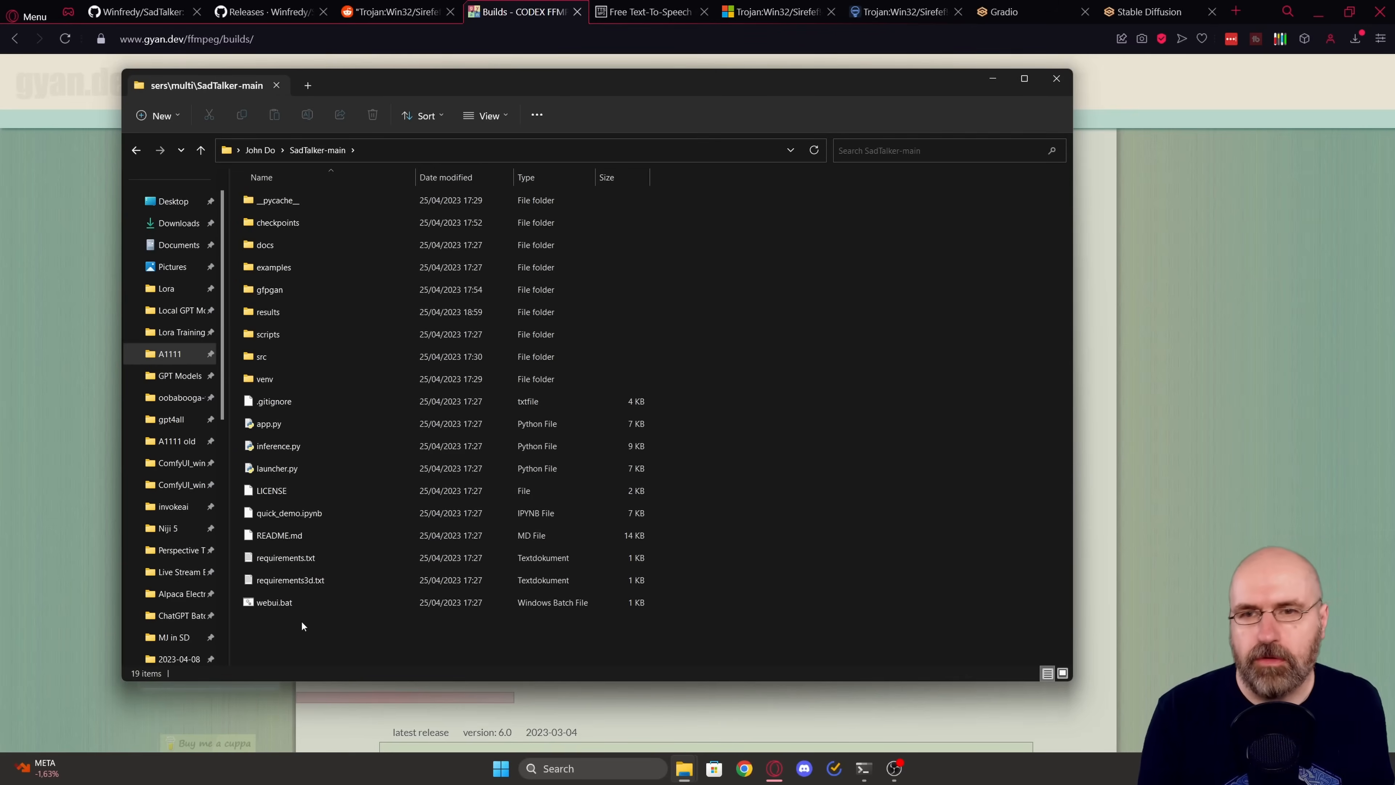
click(276, 468)
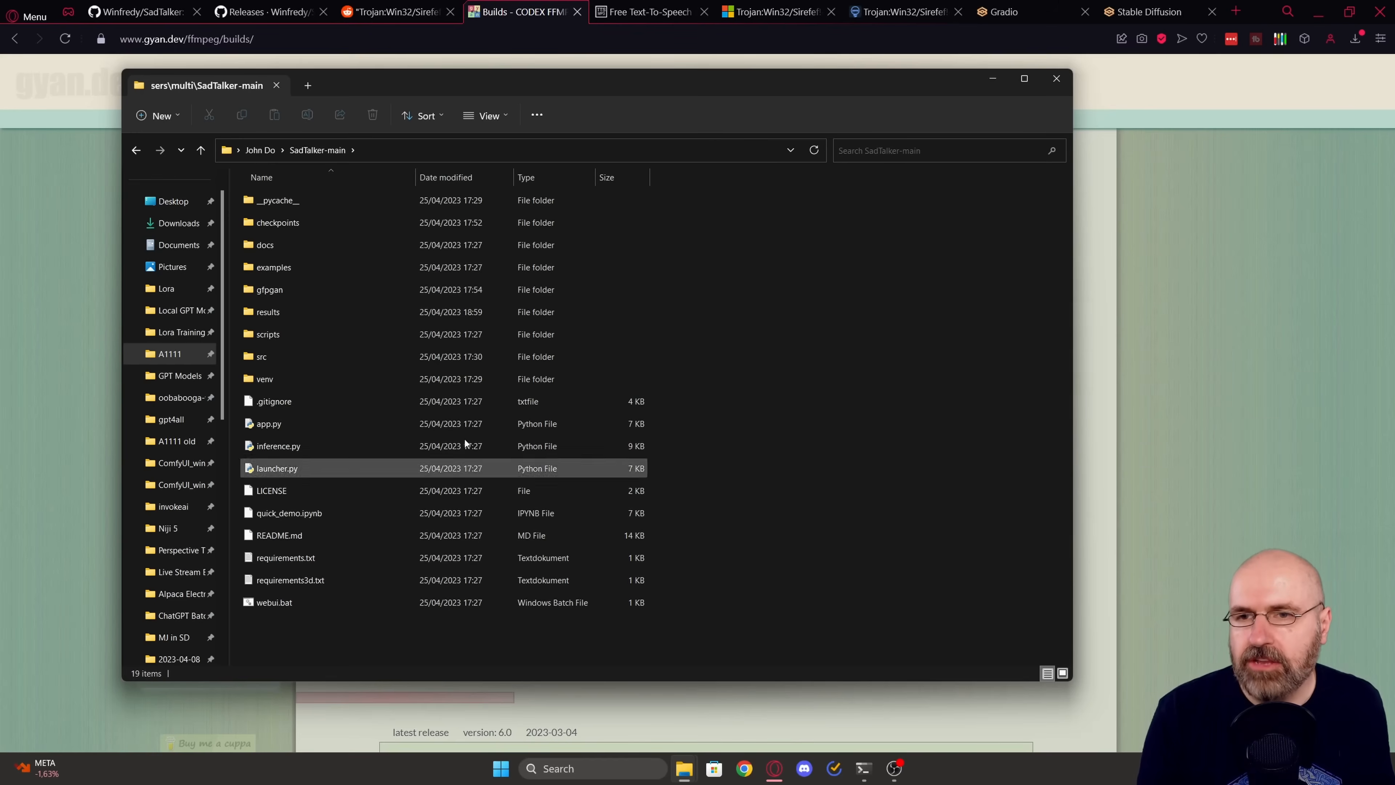
click(269, 422)
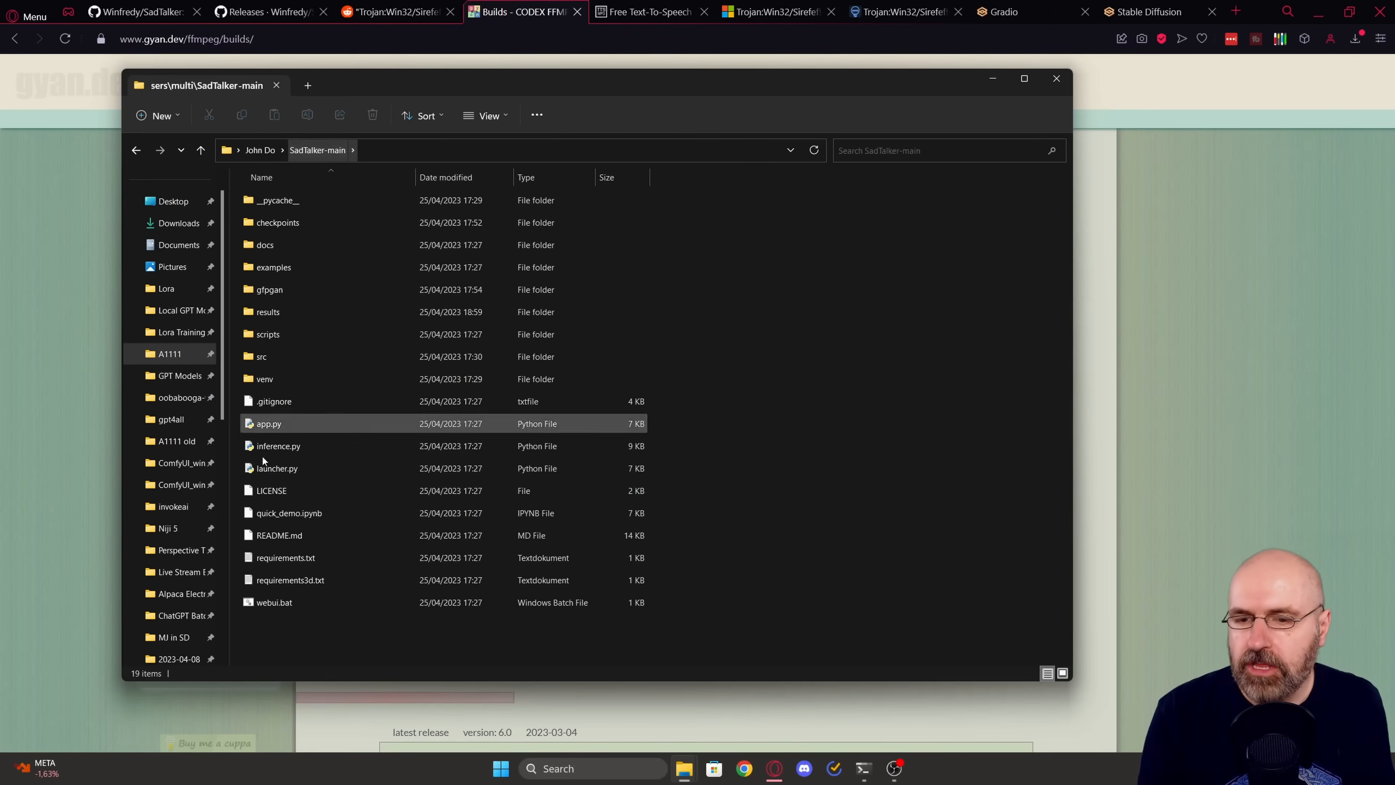
mouse_move(273, 602)
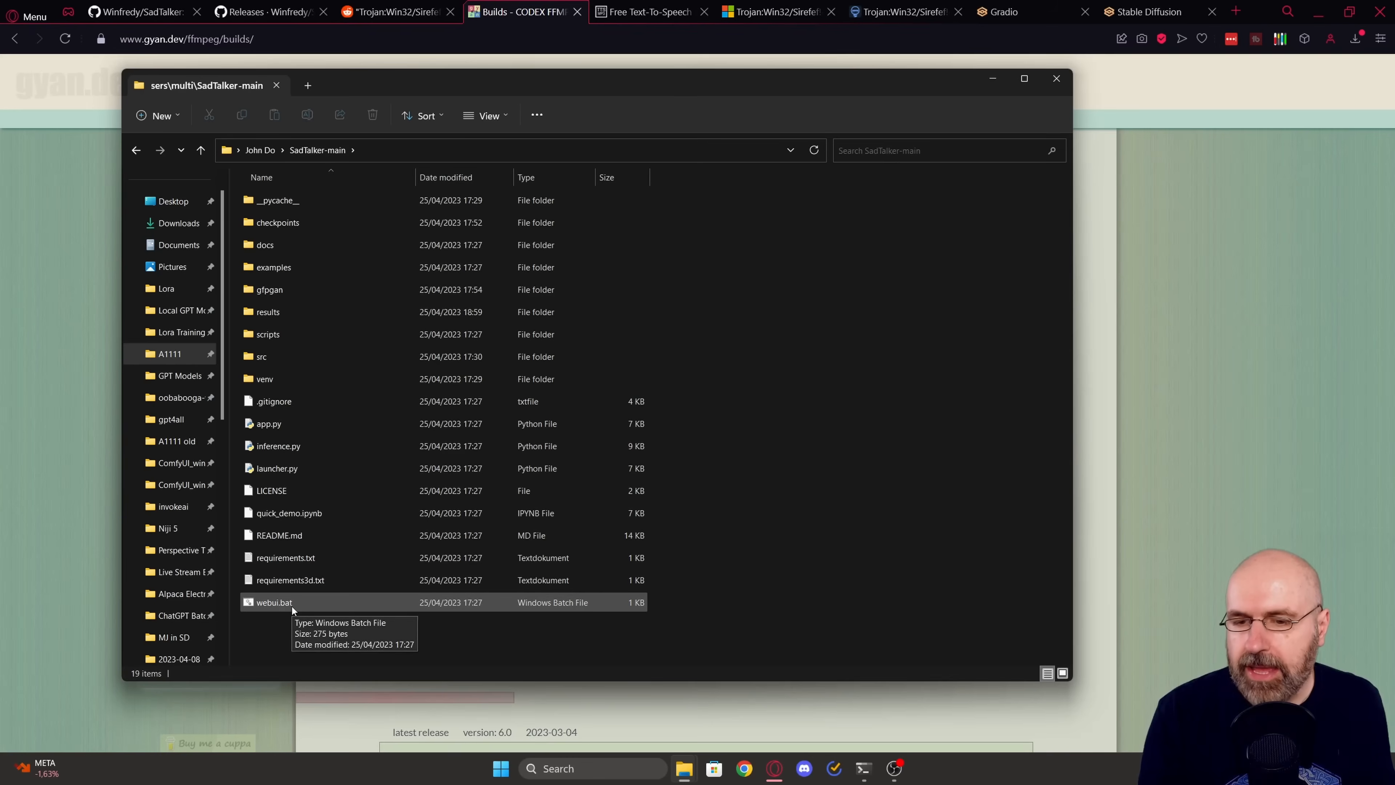
mouse_move(280, 612)
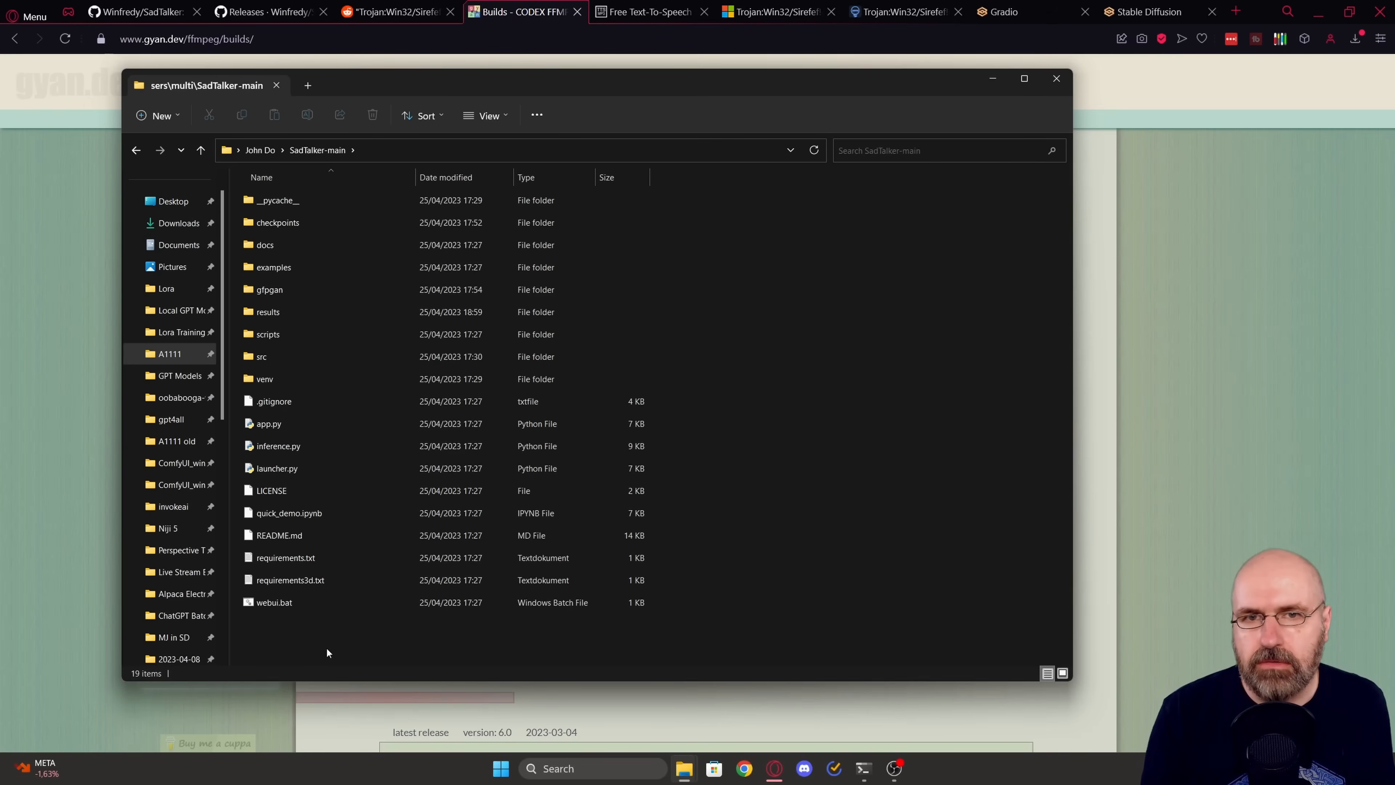
mouse_move(951, 730)
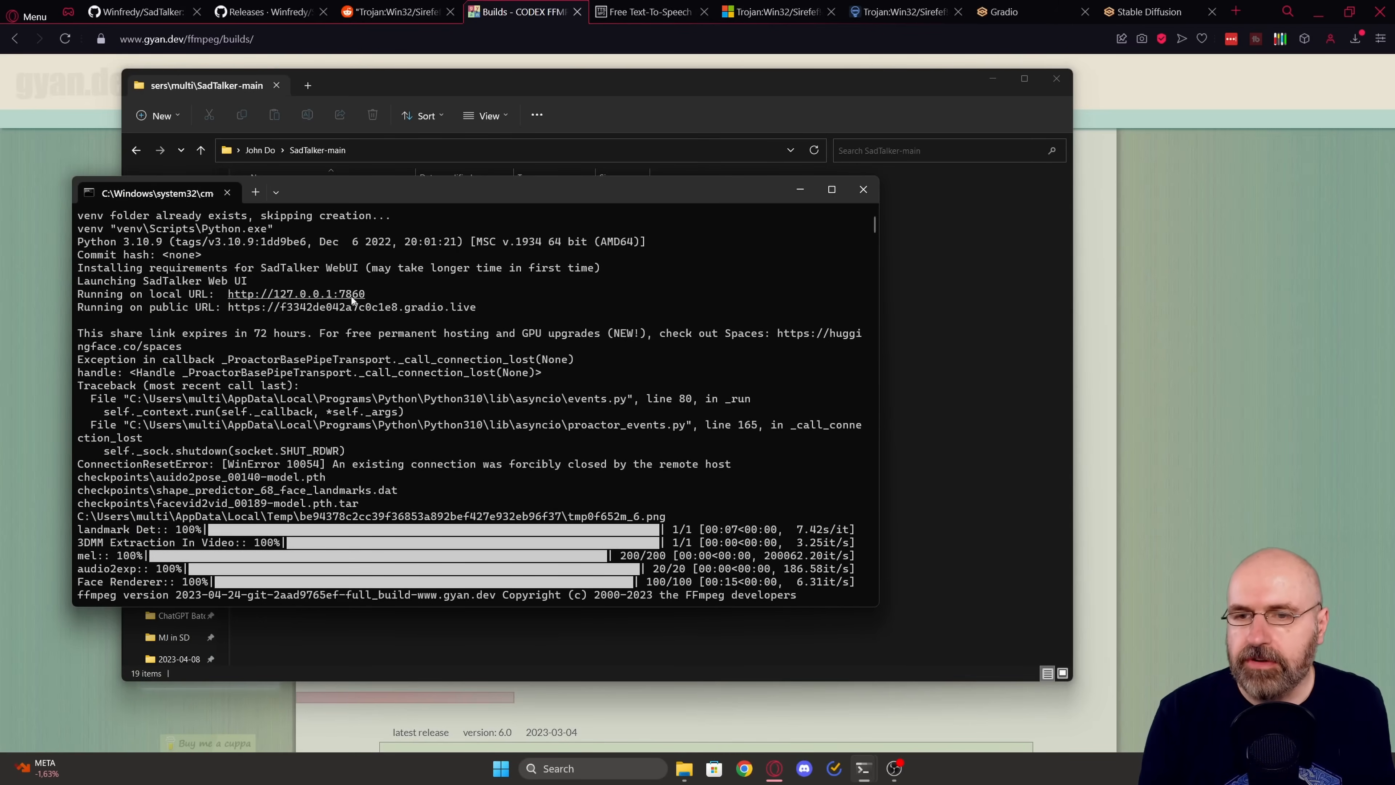
mouse_move(316, 301)
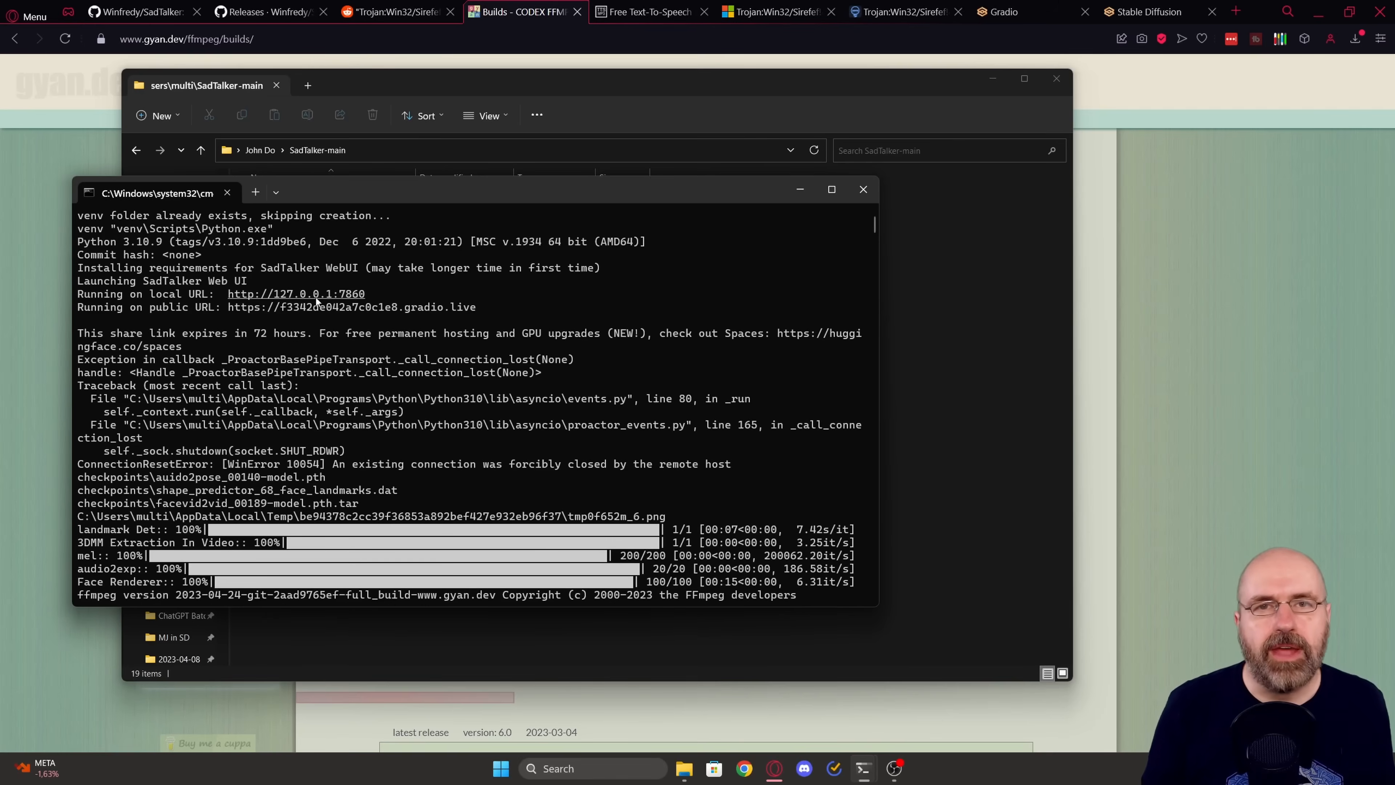
click(996, 11)
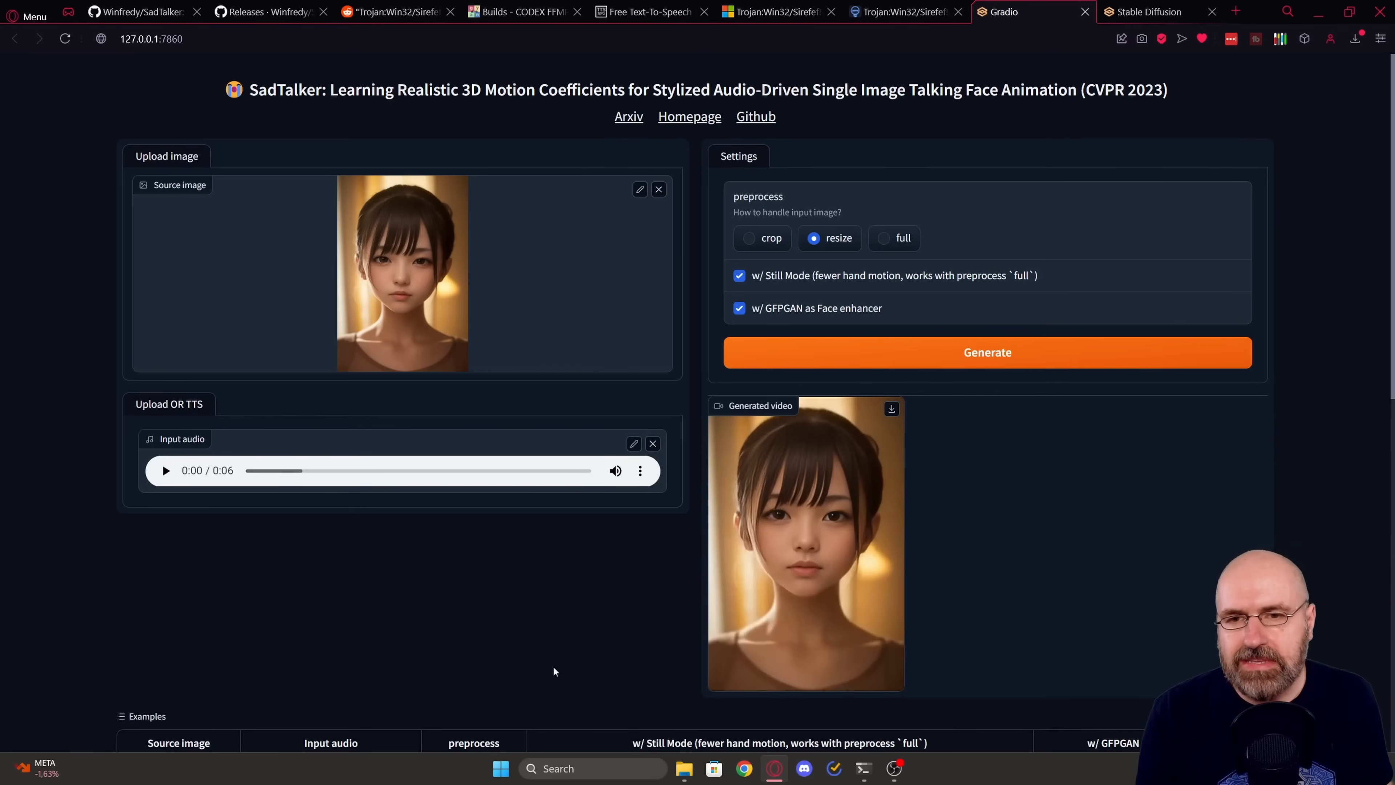
scroll(down, 3)
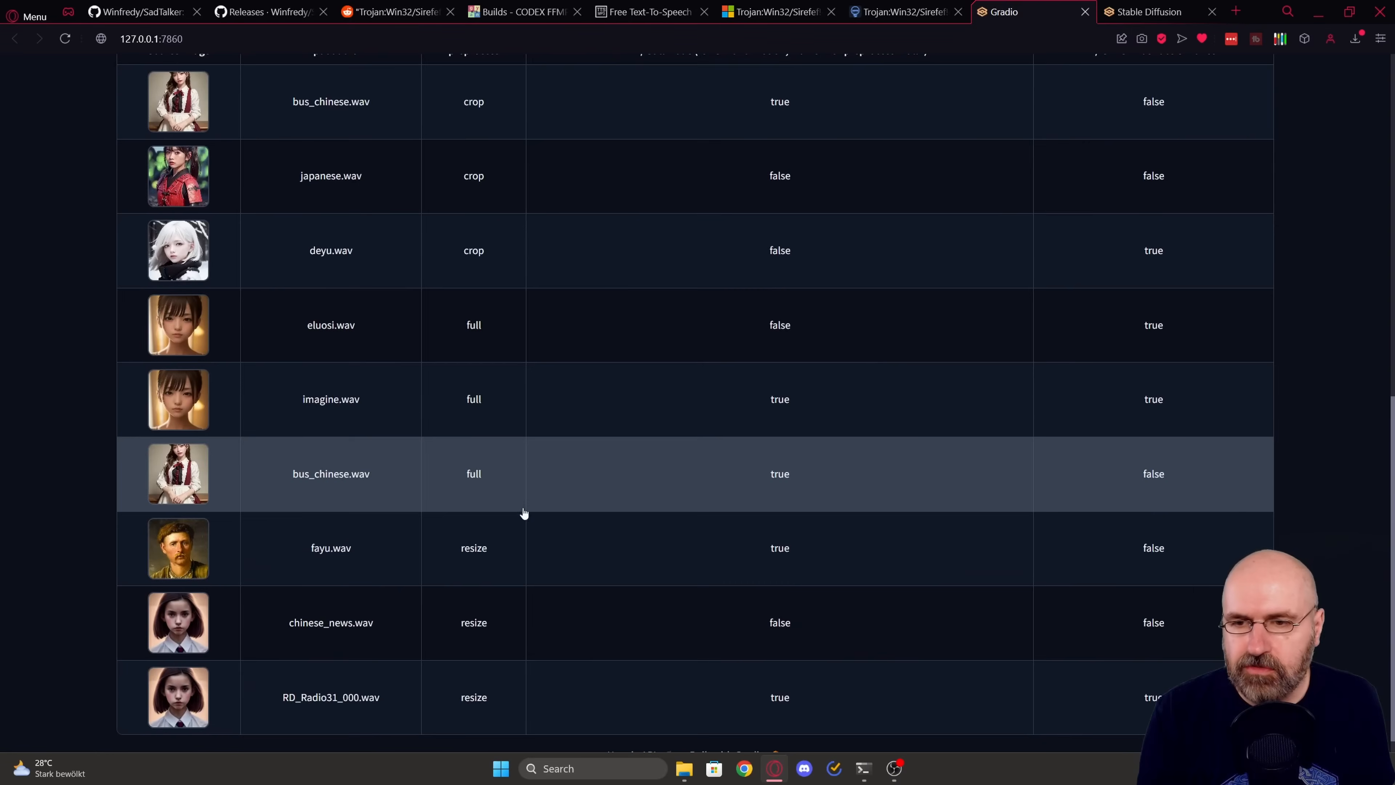
mouse_move(281, 612)
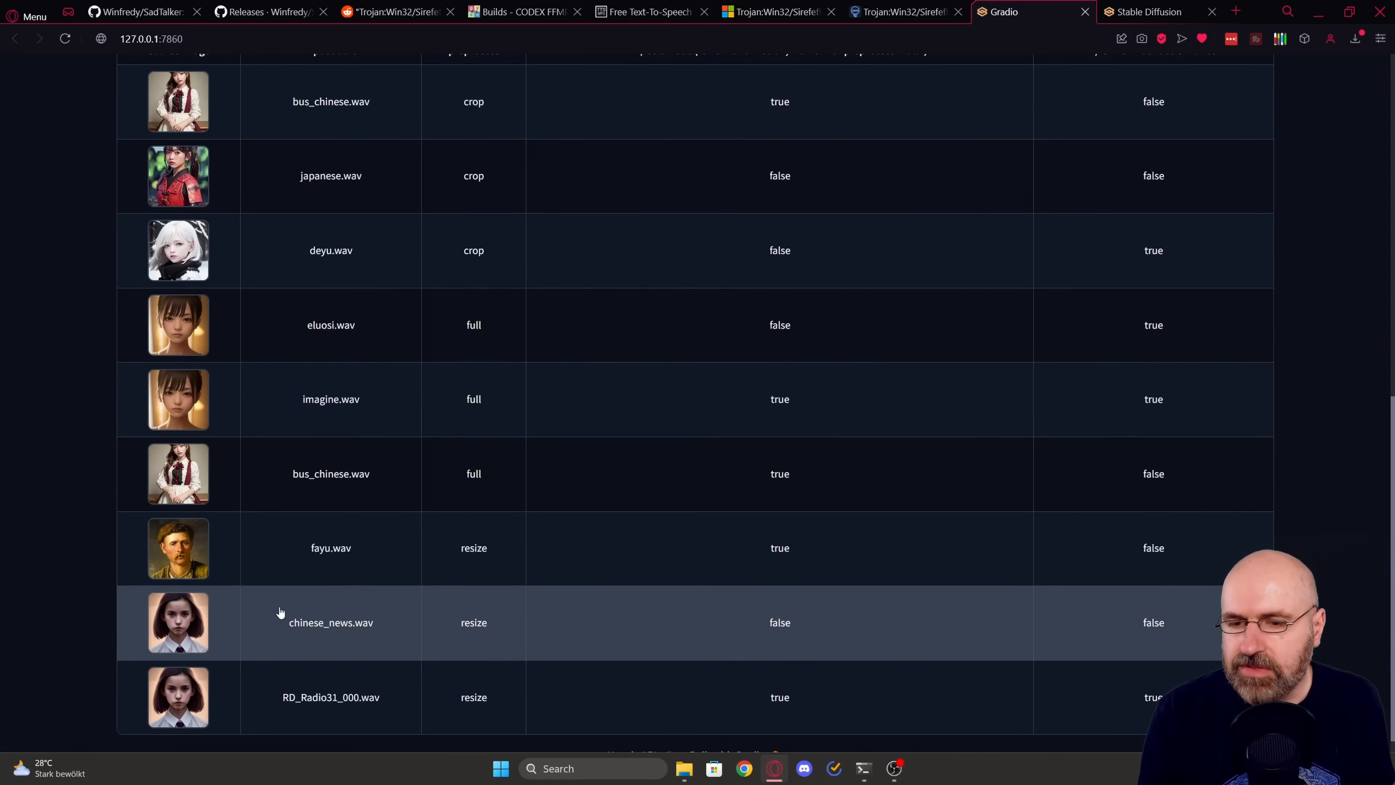
scroll(down, 3)
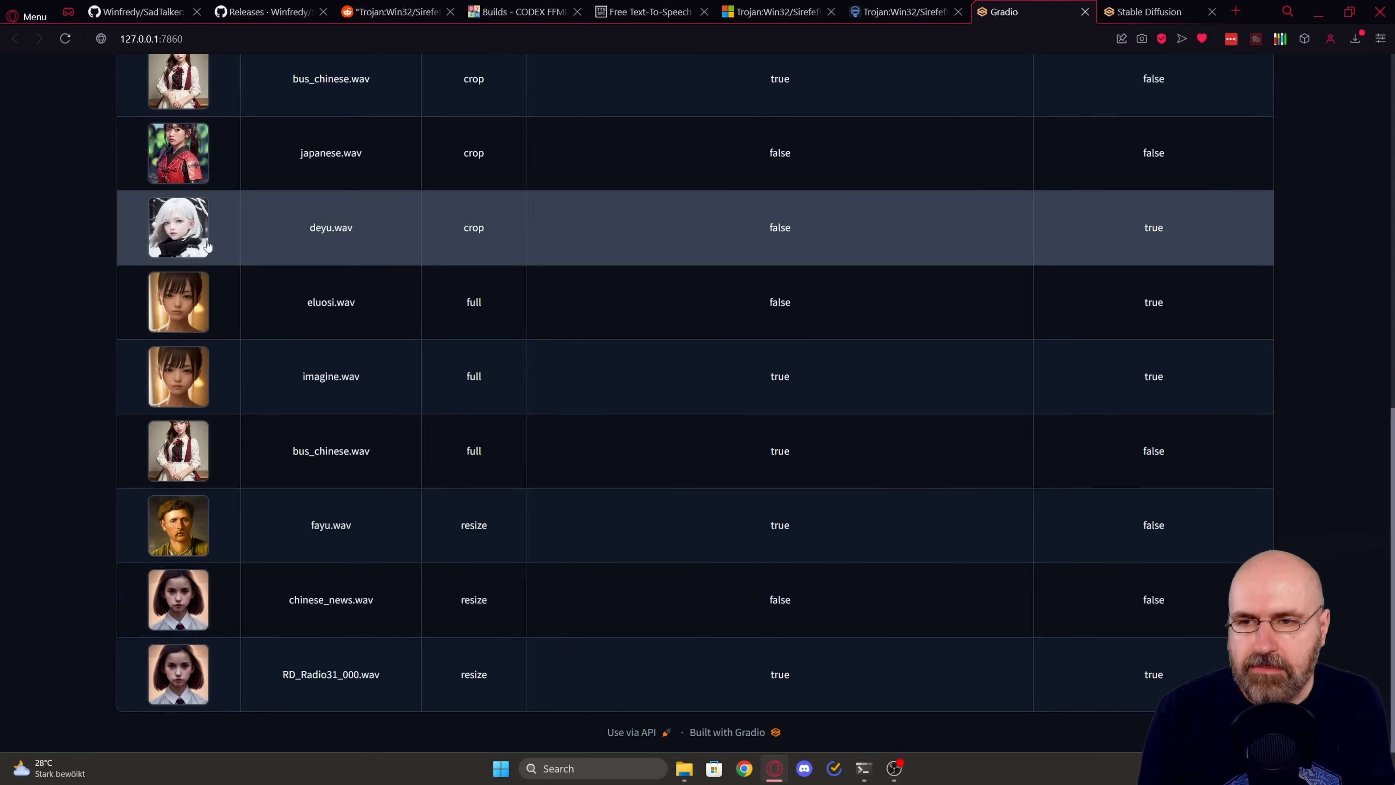
mouse_move(336, 230)
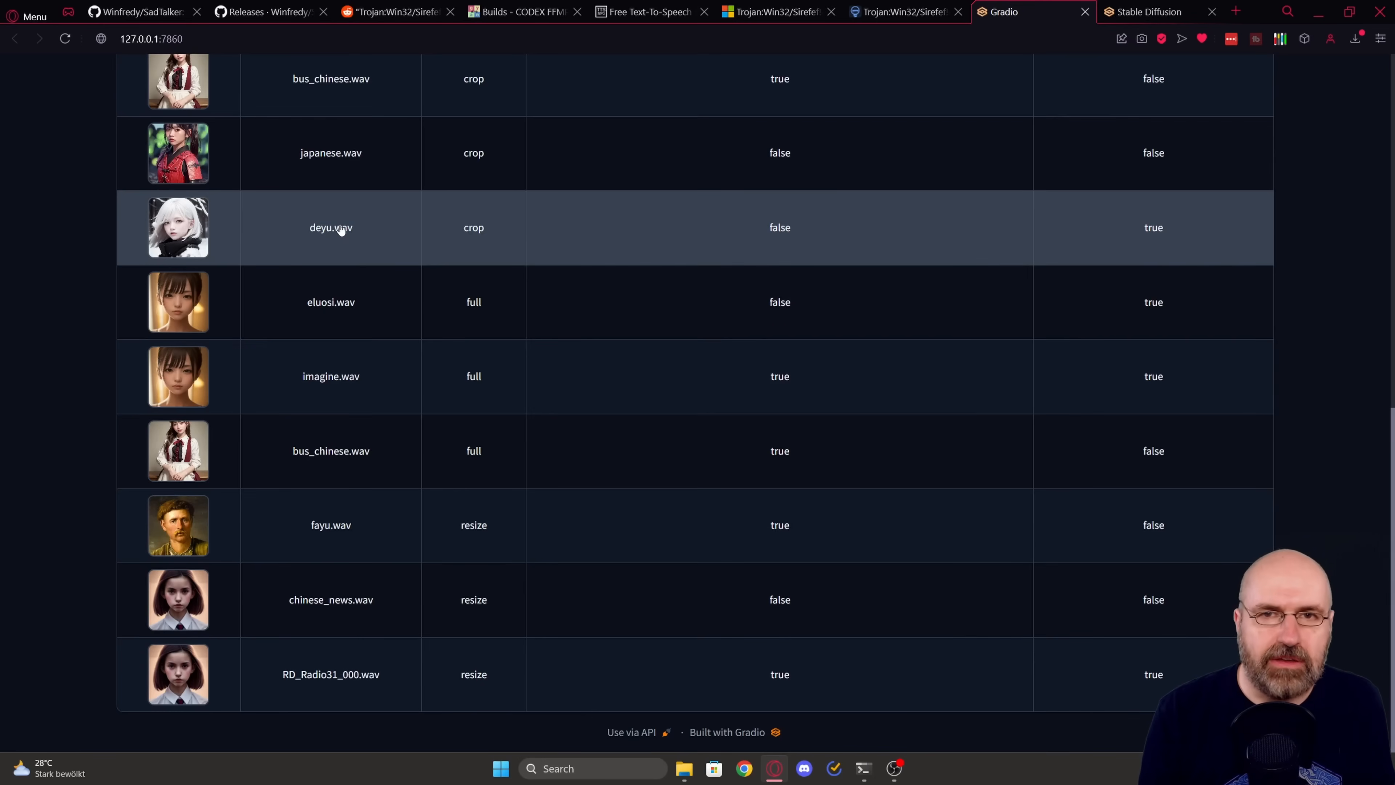
scroll(up, 3)
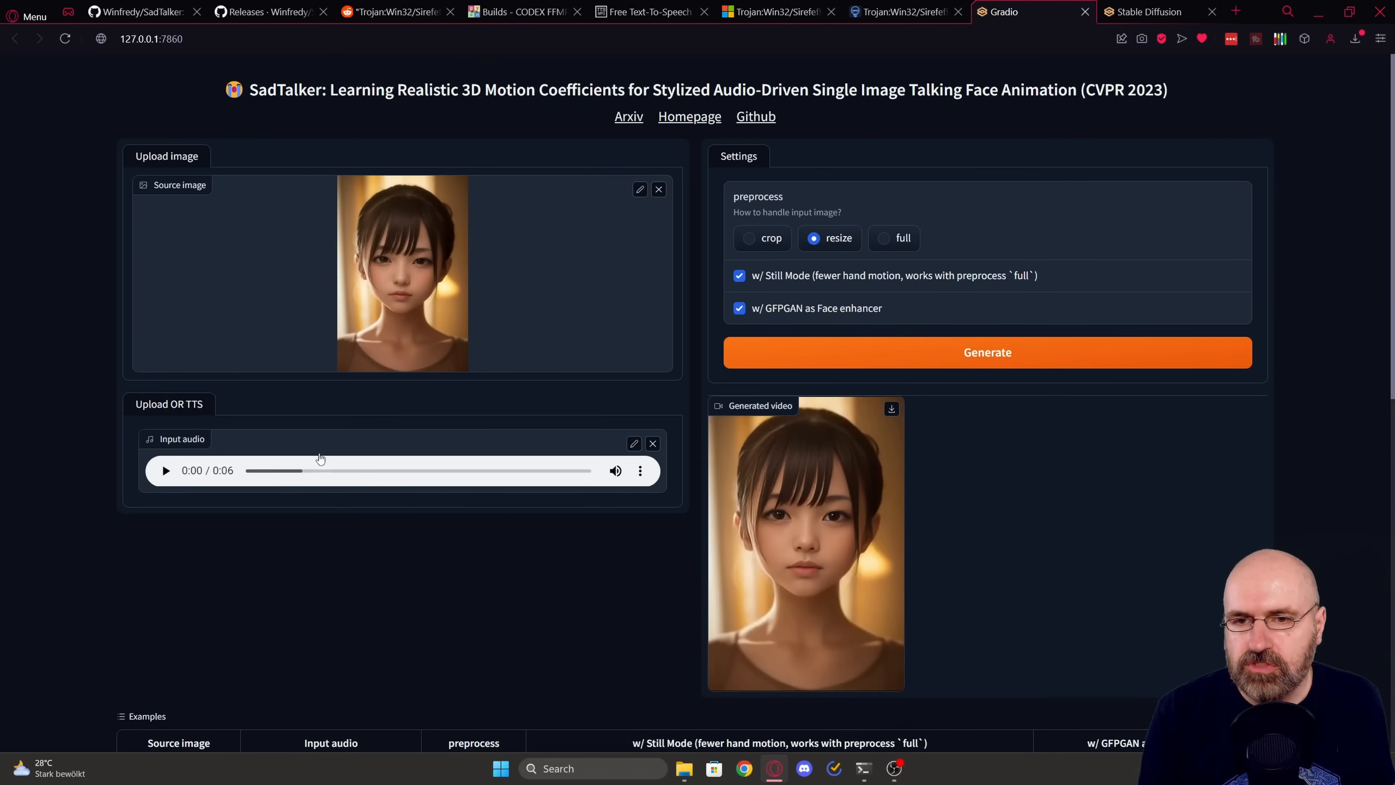
mouse_move(375, 457)
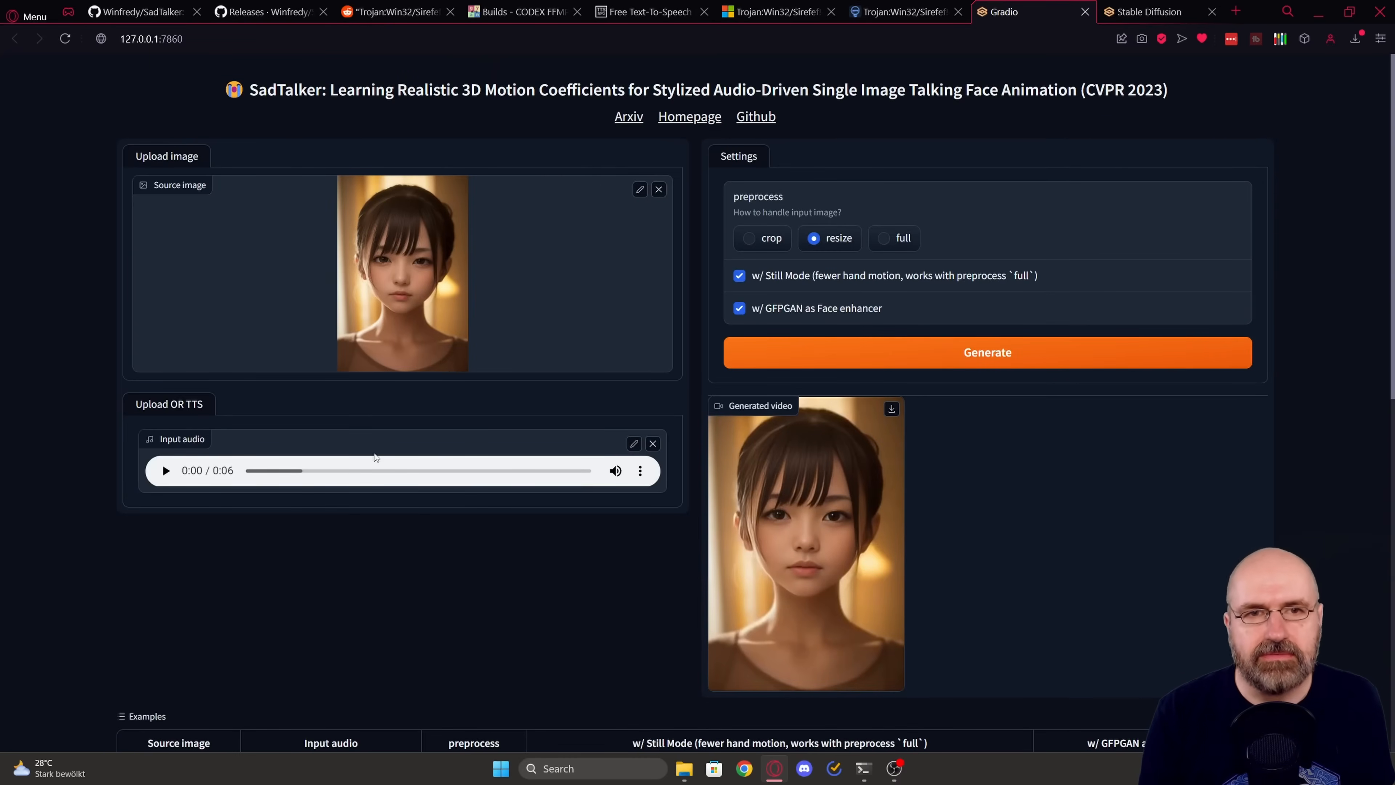
click(647, 11)
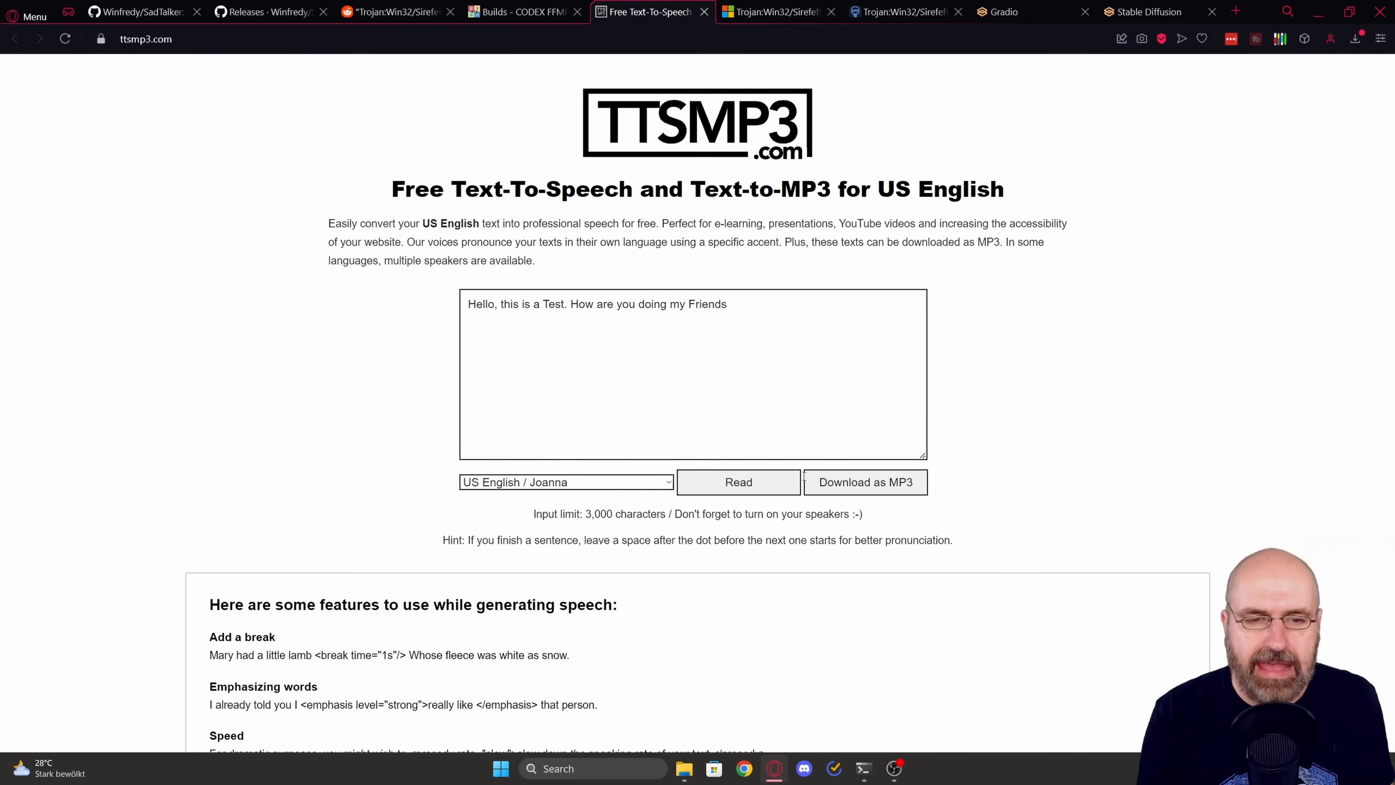
mouse_move(880, 487)
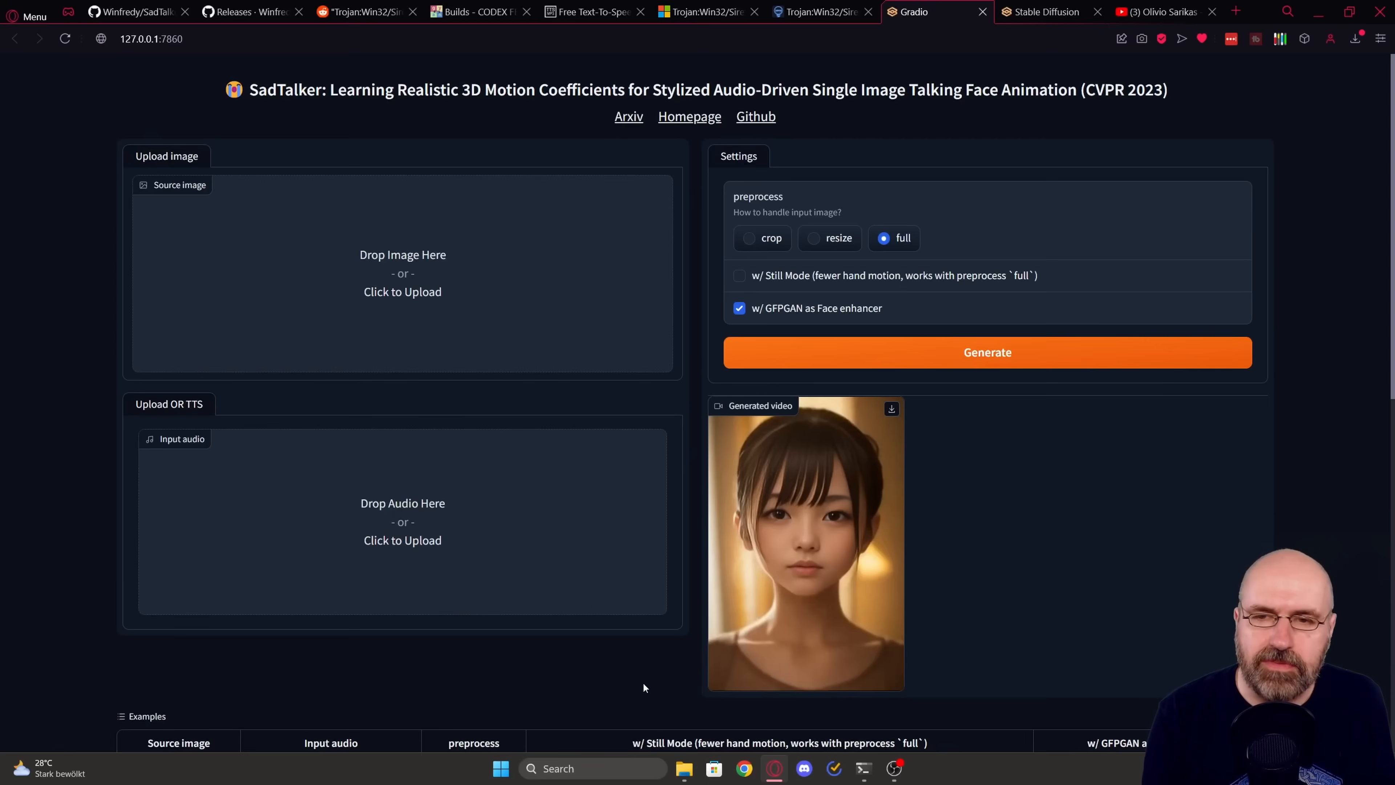
mouse_move(352, 258)
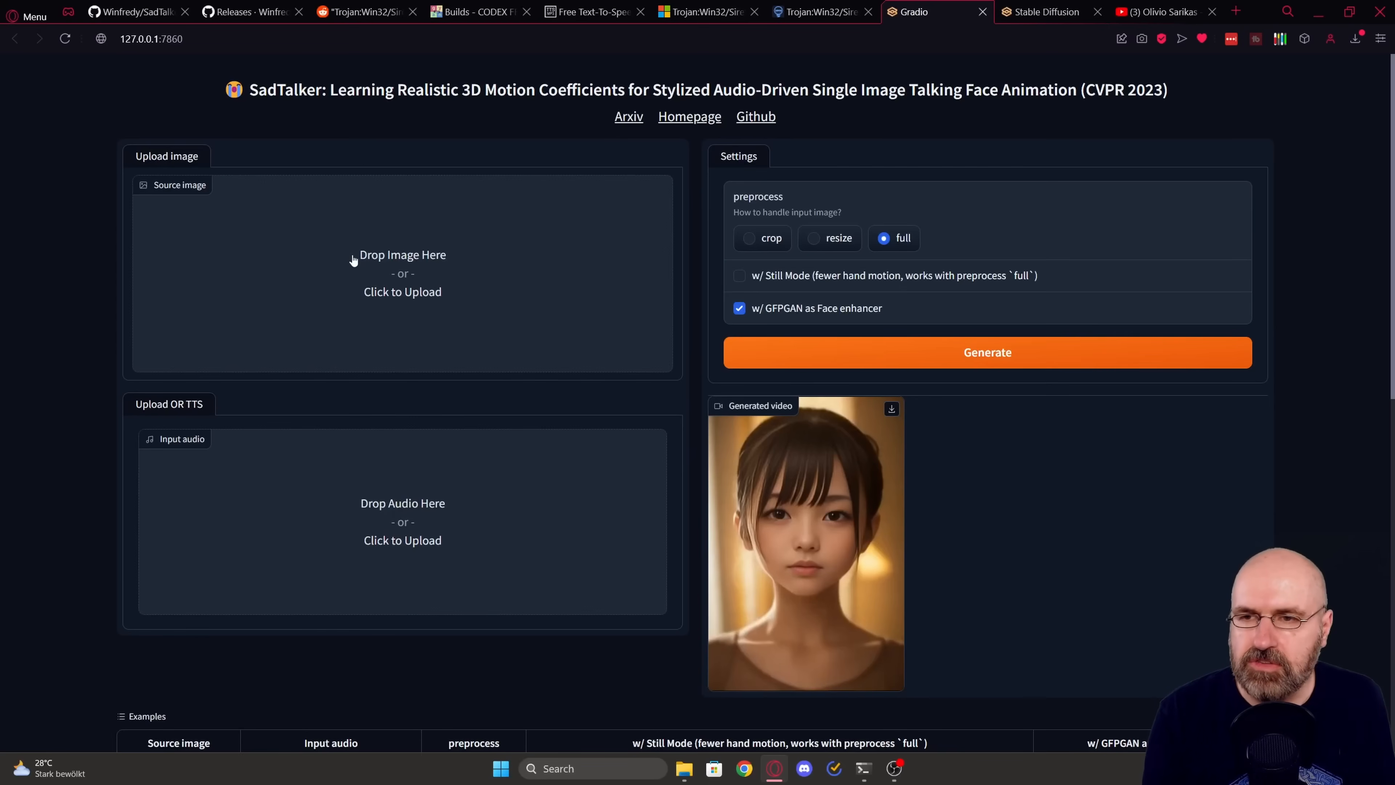
Step: Upload the blonde portrait PNG as source image and the 3-second MP3 as input audio
click(401, 291)
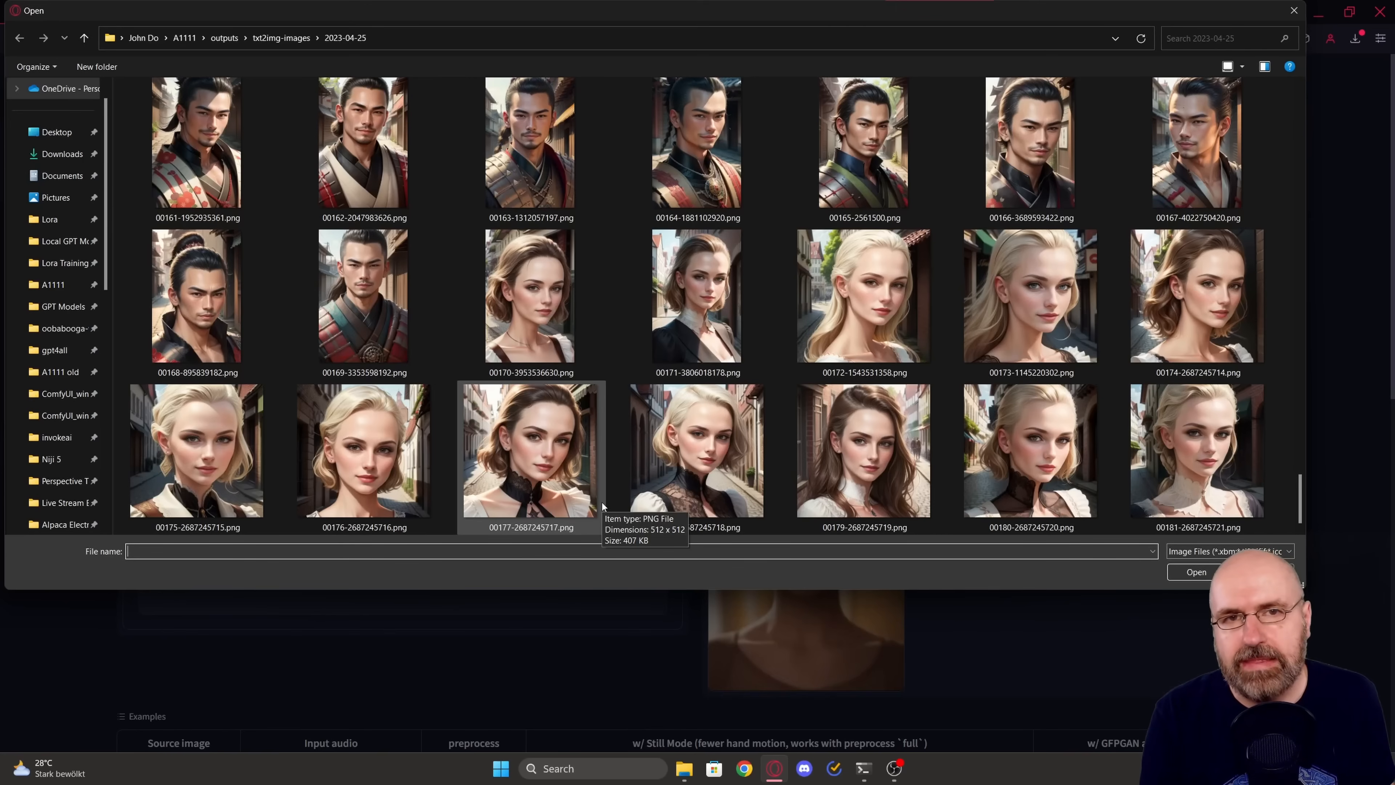
mouse_move(863, 300)
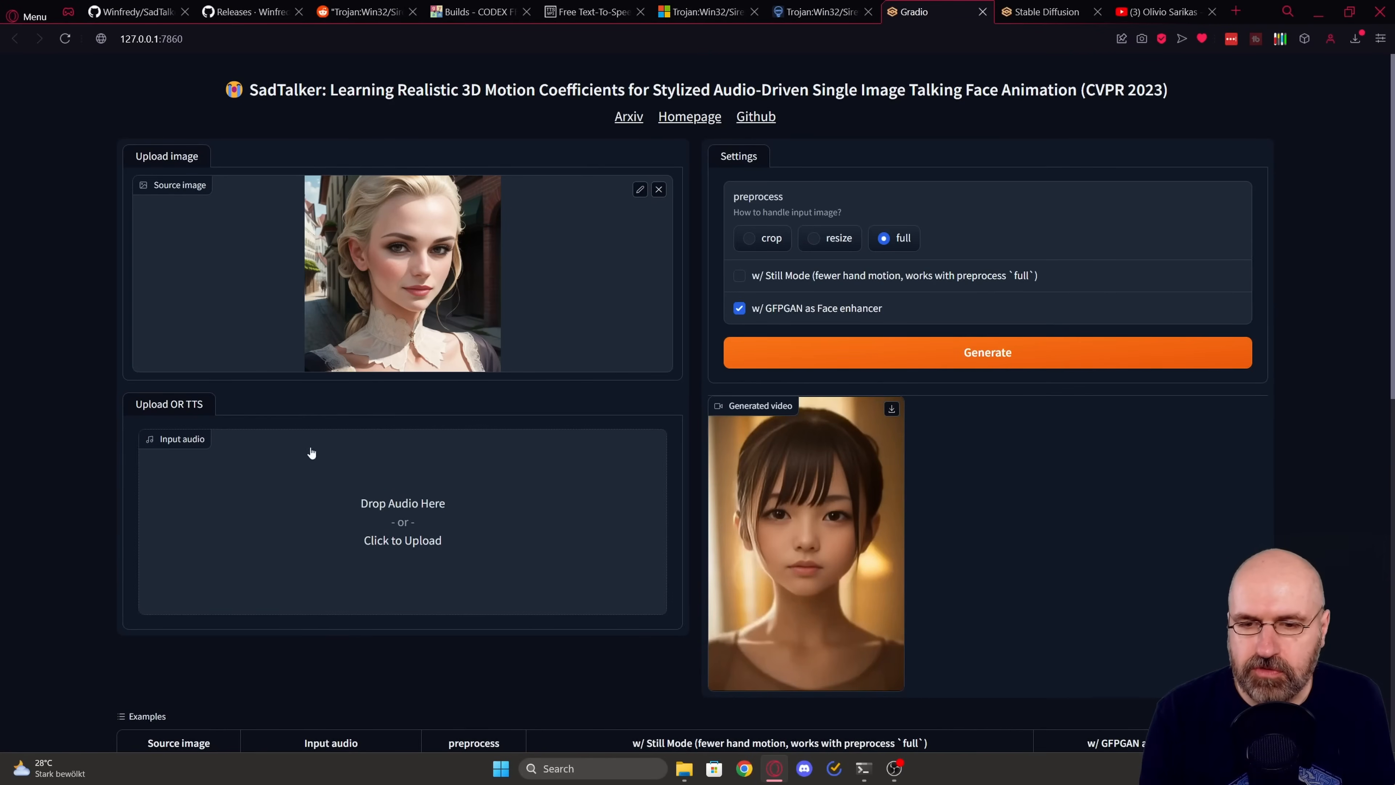
mouse_move(401, 511)
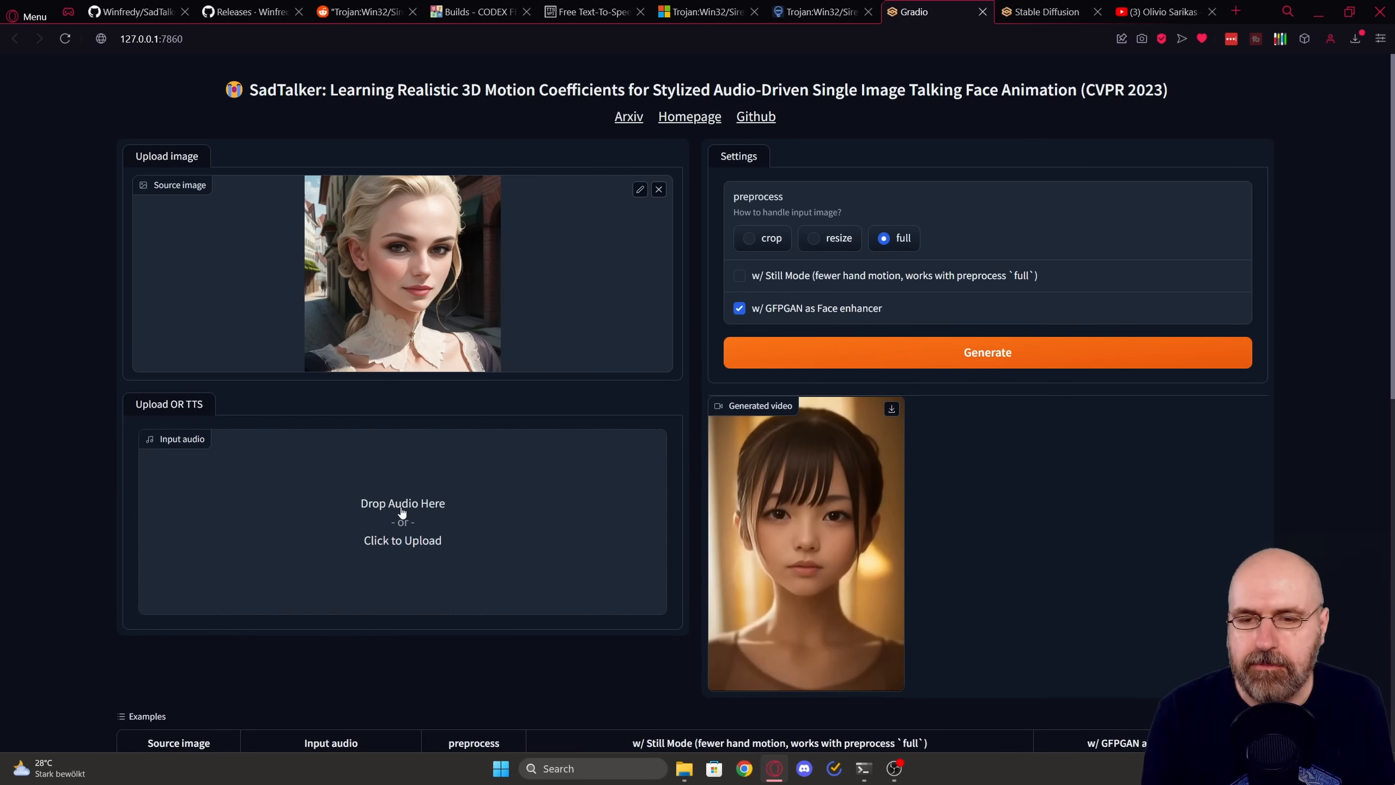
click(402, 540)
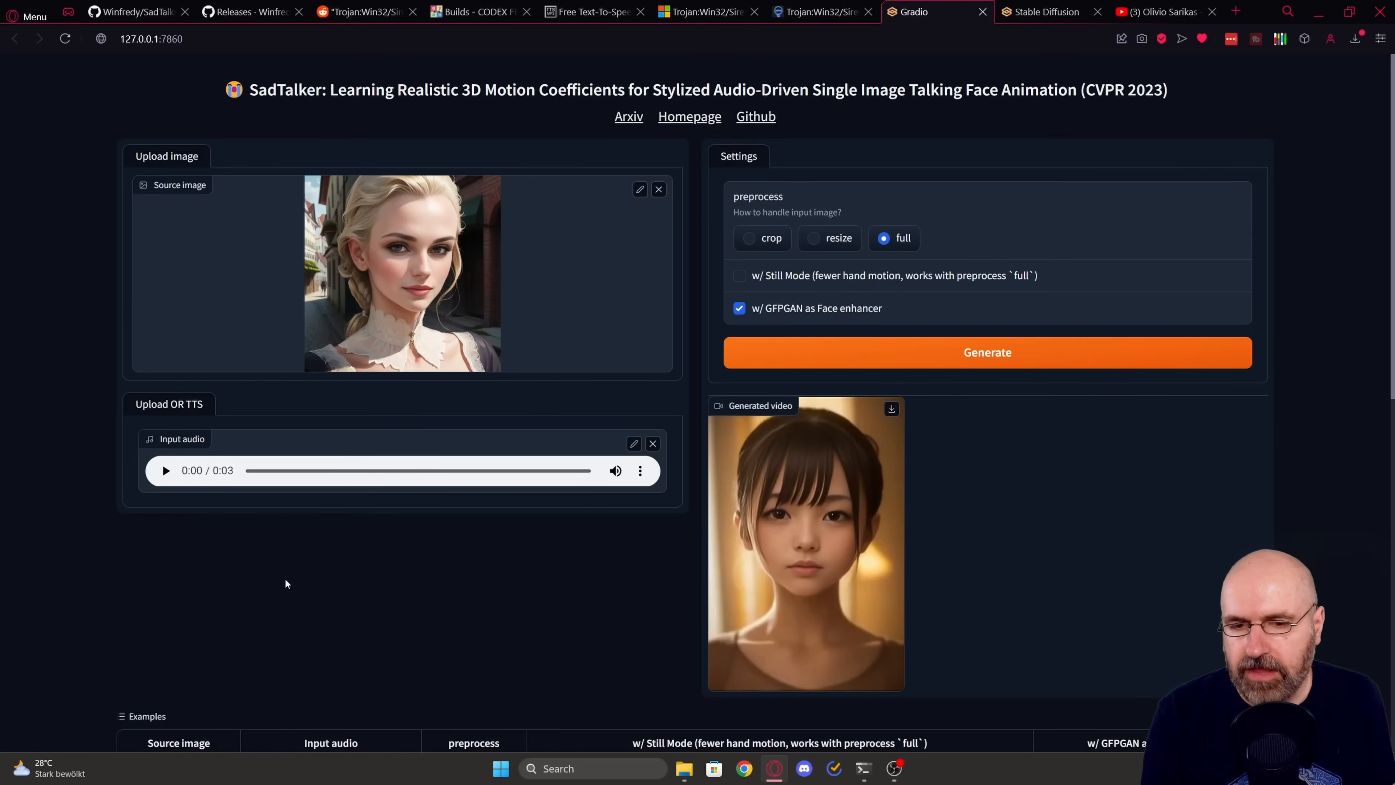
mouse_move(292, 576)
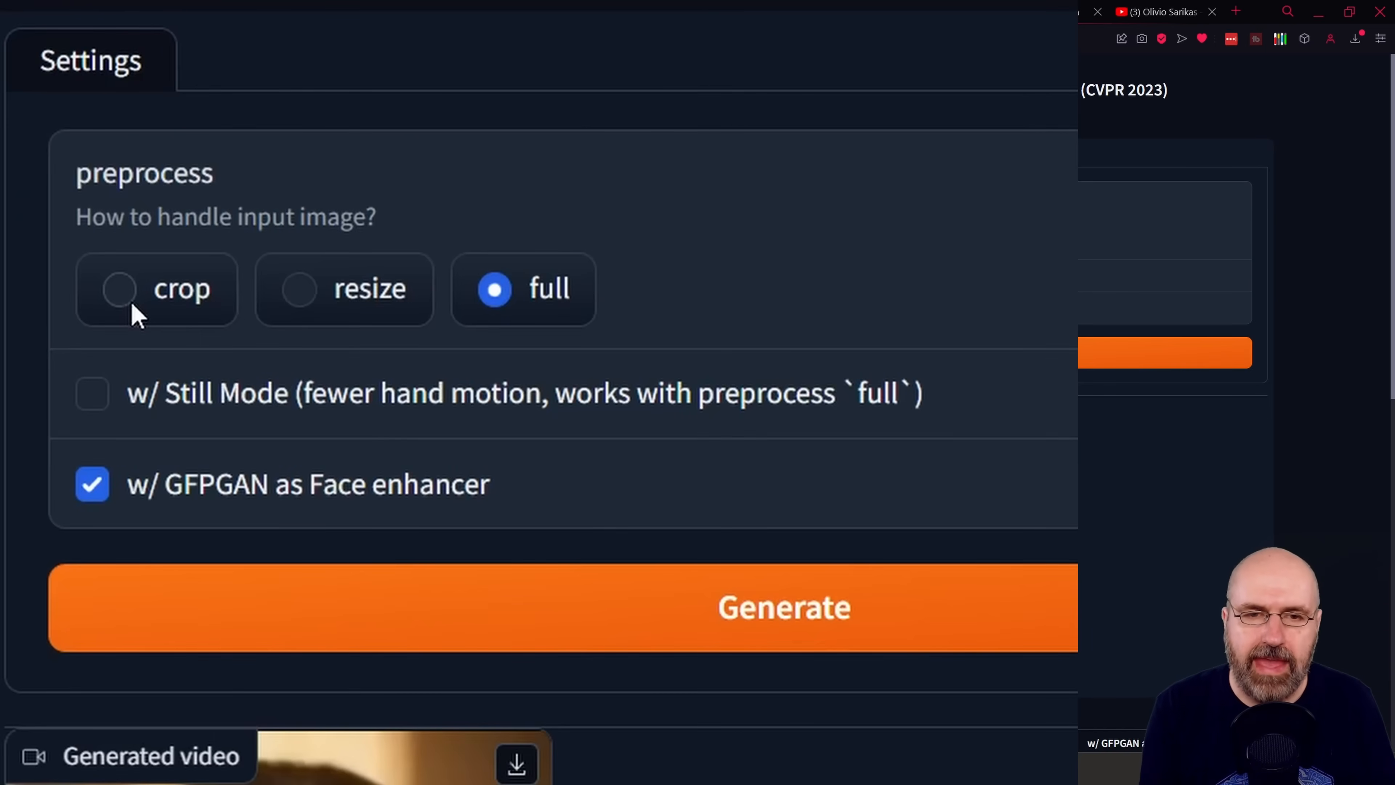
mouse_move(547, 316)
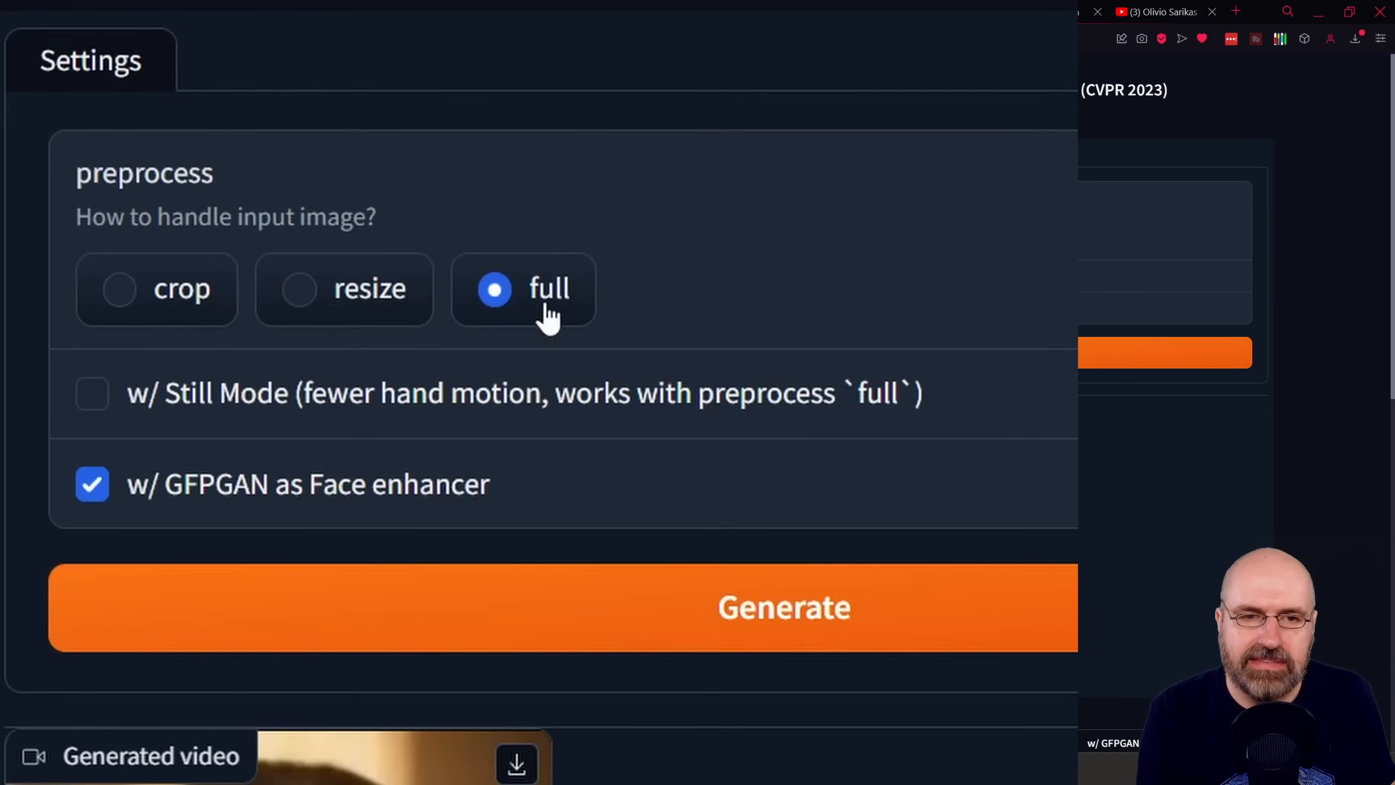
mouse_move(320, 307)
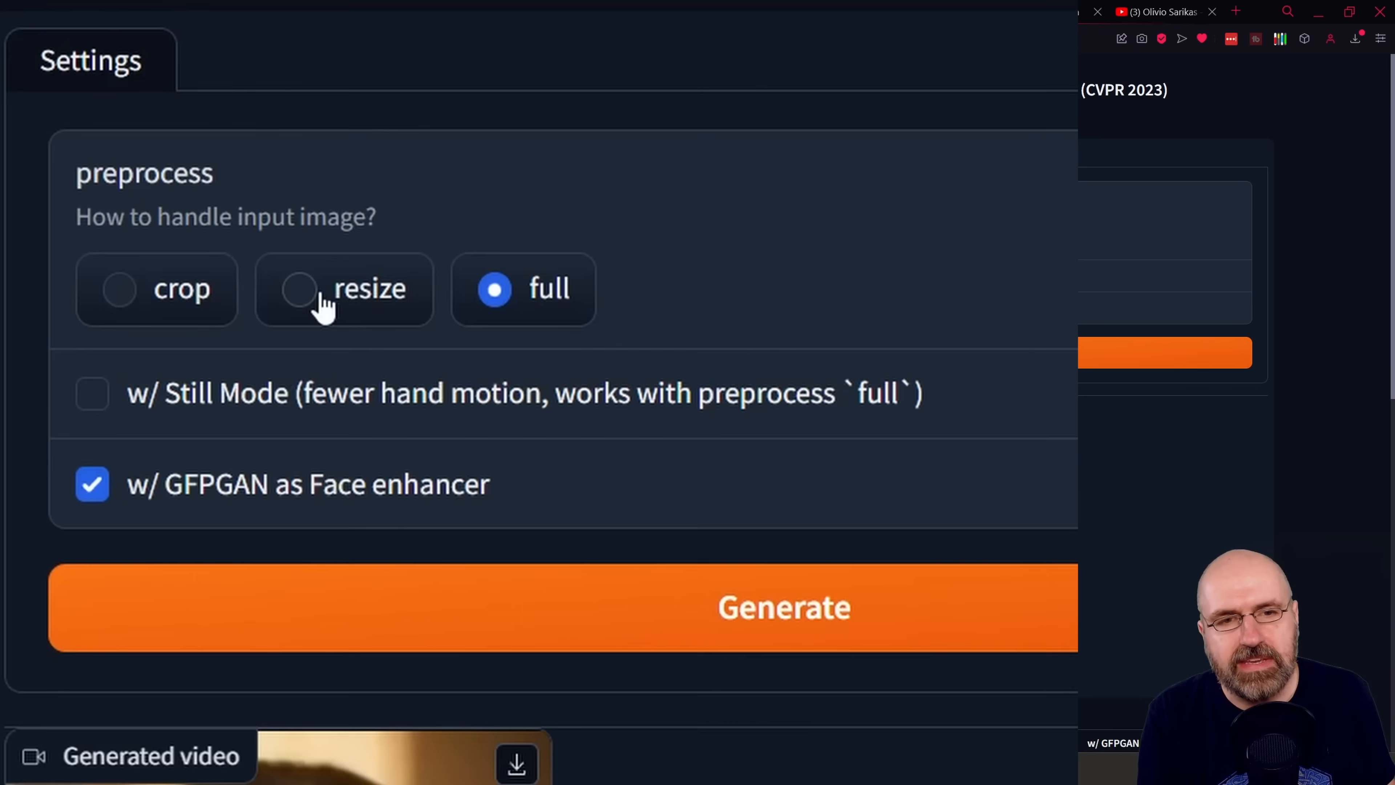
mouse_move(365, 303)
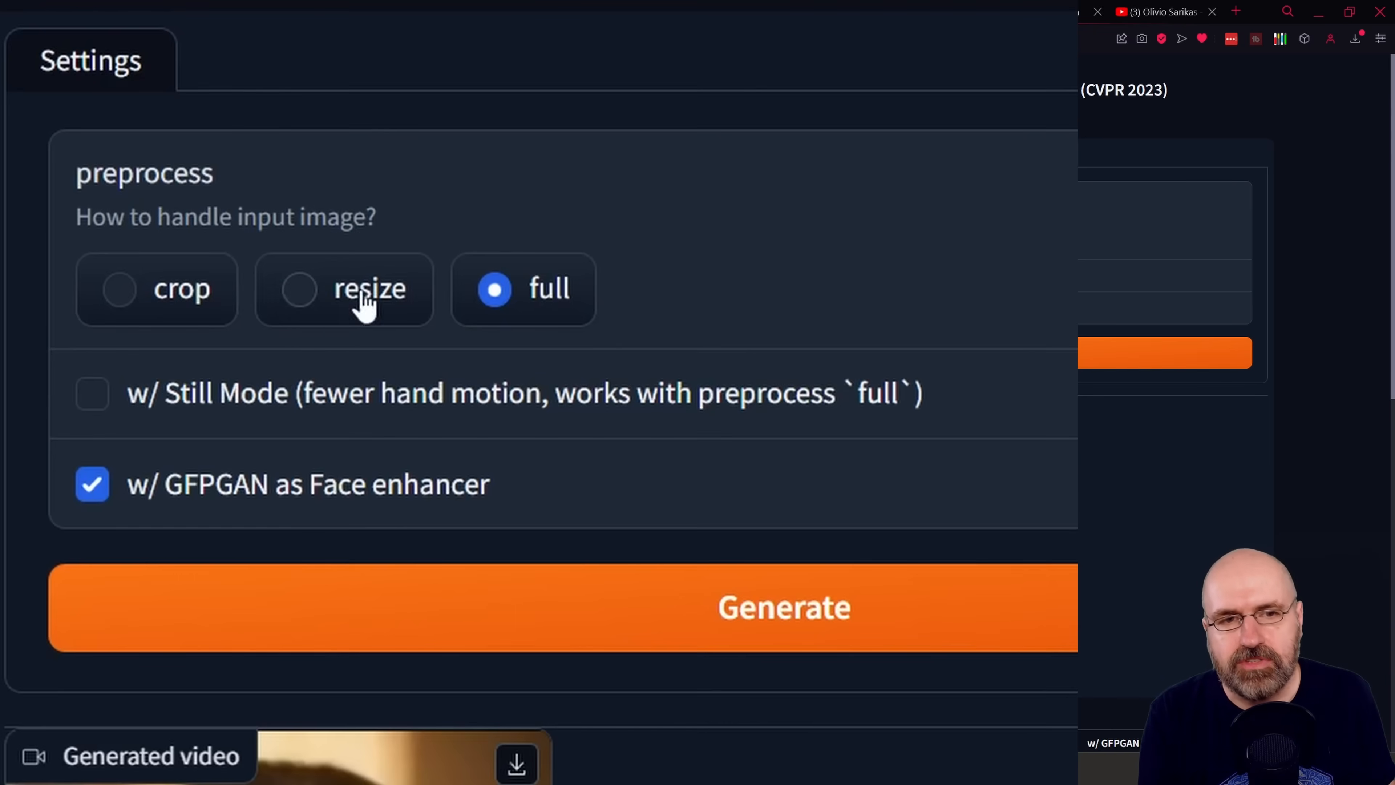
mouse_move(542, 293)
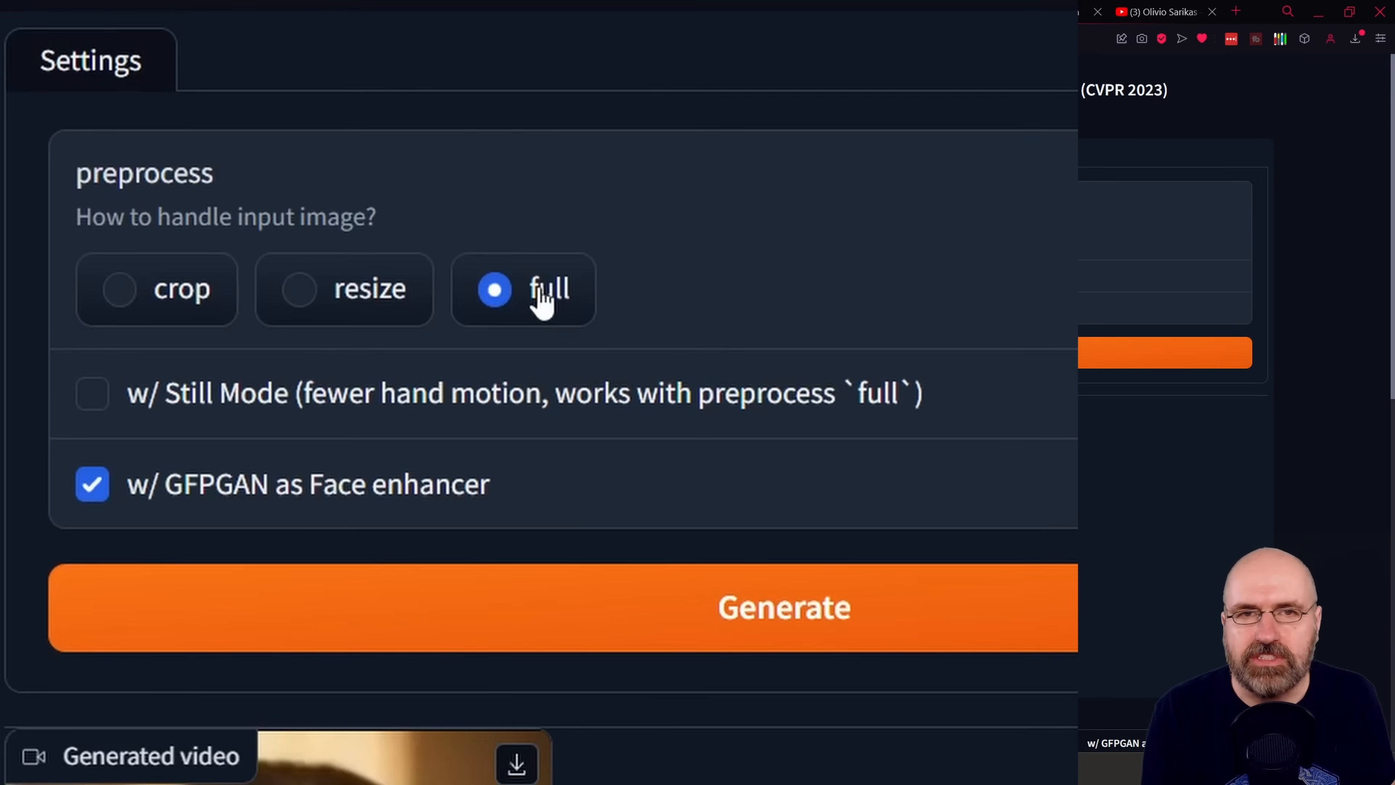
mouse_move(167, 405)
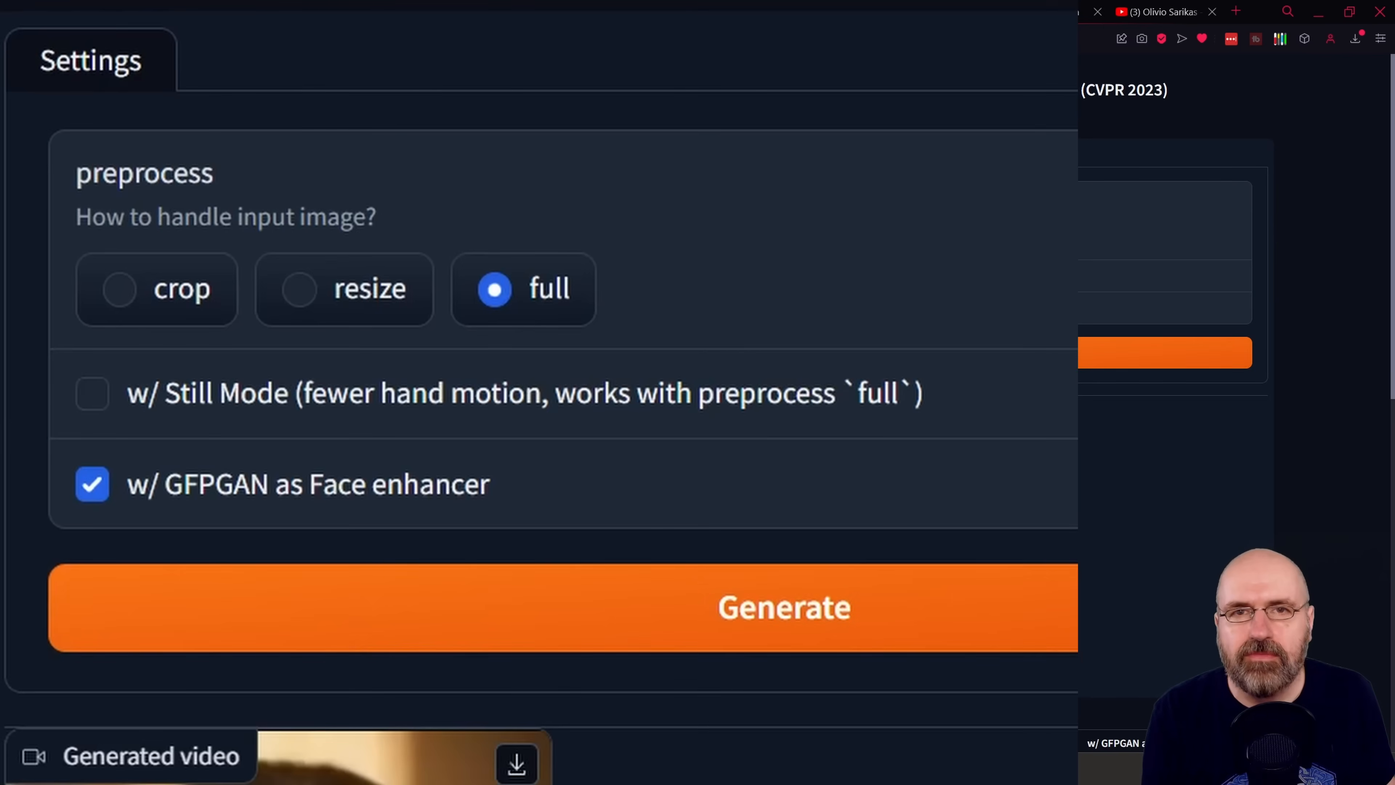
mouse_move(892, 412)
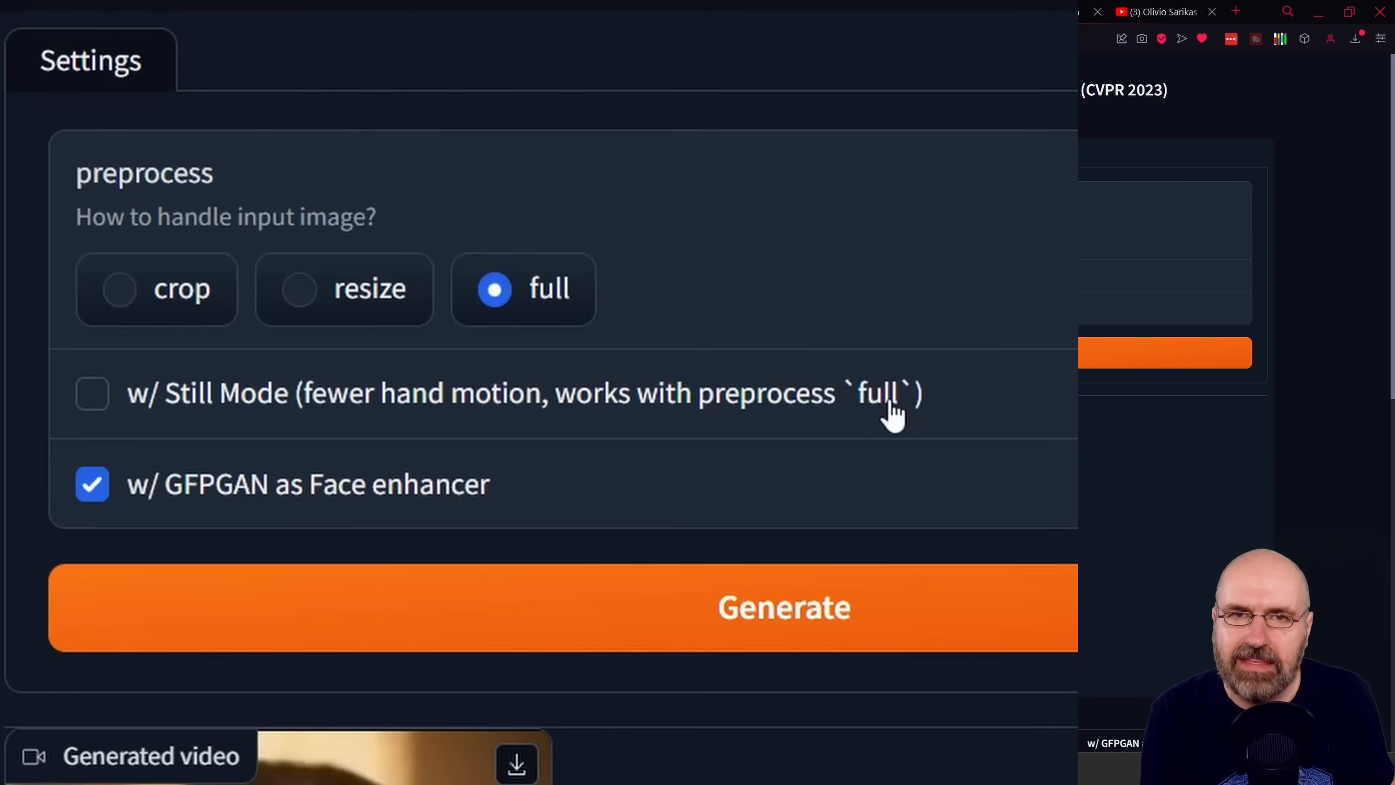
mouse_move(337, 413)
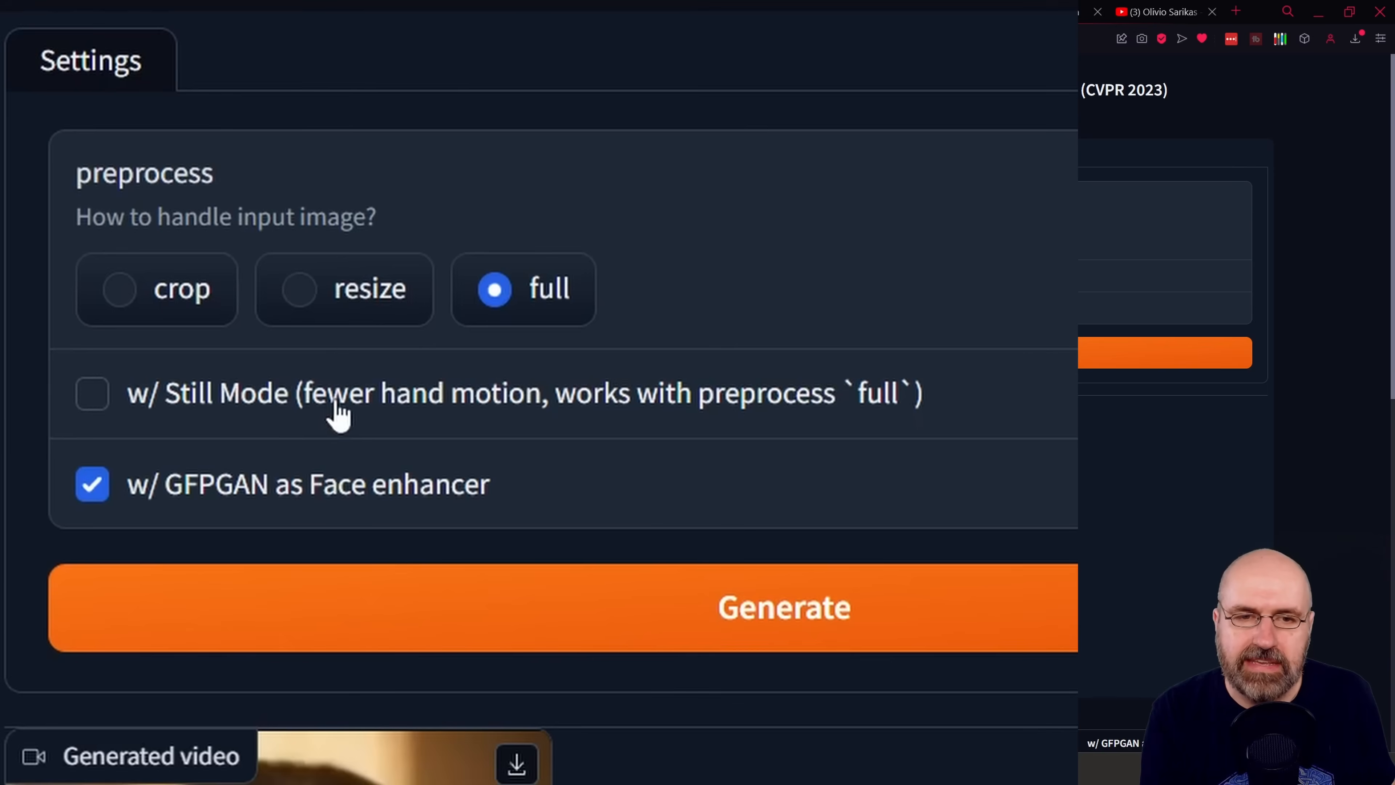
mouse_move(532, 423)
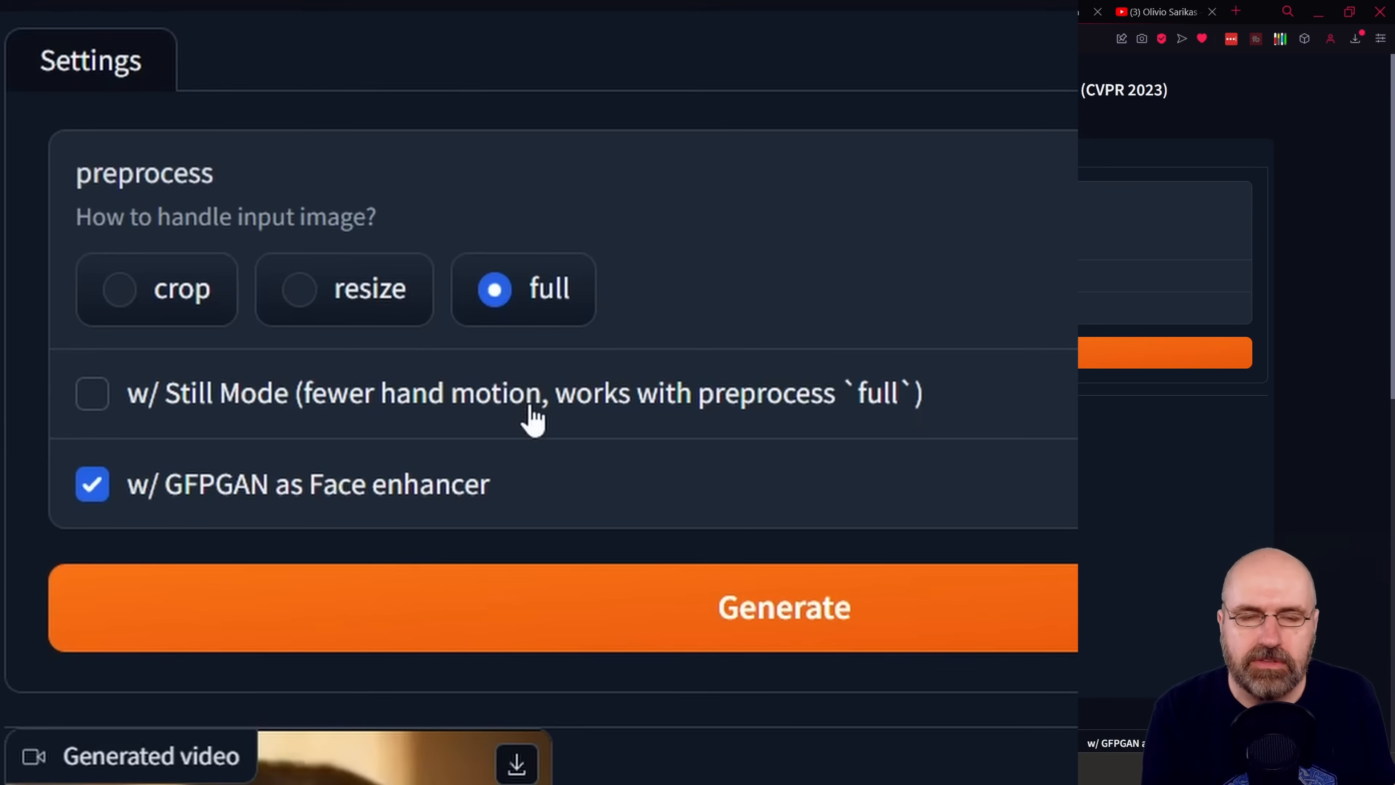
mouse_move(242, 519)
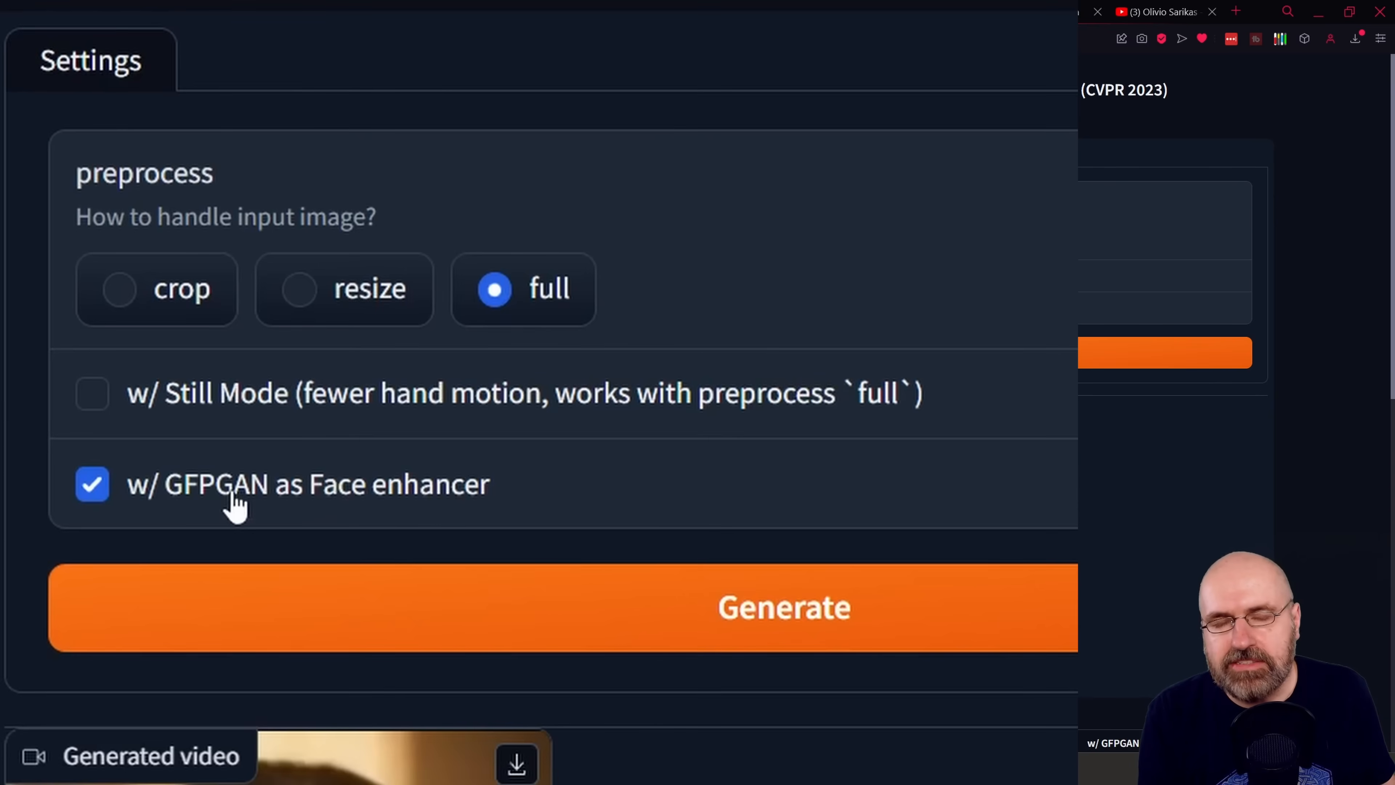
mouse_move(356, 503)
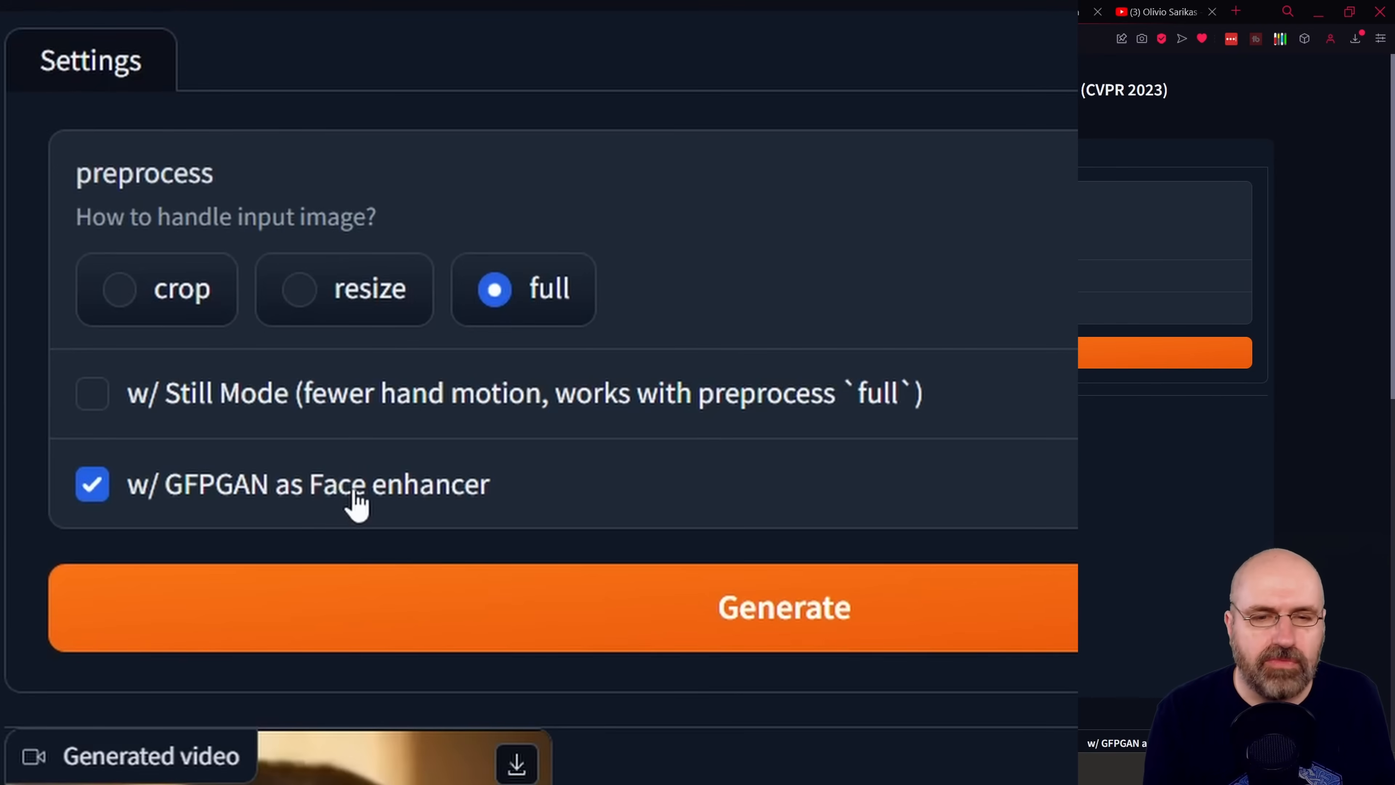
mouse_move(378, 471)
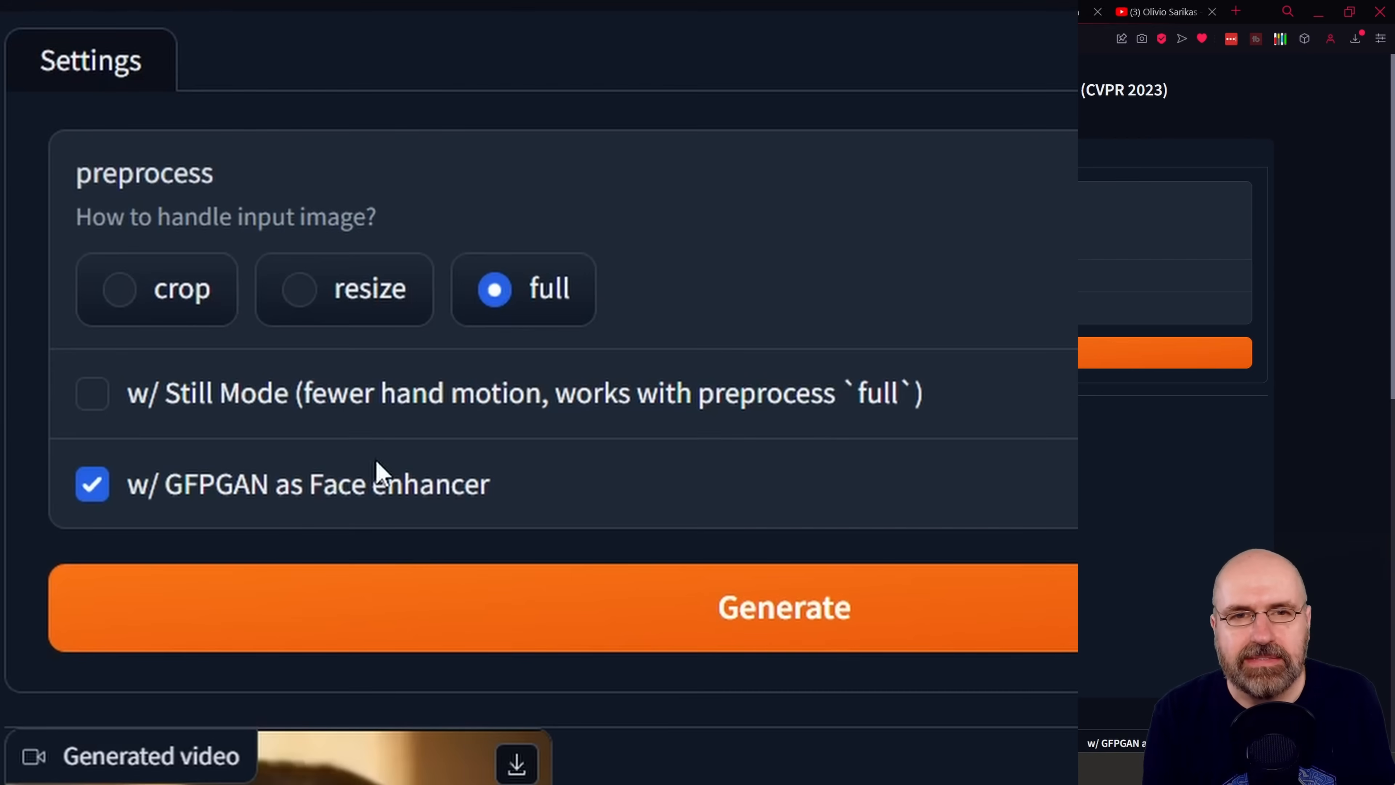
mouse_move(631, 619)
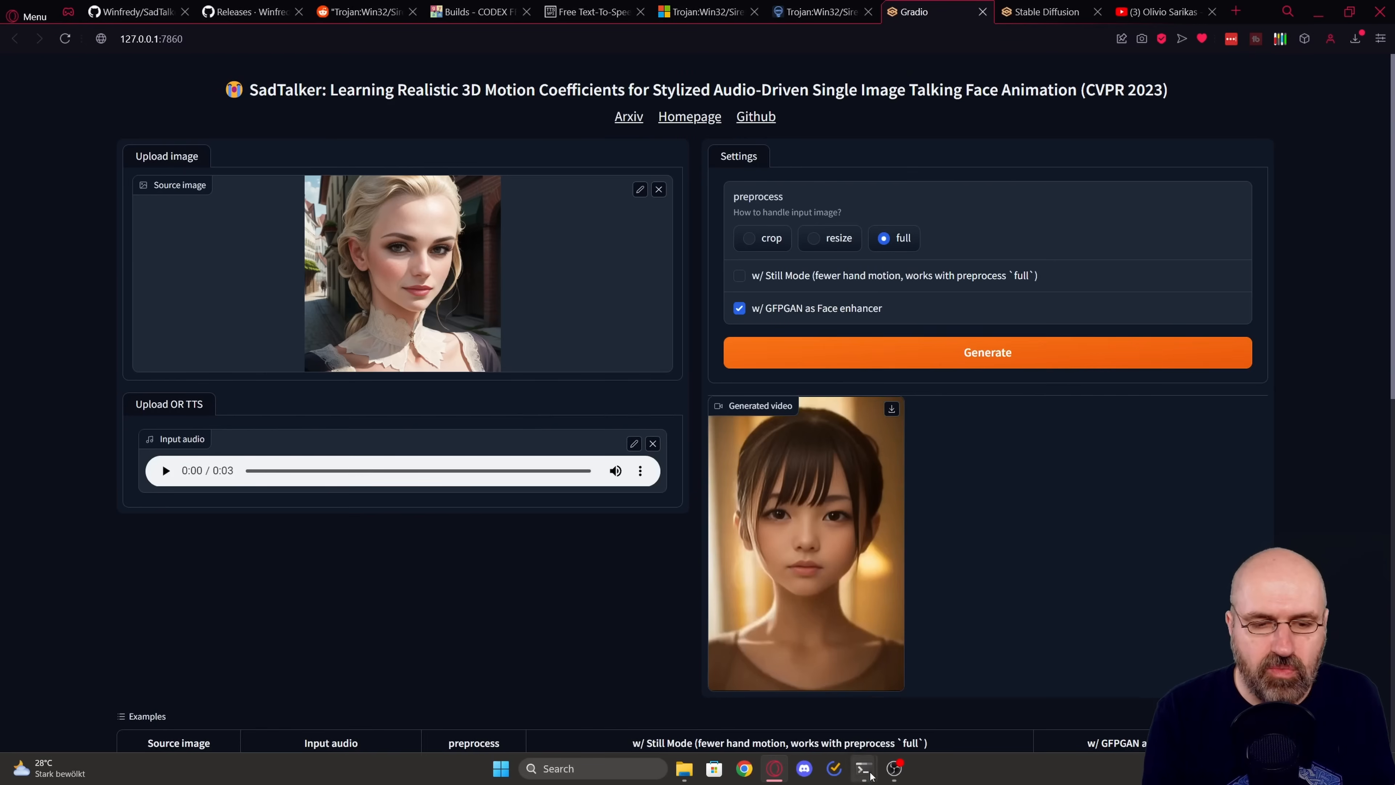
Step: Switch to the SadTalker console showing the log naming the saved enhanced output video
click(861, 768)
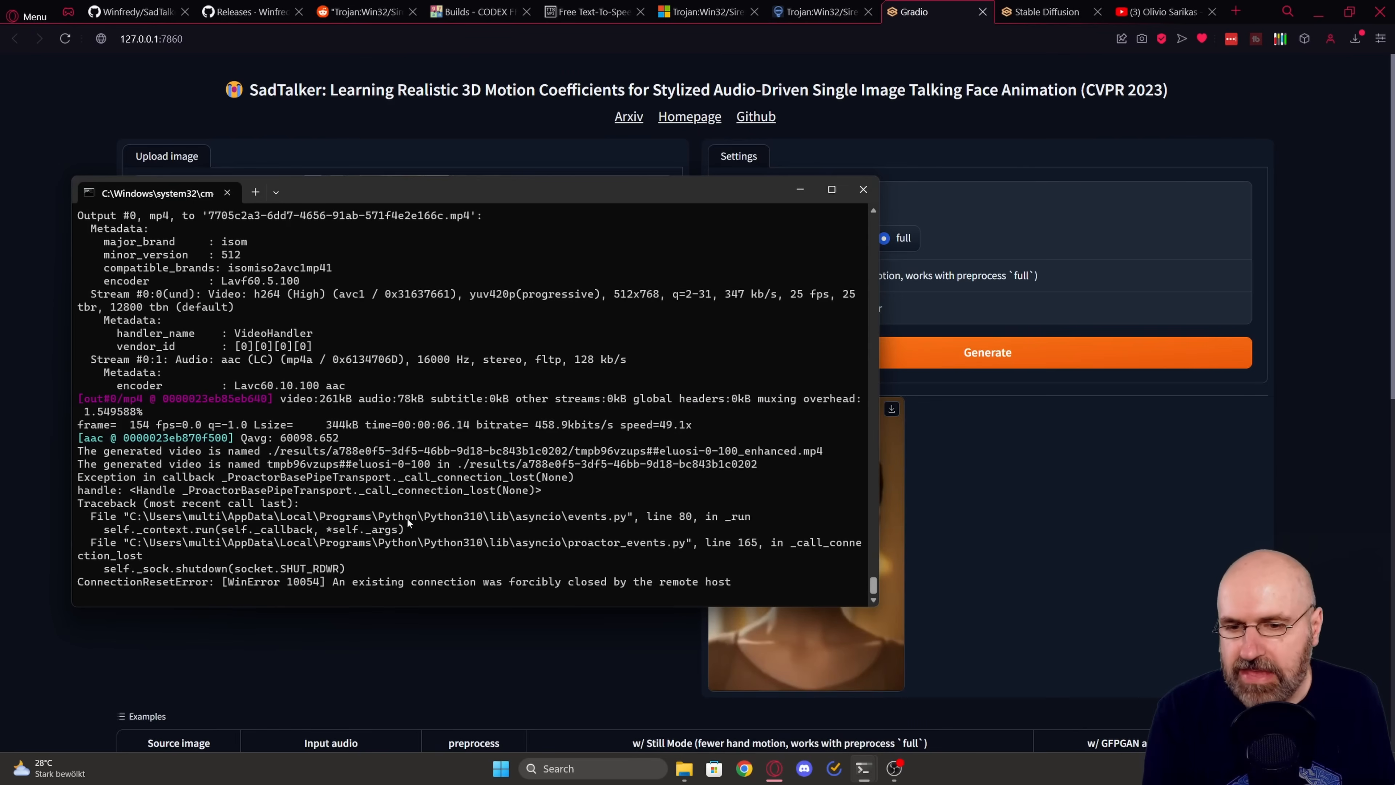
mouse_move(417, 567)
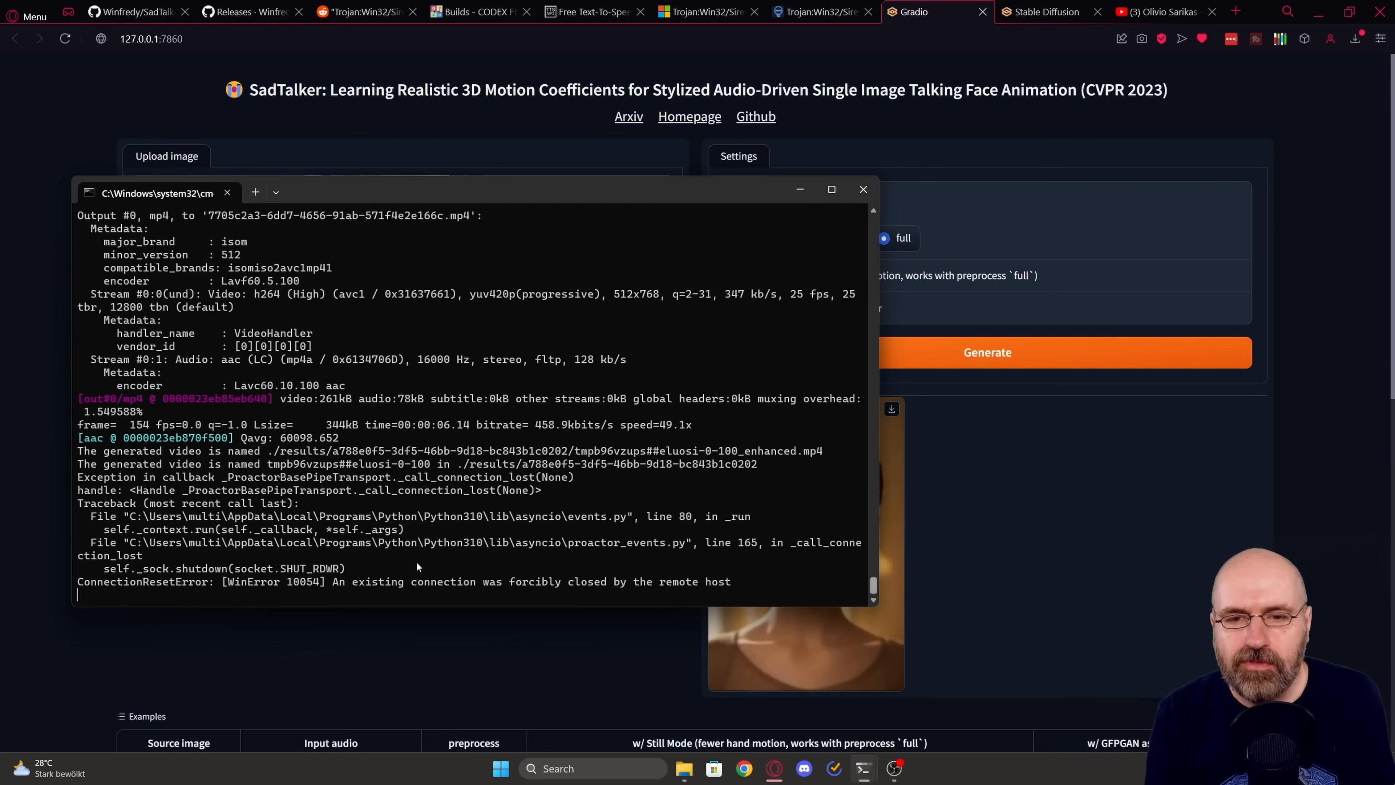
mouse_move(657, 514)
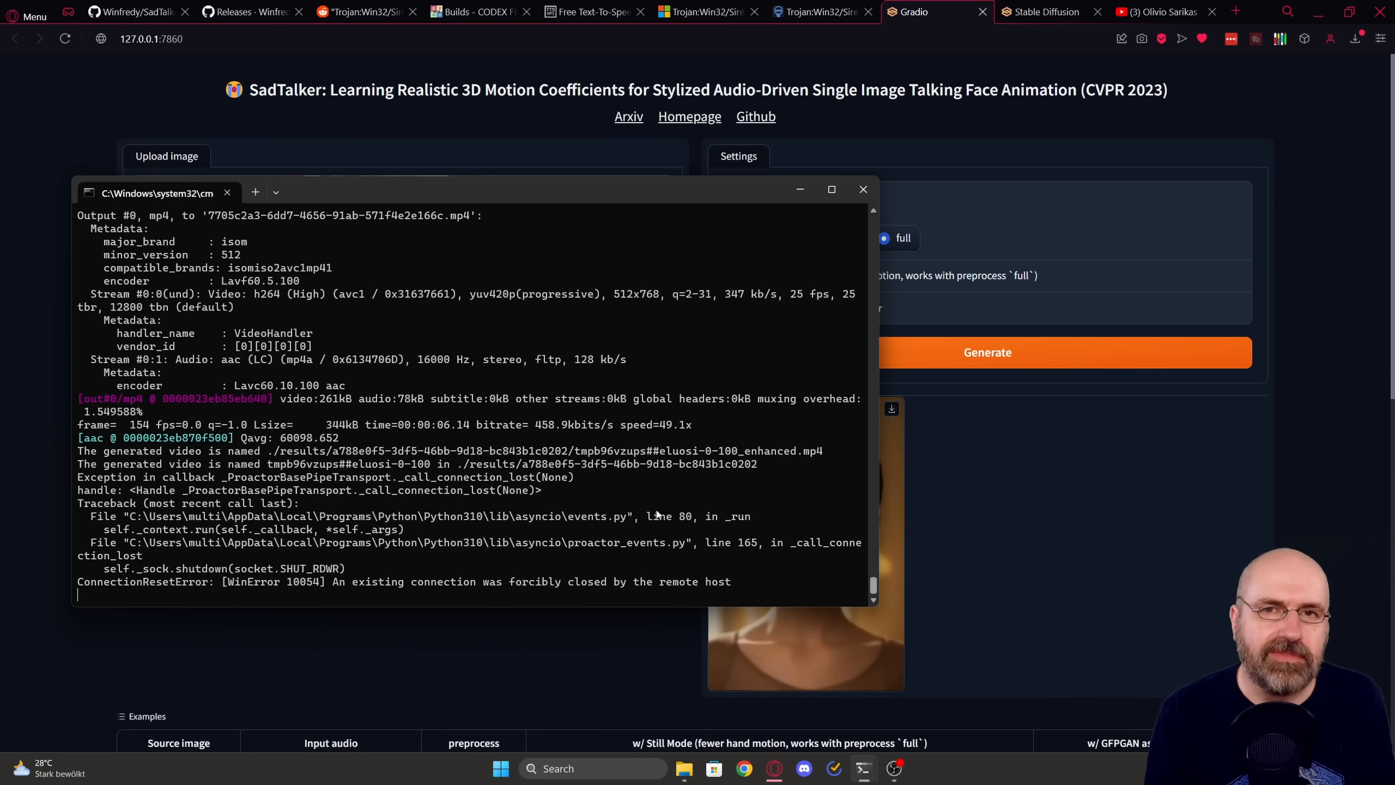